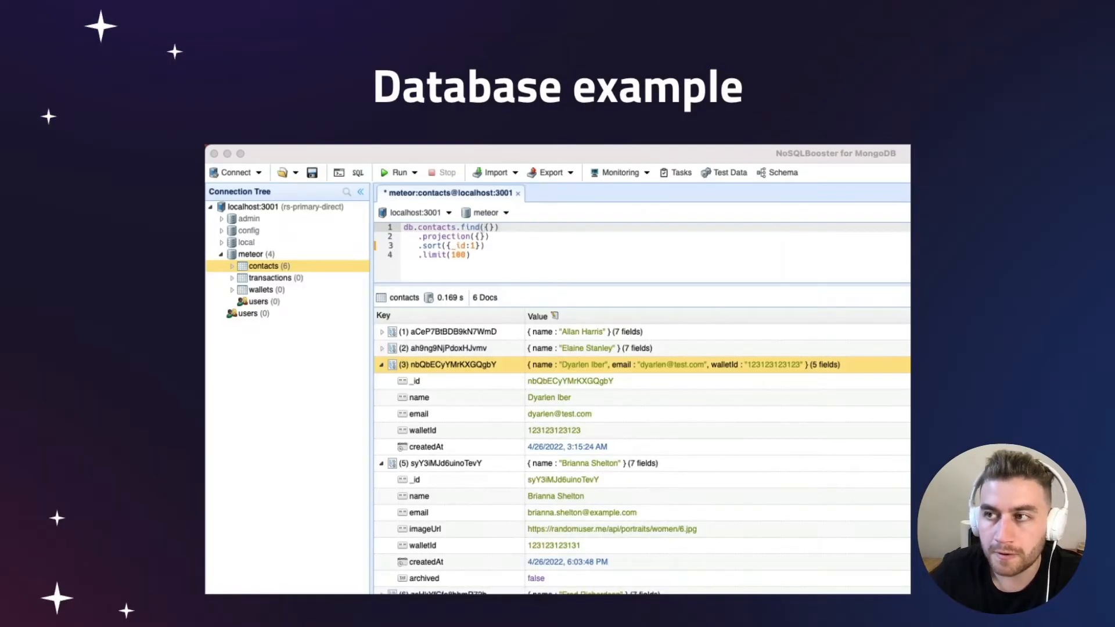
Add 2 USD to the main Meteor Wallet account.
click(235, 28)
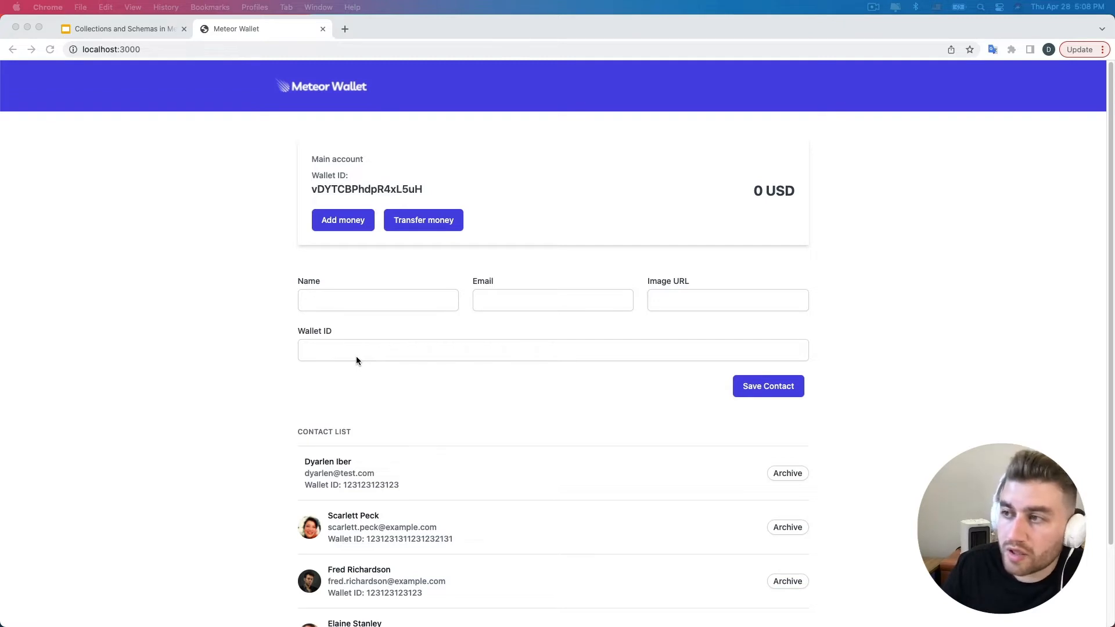
mouse_move(329, 312)
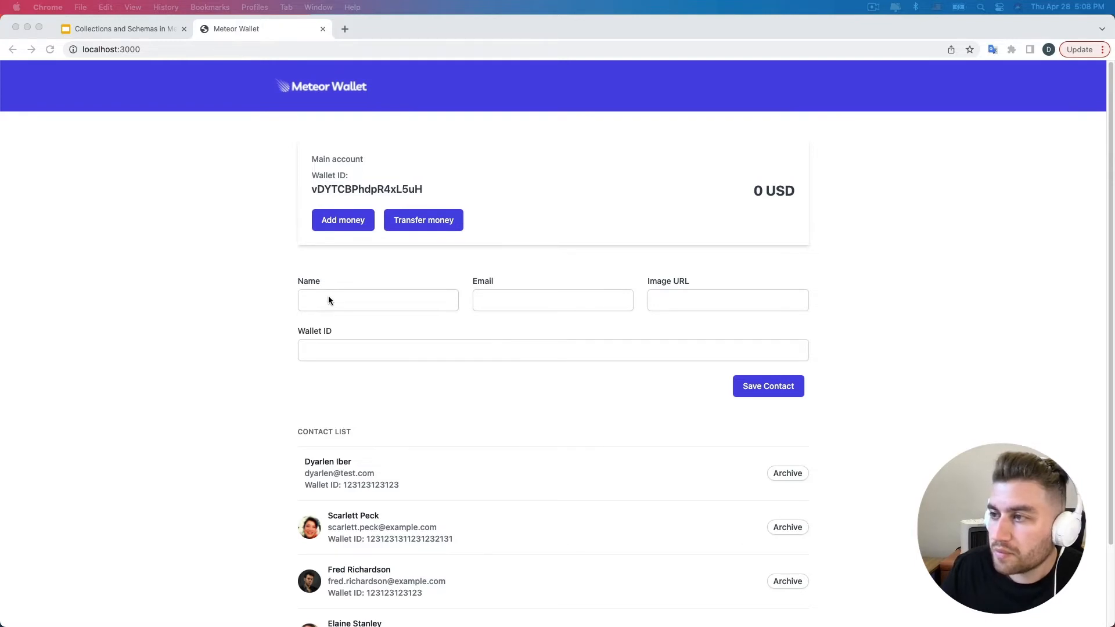
mouse_move(286, 158)
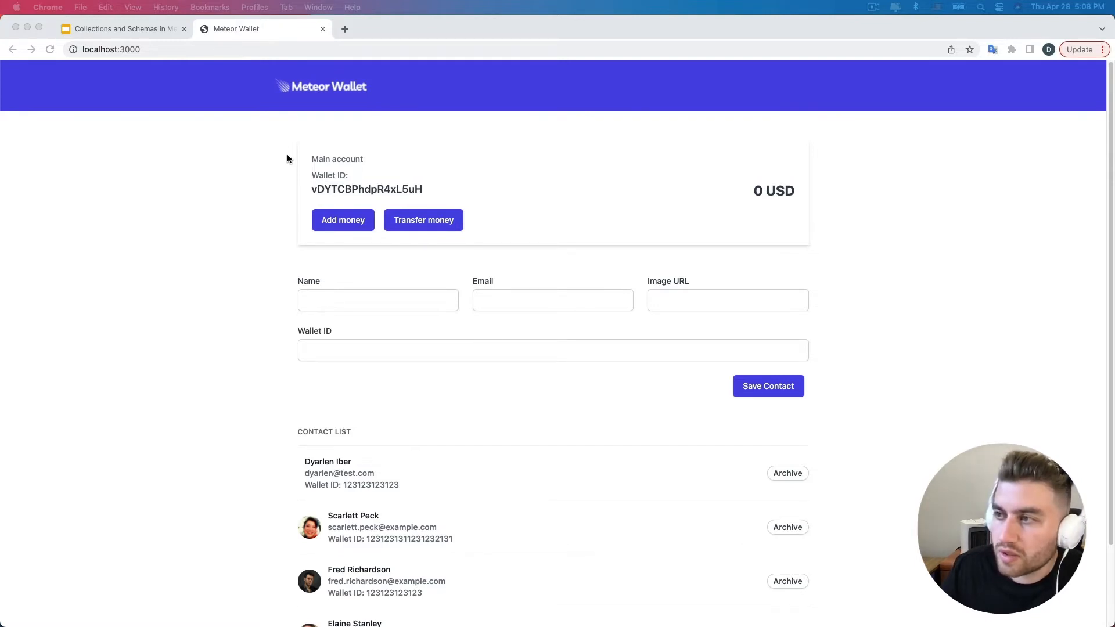
mouse_move(359, 239)
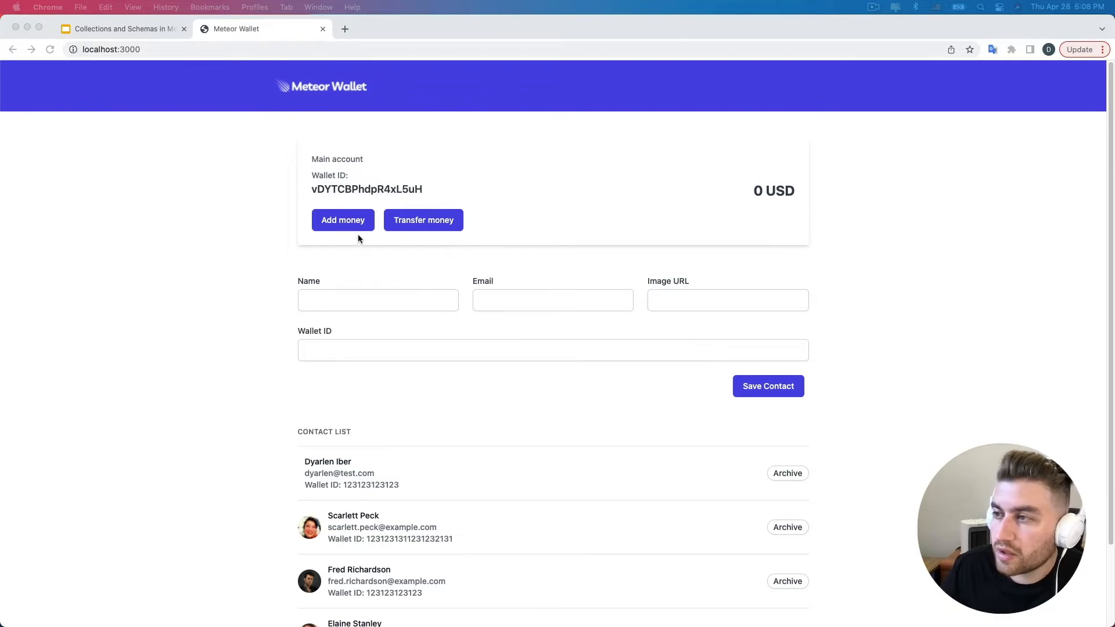
click(343, 219)
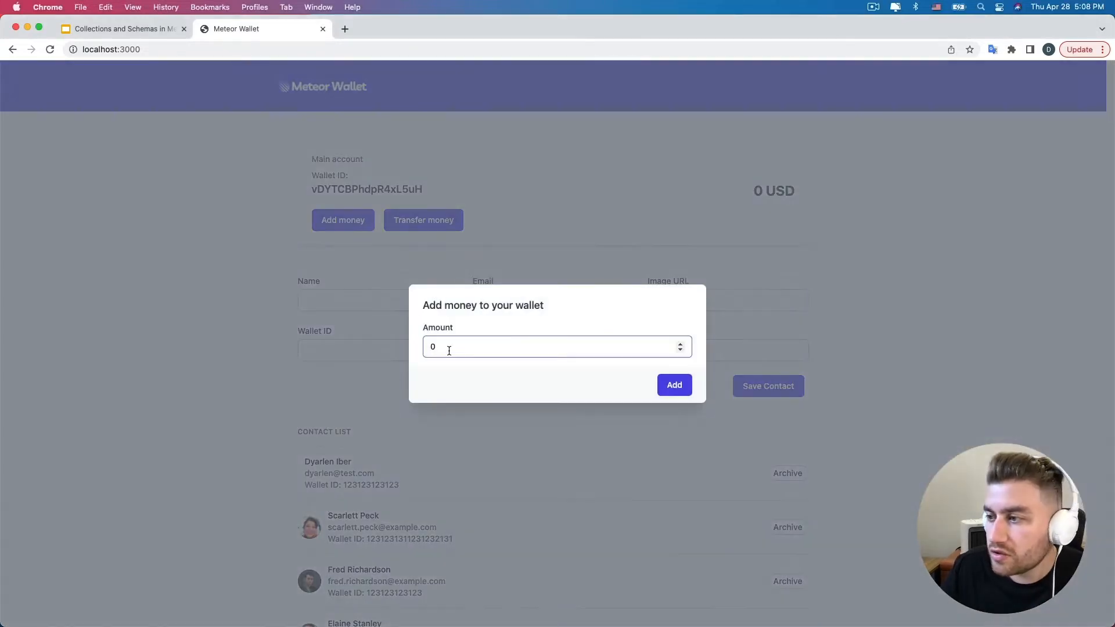
click(674, 385)
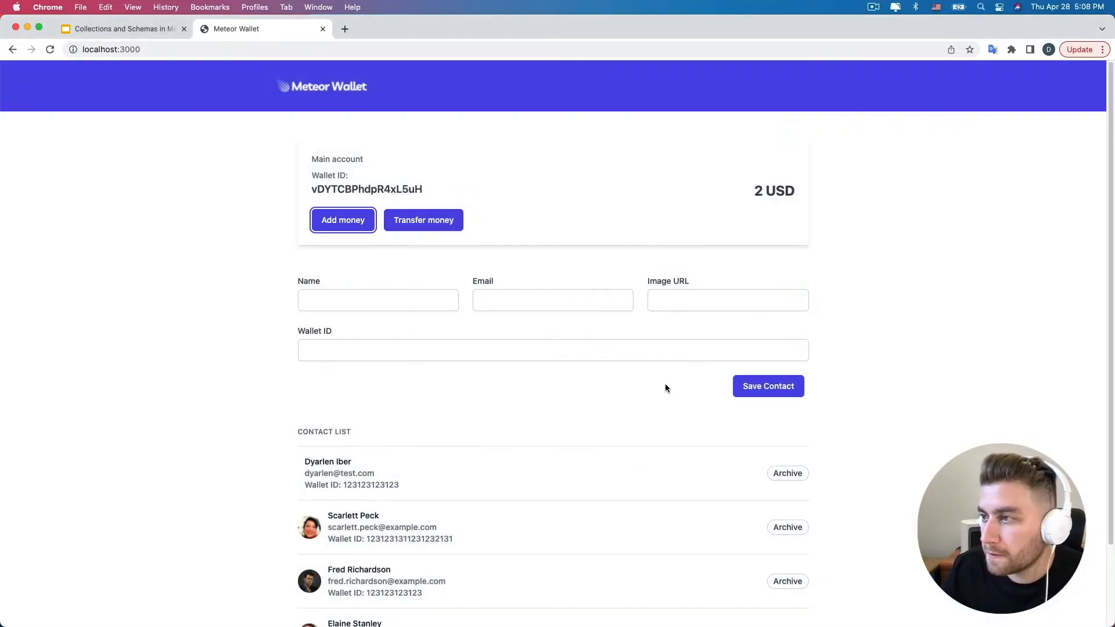
click(423, 220)
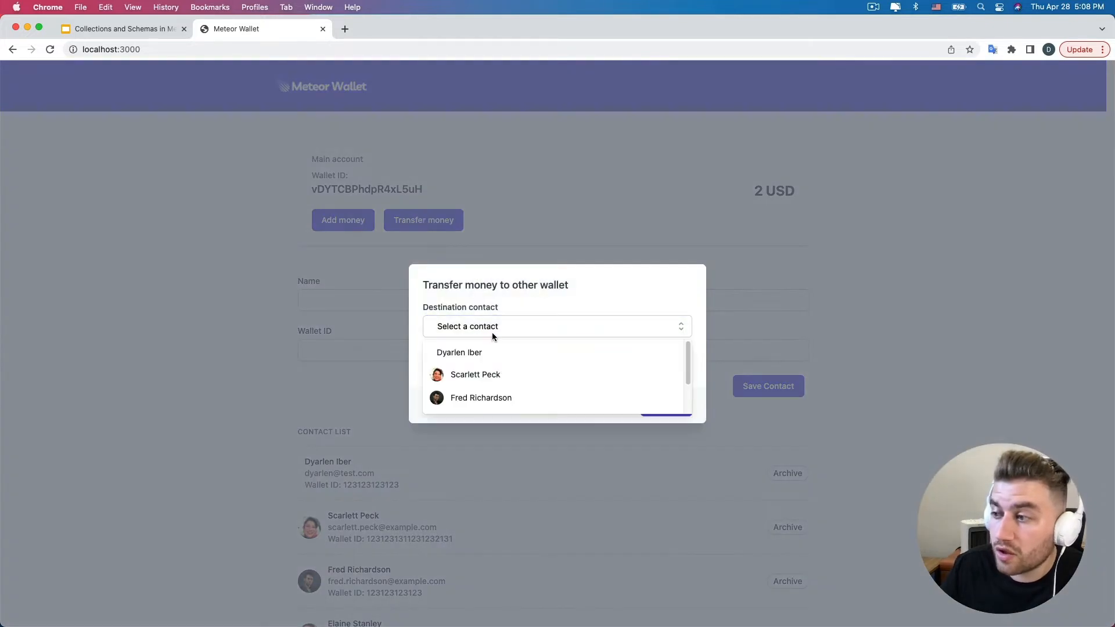
click(475, 375)
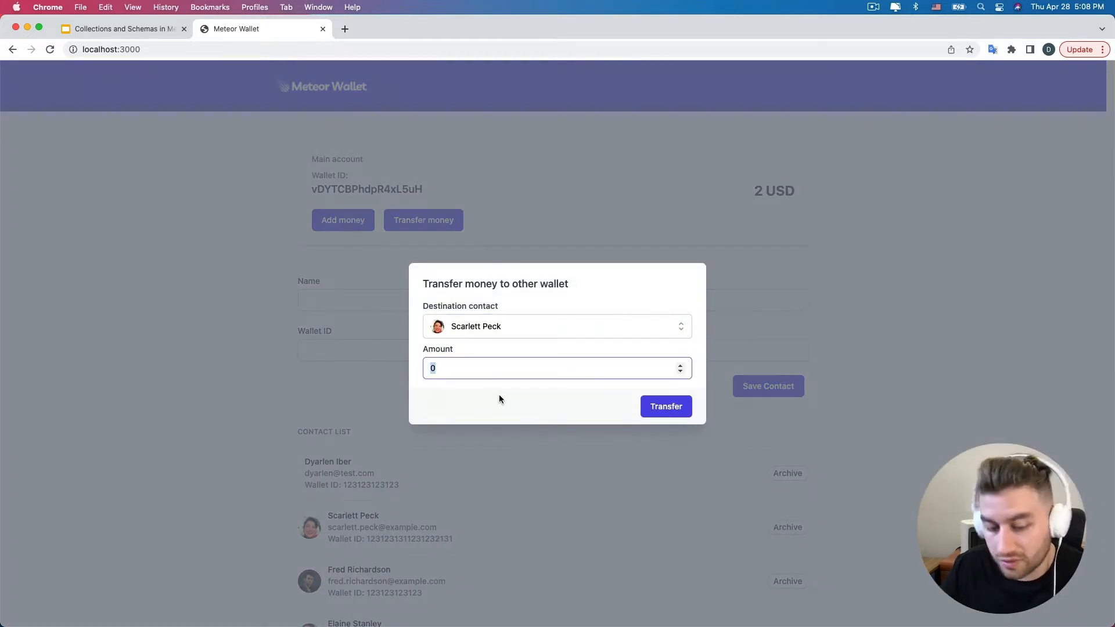
click(664, 406)
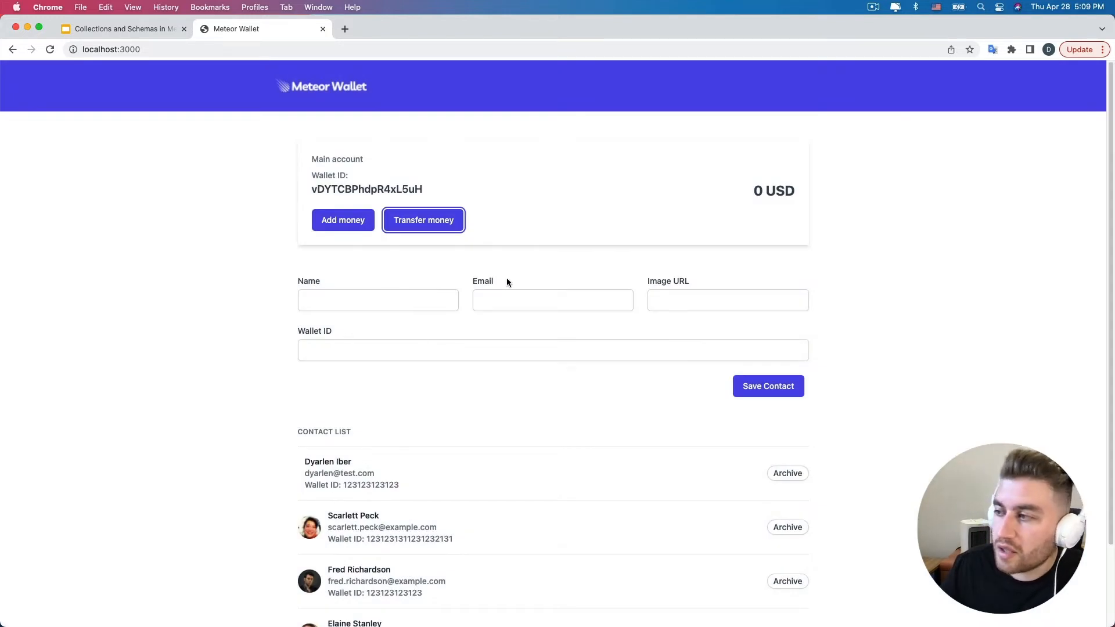
mouse_move(336, 332)
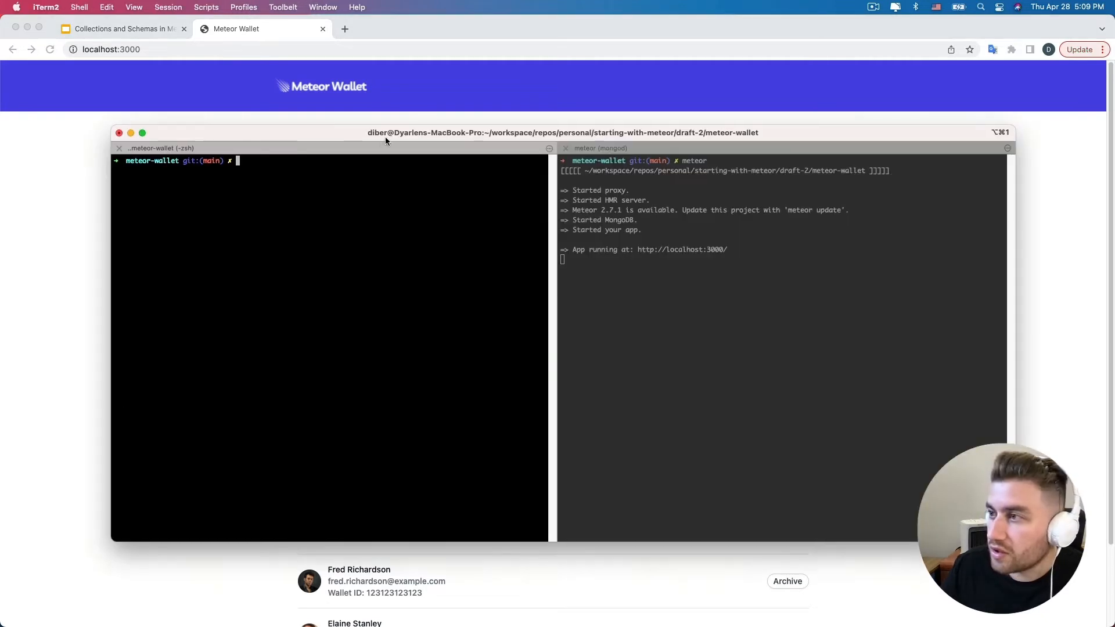
Run 'meteor mongo' in the idle zsh pane to connect to the app's meteor database.
click(707, 324)
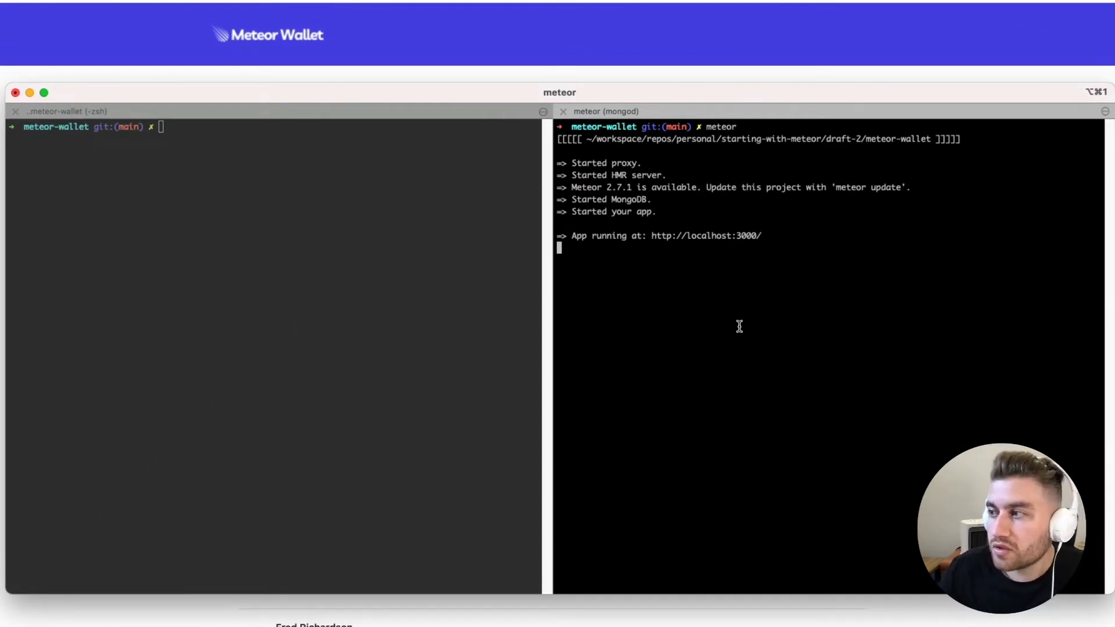
mouse_move(733, 315)
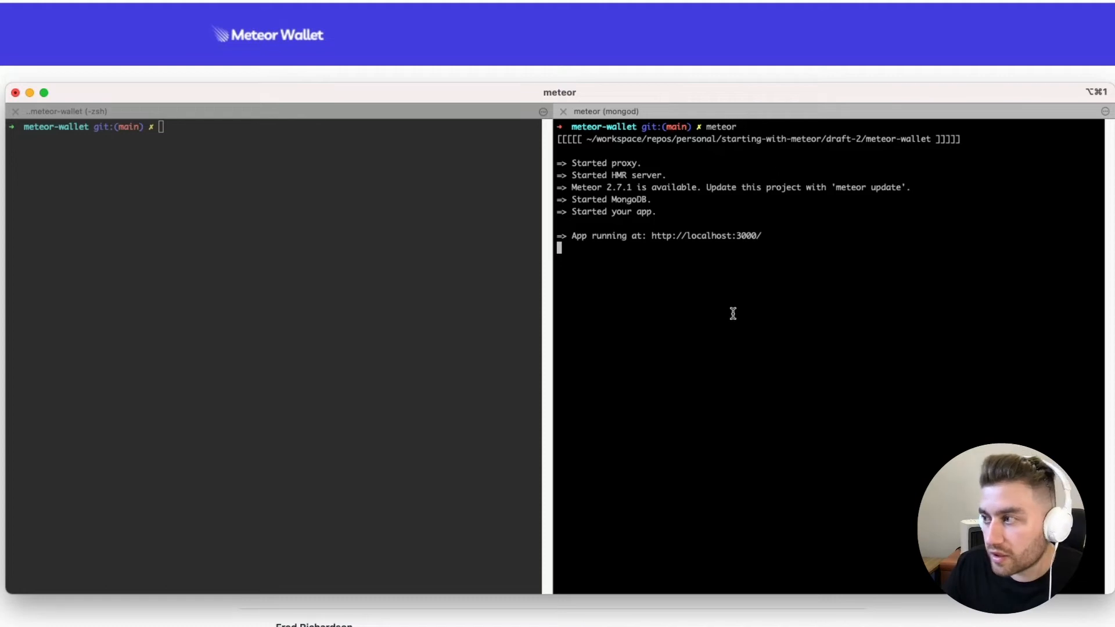
double_click(629, 199)
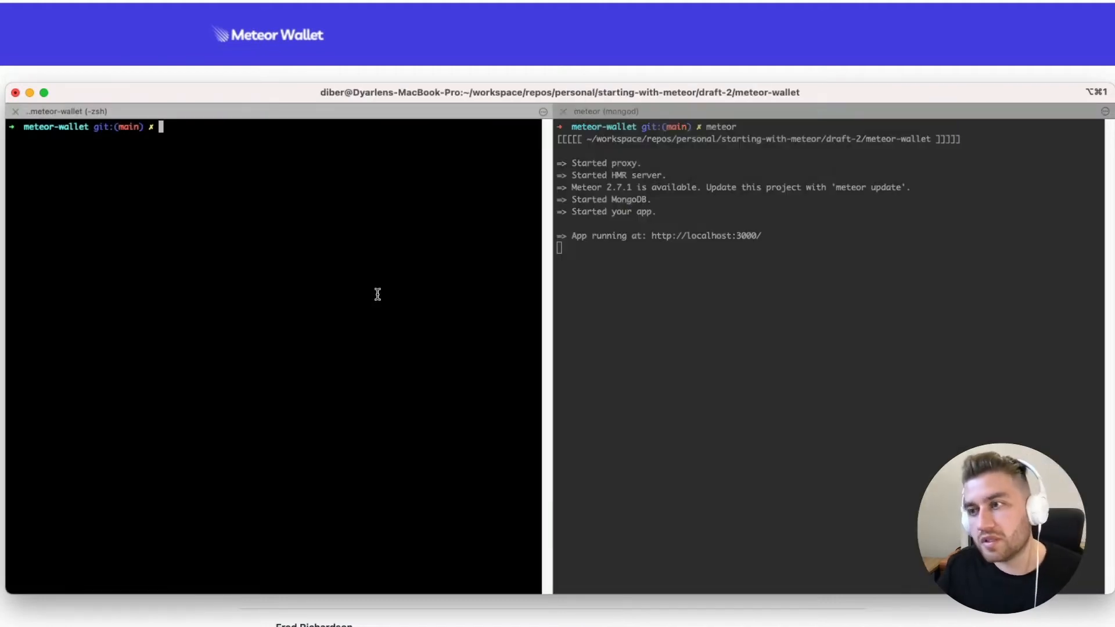
text(me)
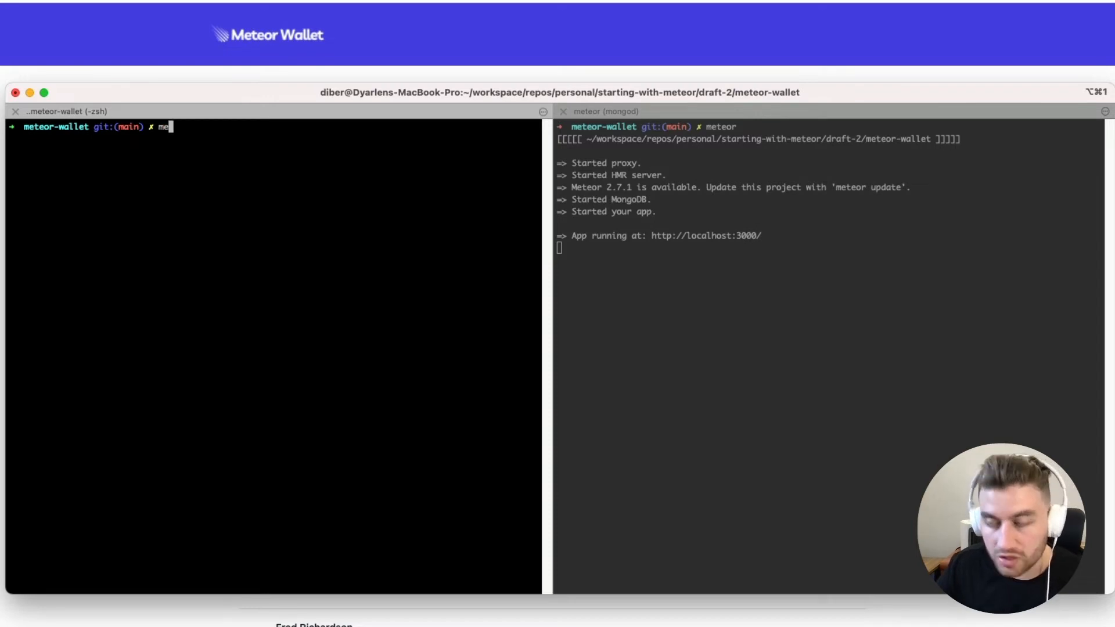
text(teor mongo)
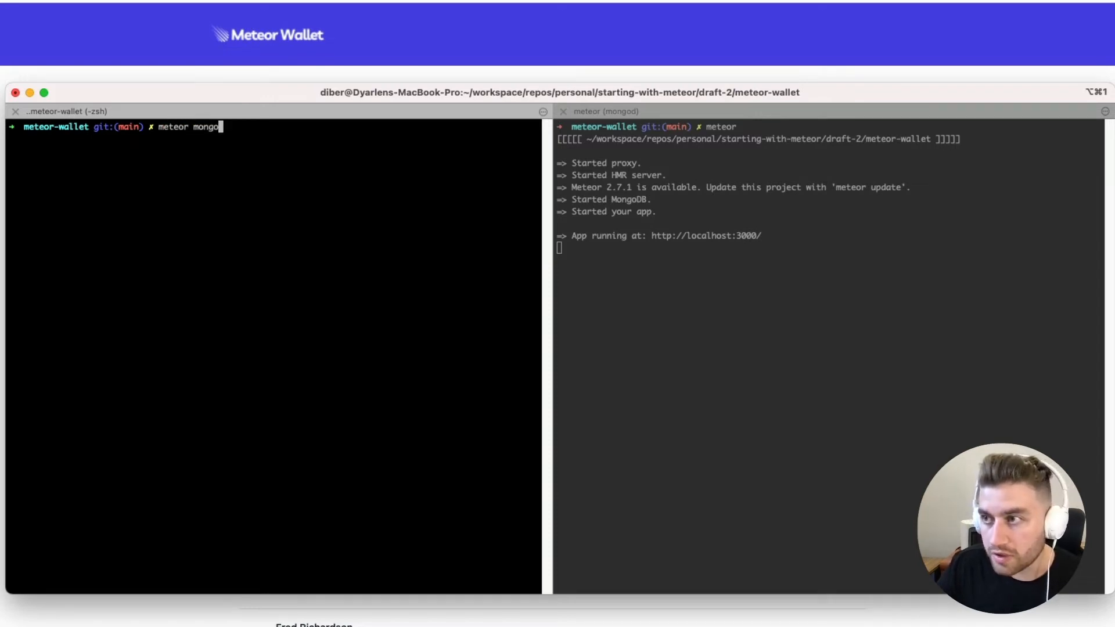
key(Return)
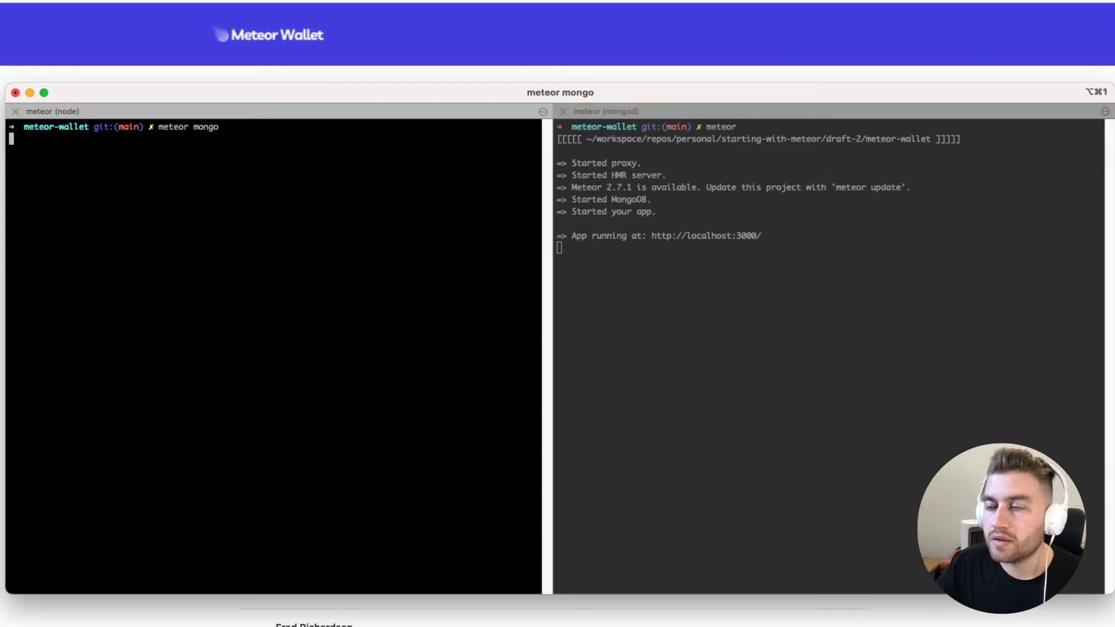
key(Return)
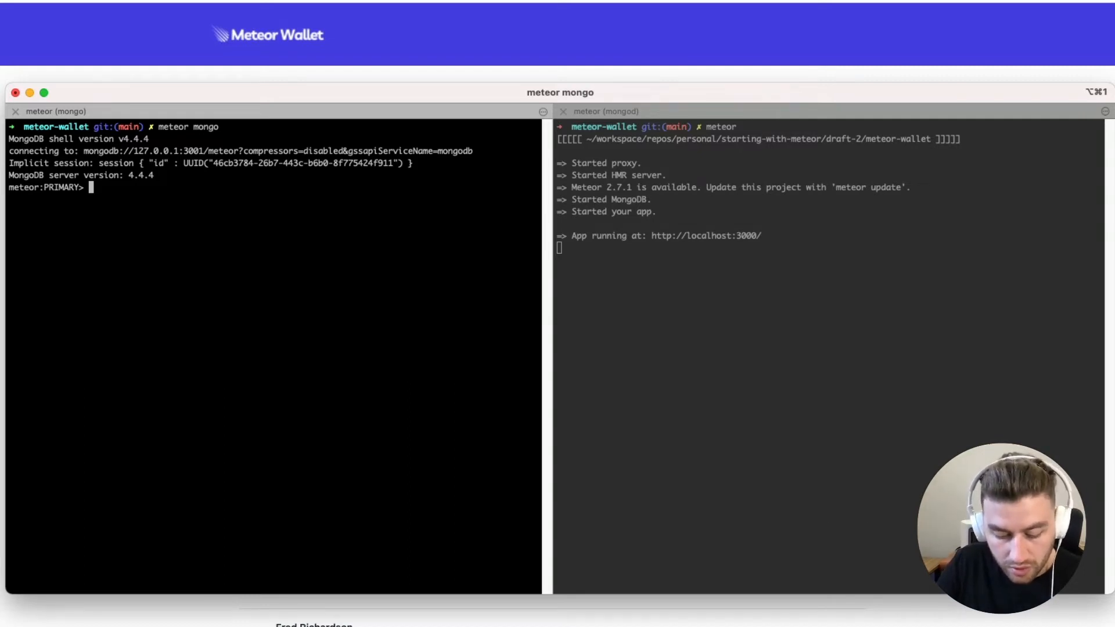
Query all documents with db.contacts.find({}) in the Mongo shell.
text(db)
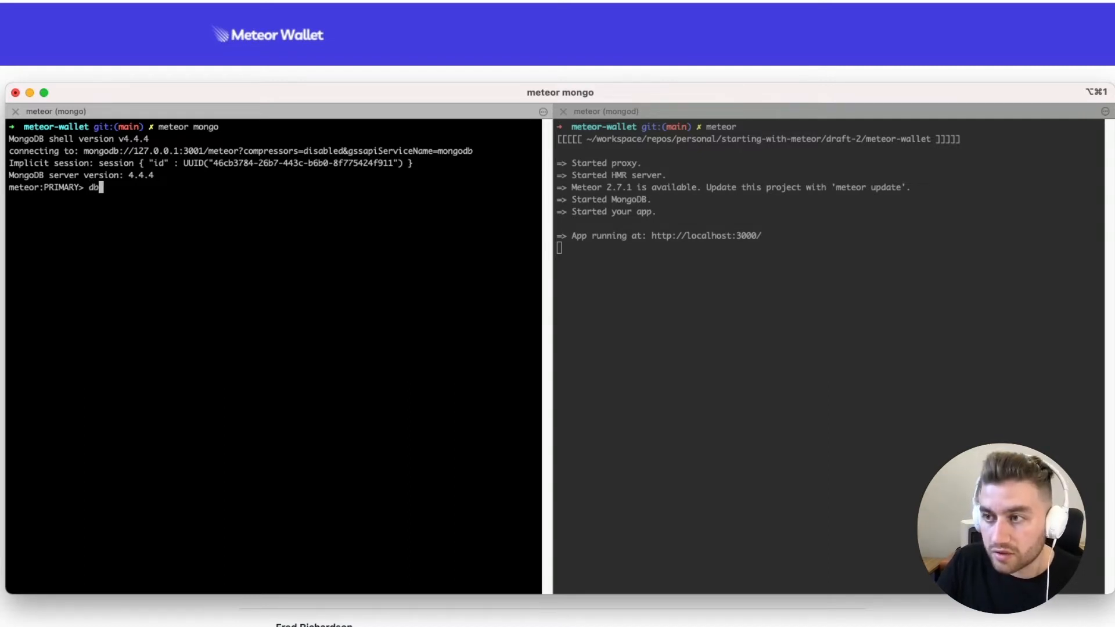
text(.)
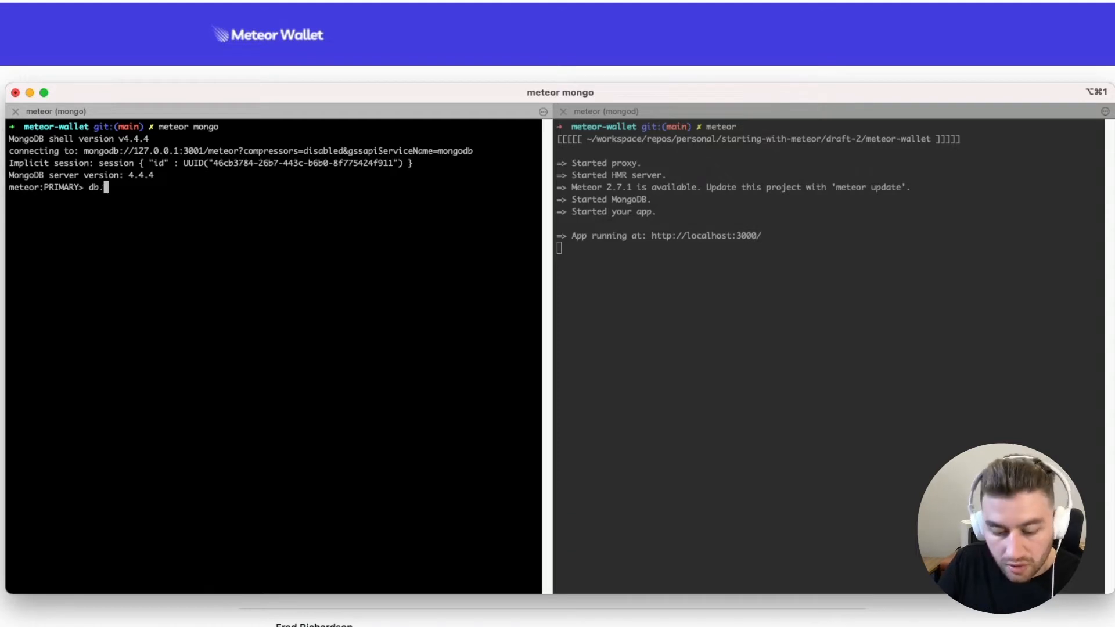
text(c)
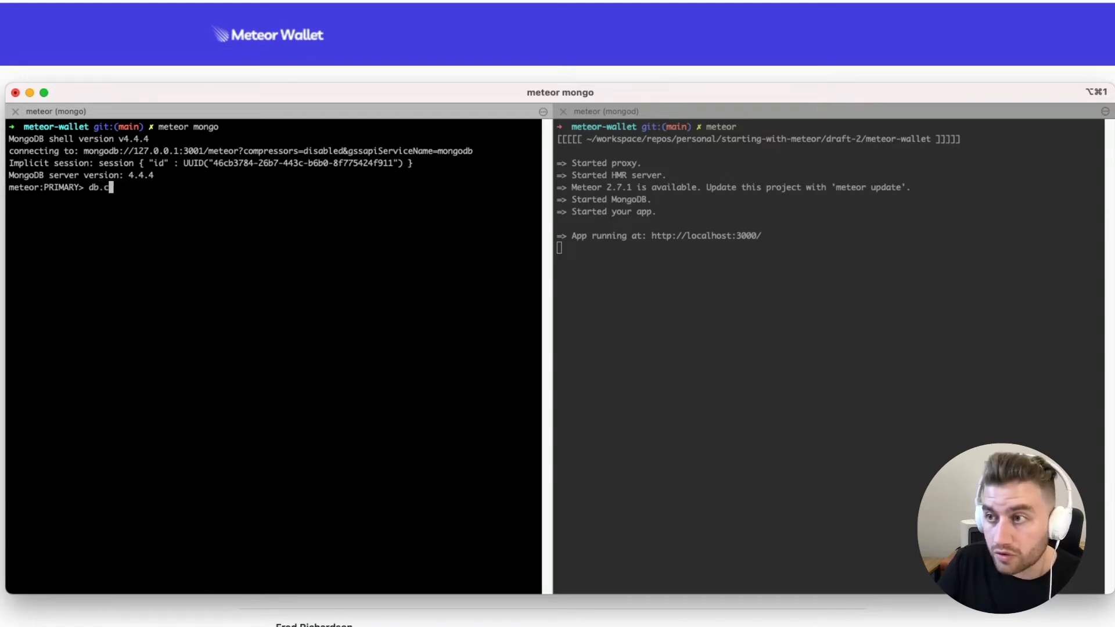
text(onta)
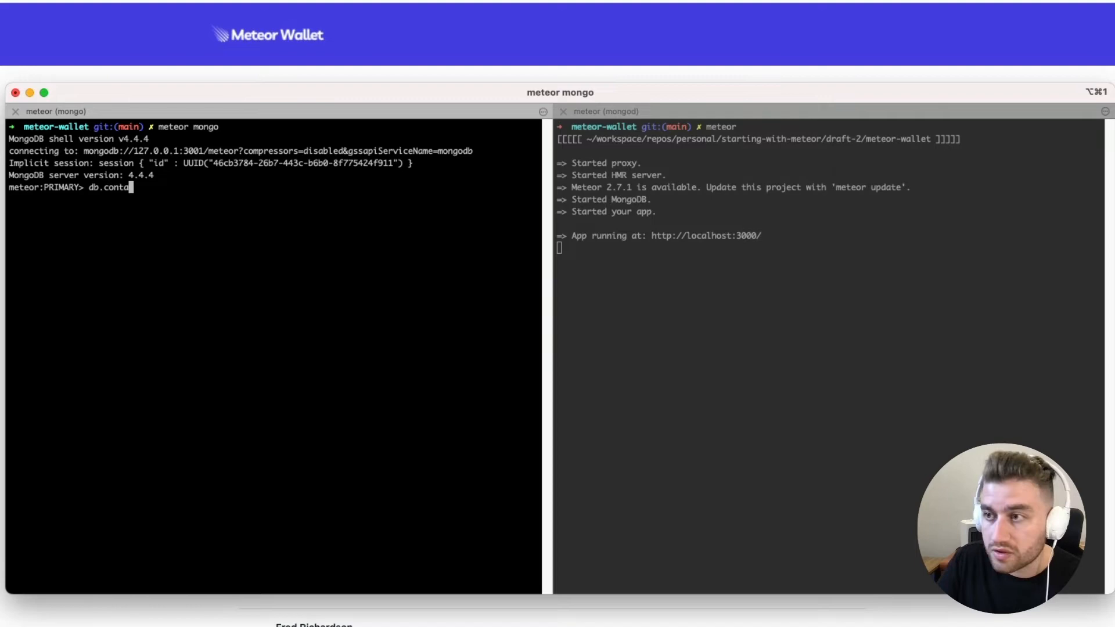
text(cts.)
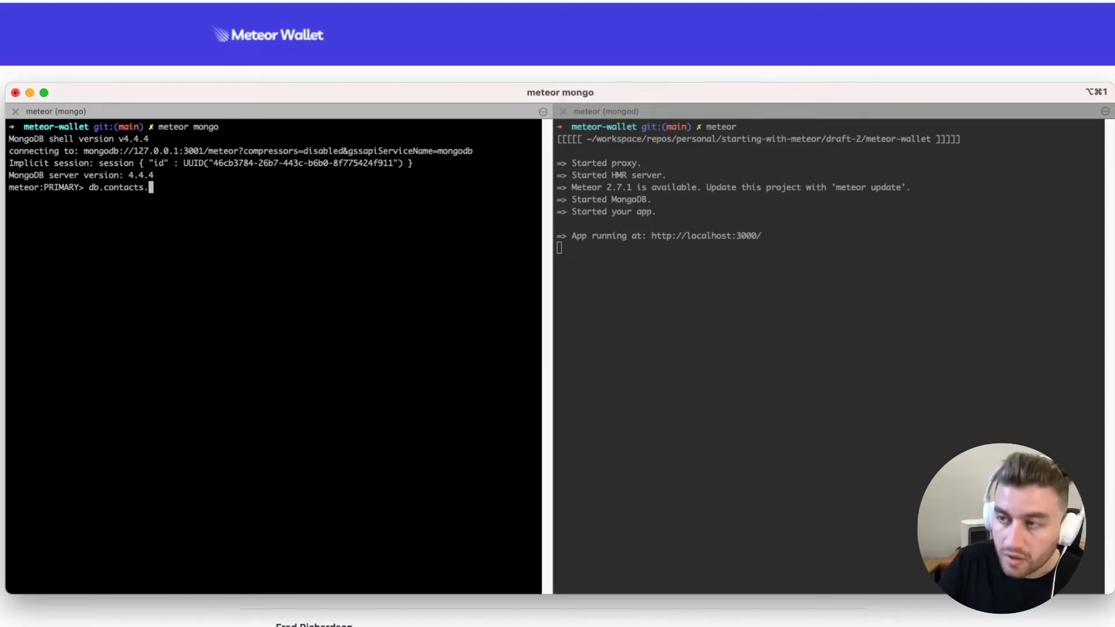
text(find()
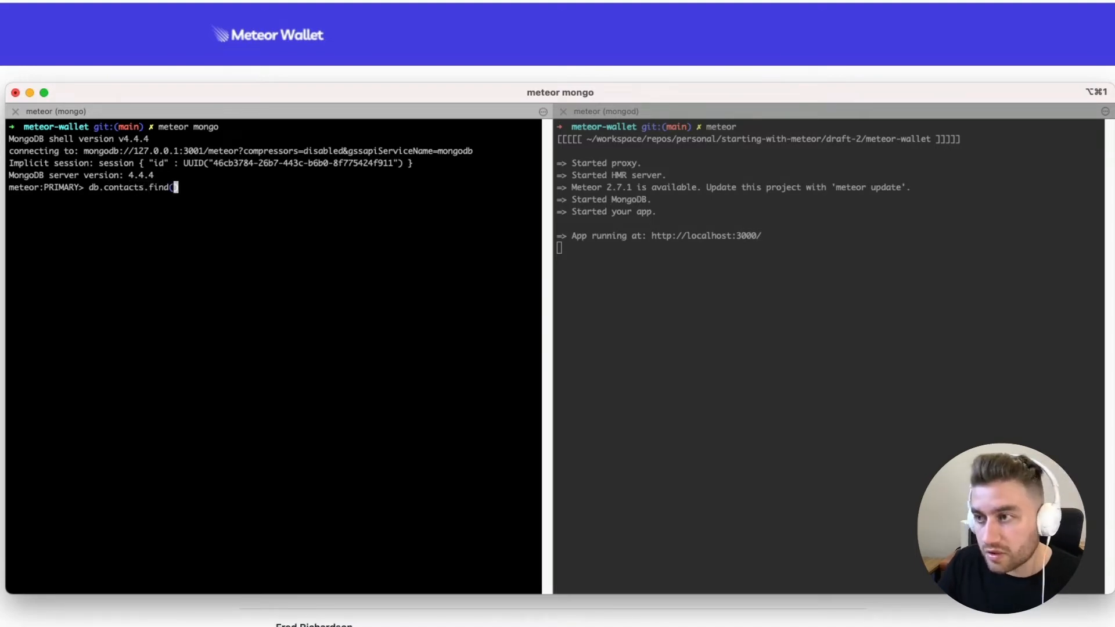
text({)
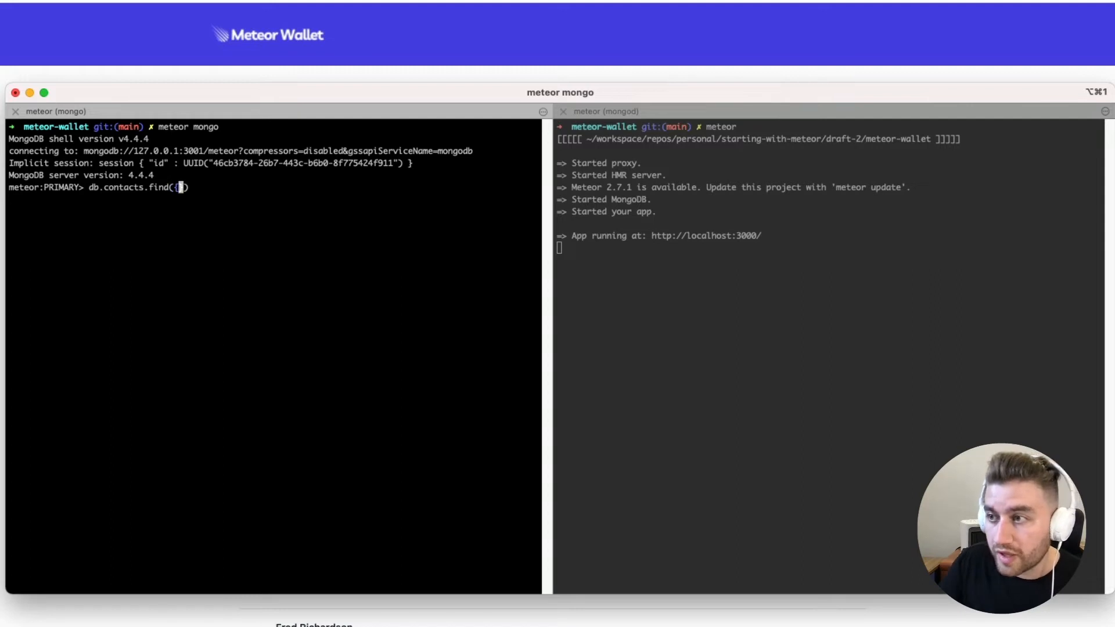
text(}))
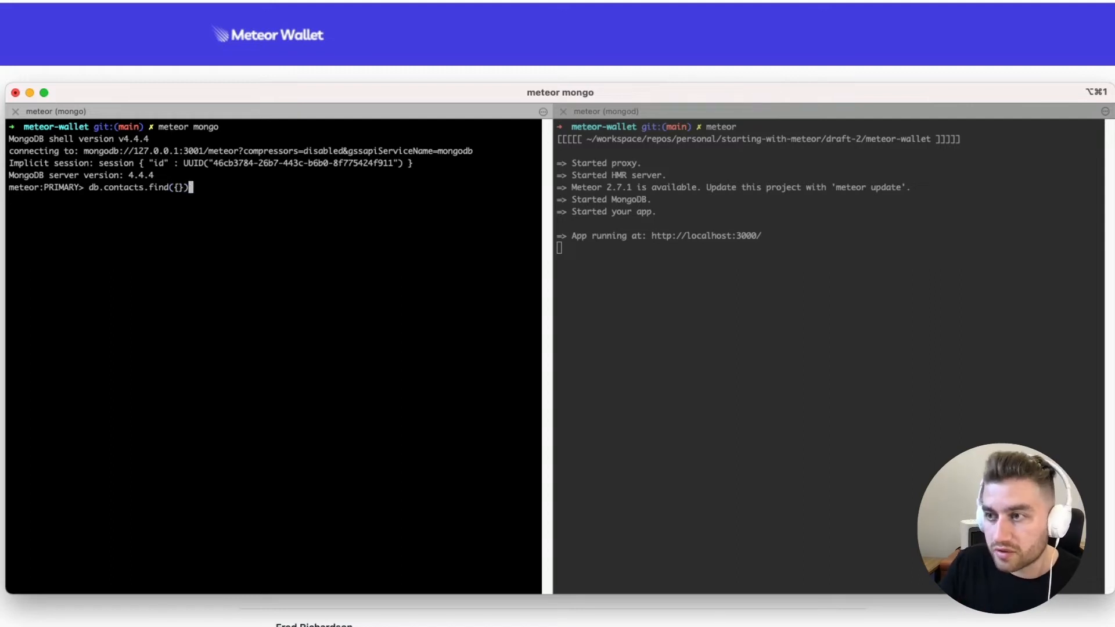
key(Return)
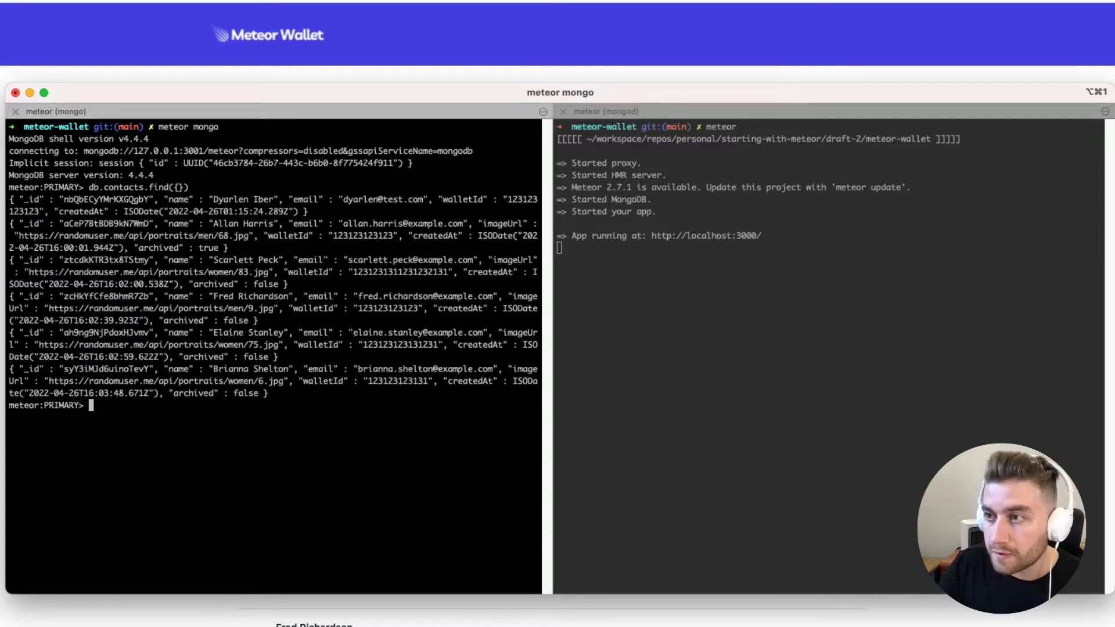
Rerun the contacts query with .pretty() and scroll through the formatted documents.
text(db.contacts.find({}))
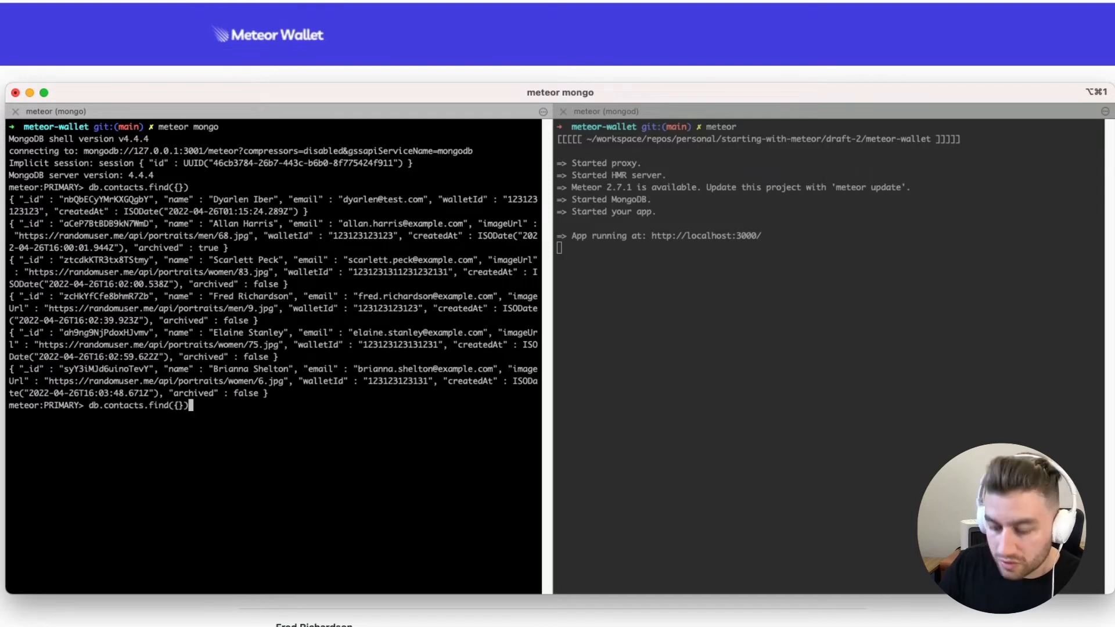
text(.pret)
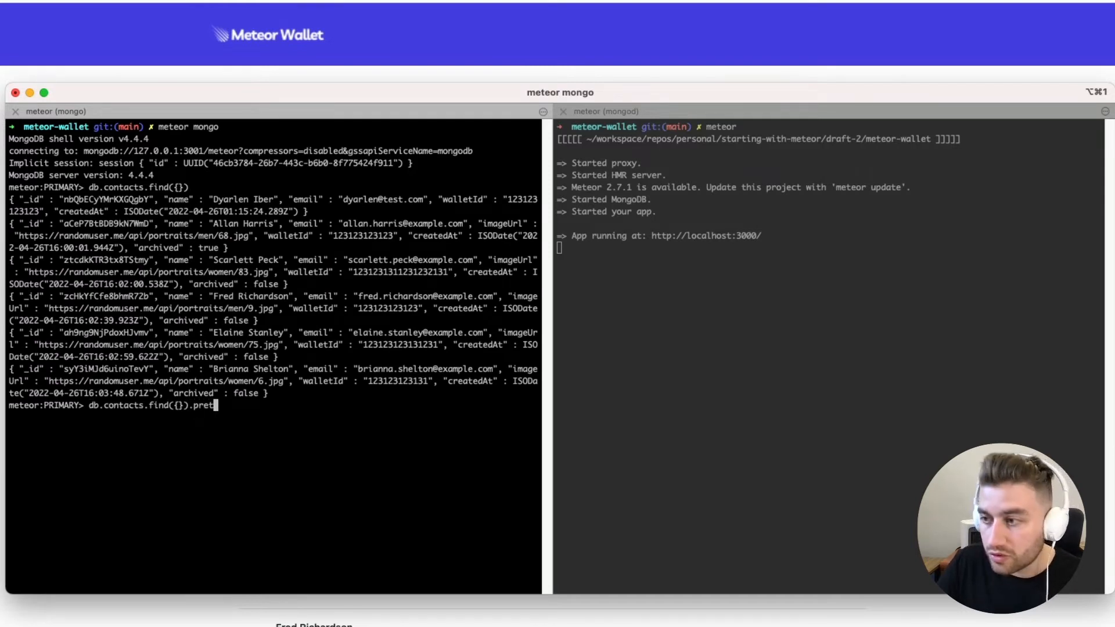
text(ty())
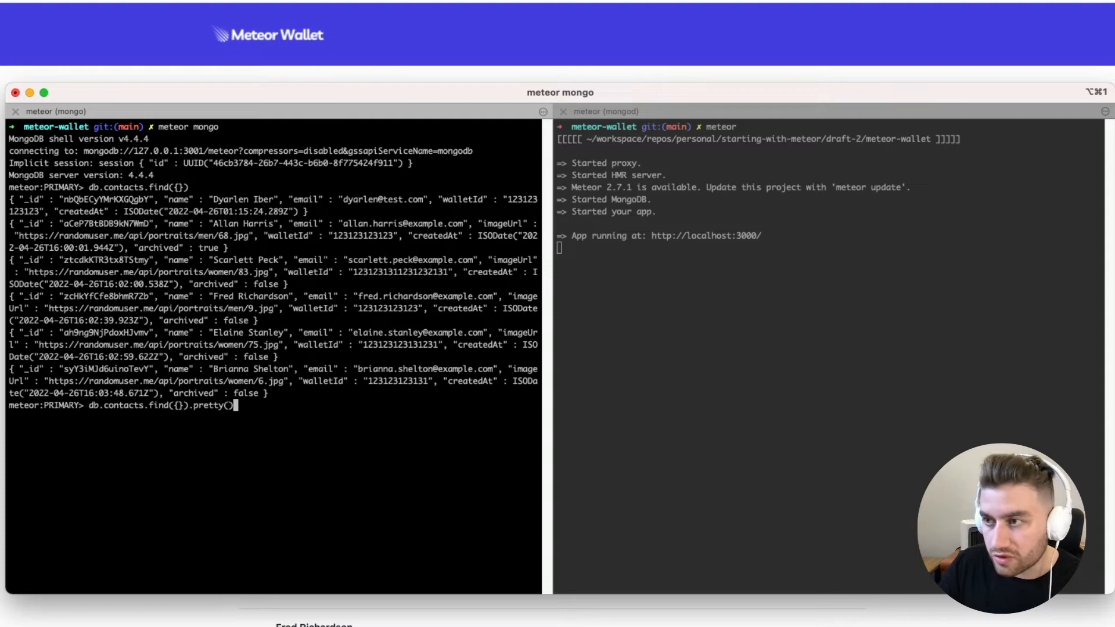
key(Return)
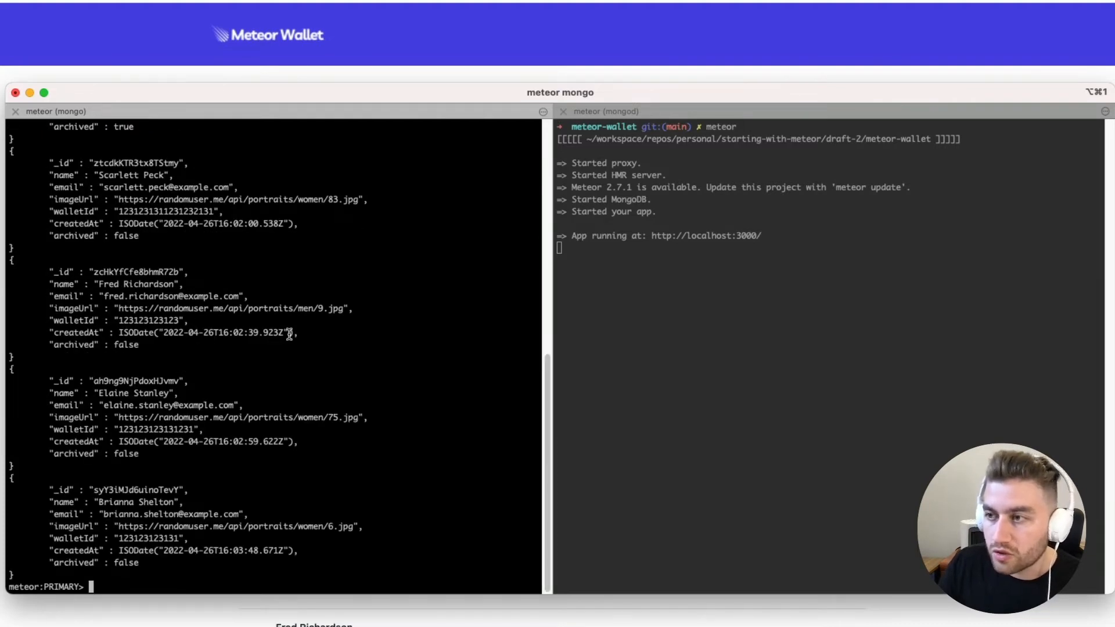
scroll(up, 3)
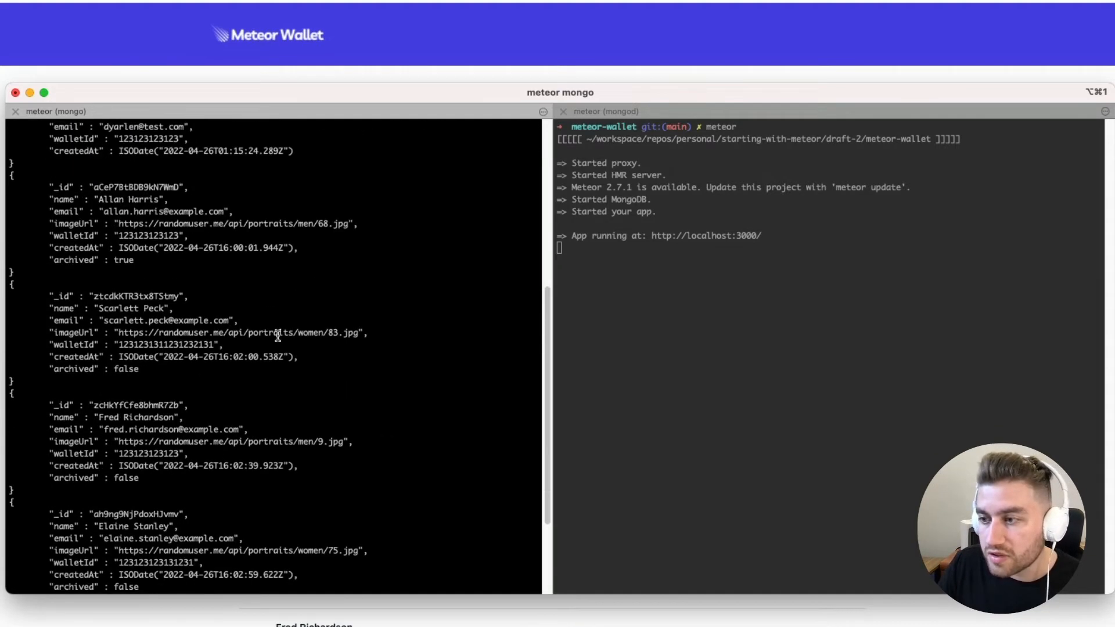
scroll(down, 3)
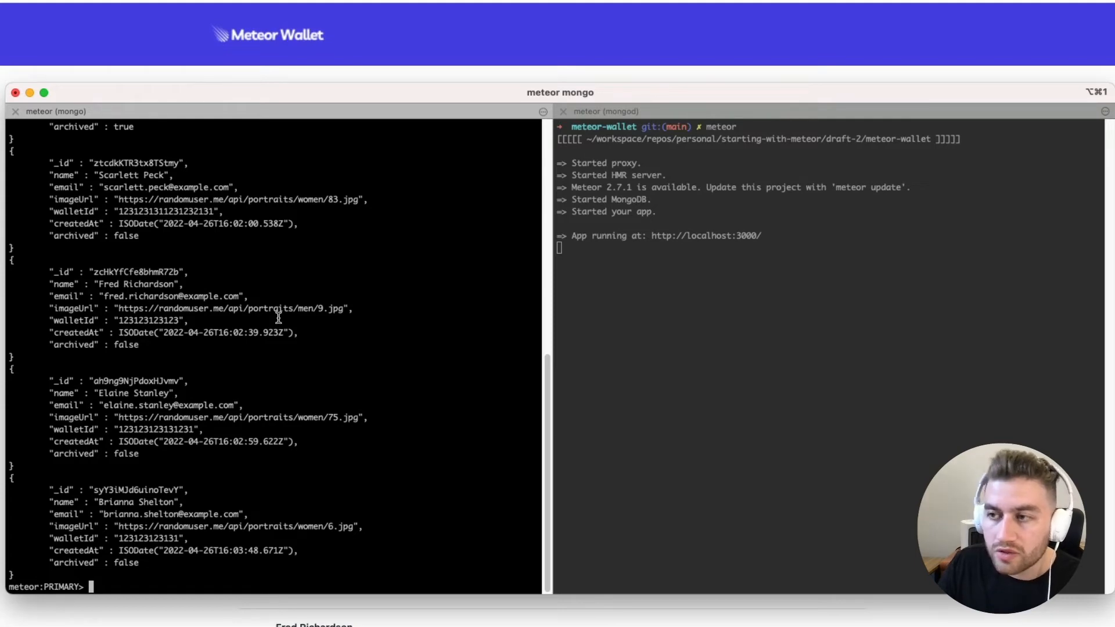
mouse_move(277, 316)
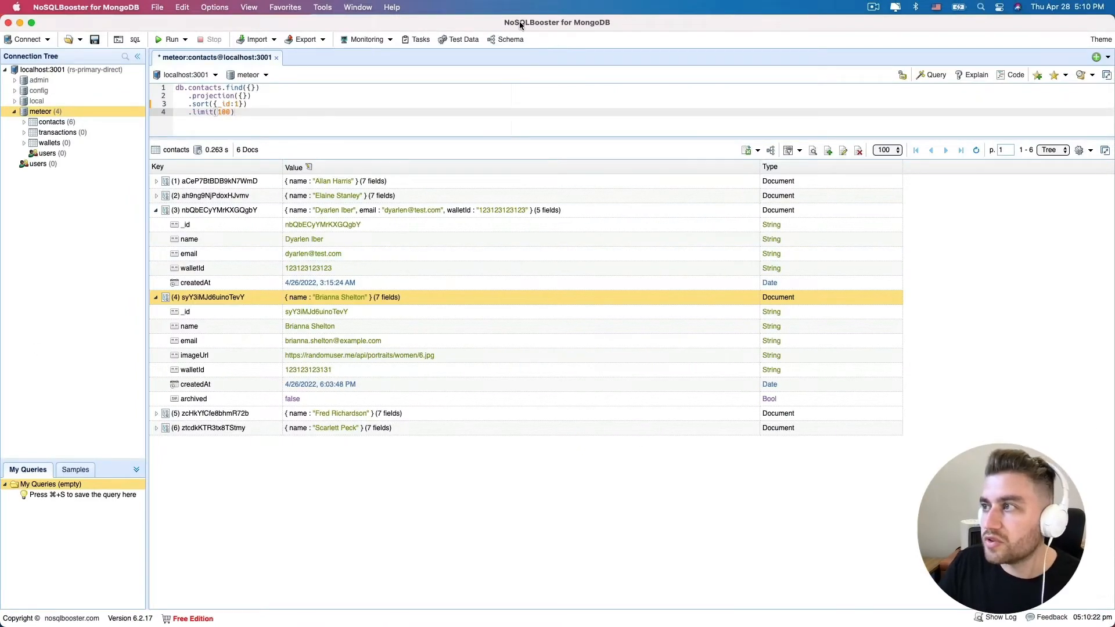
mouse_move(543, 32)
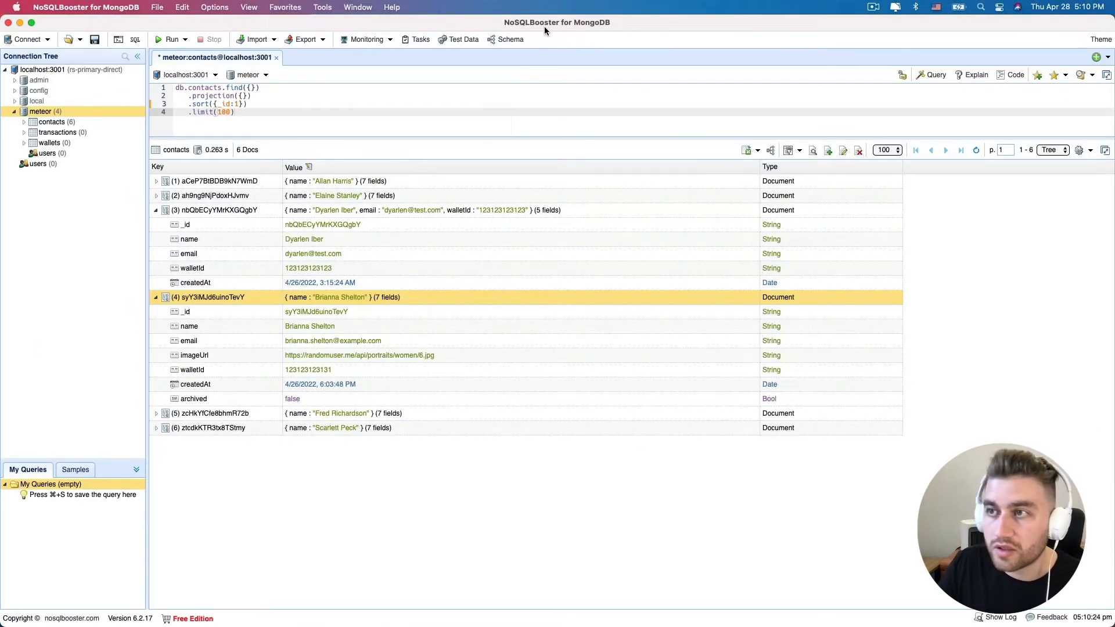
mouse_move(45, 51)
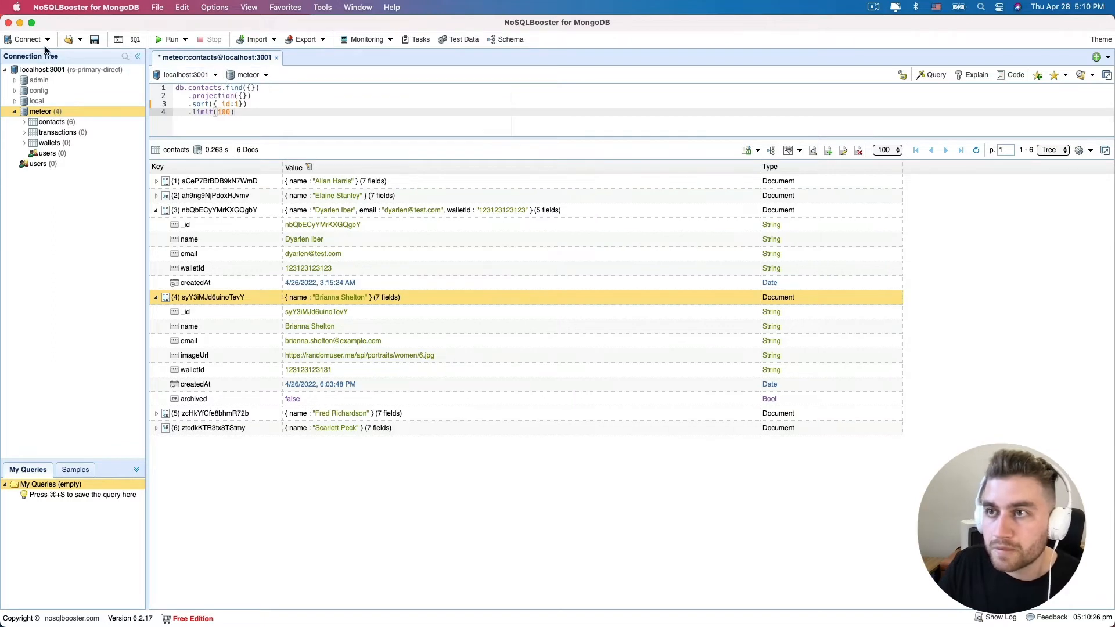
Disconnect the localhost:3001 server and discard the unsaved contacts query tab.
right_click(43, 70)
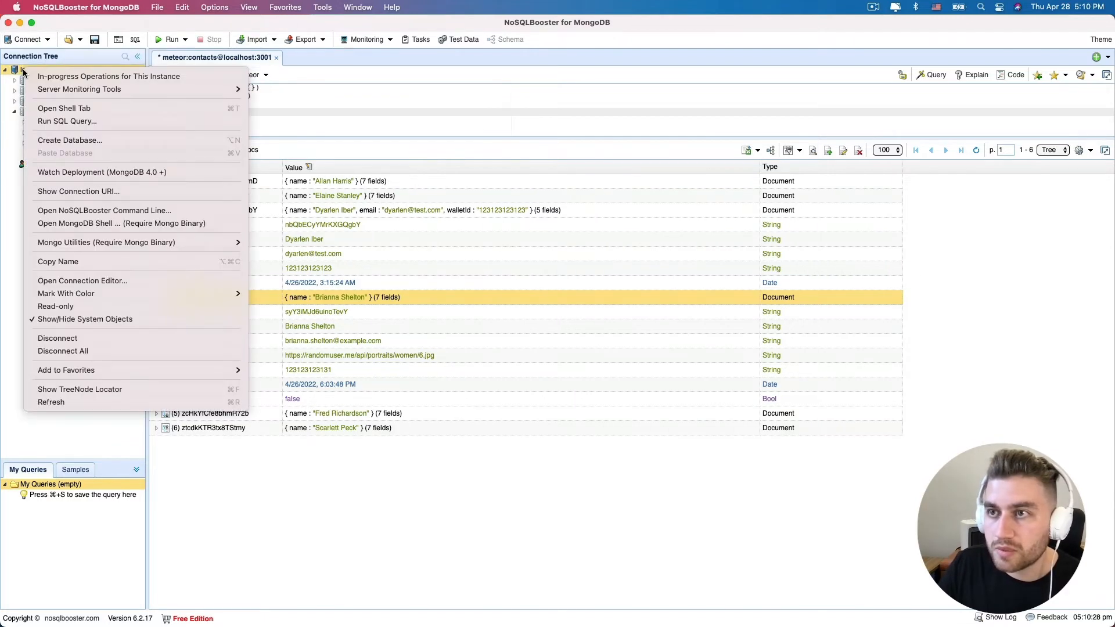
click(57, 338)
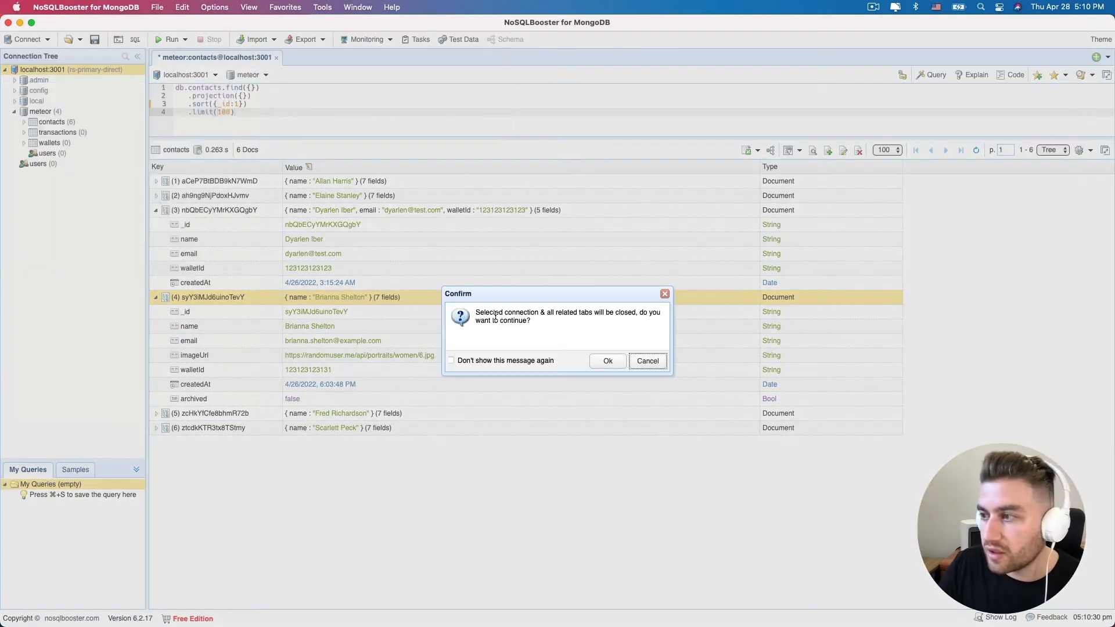
click(606, 360)
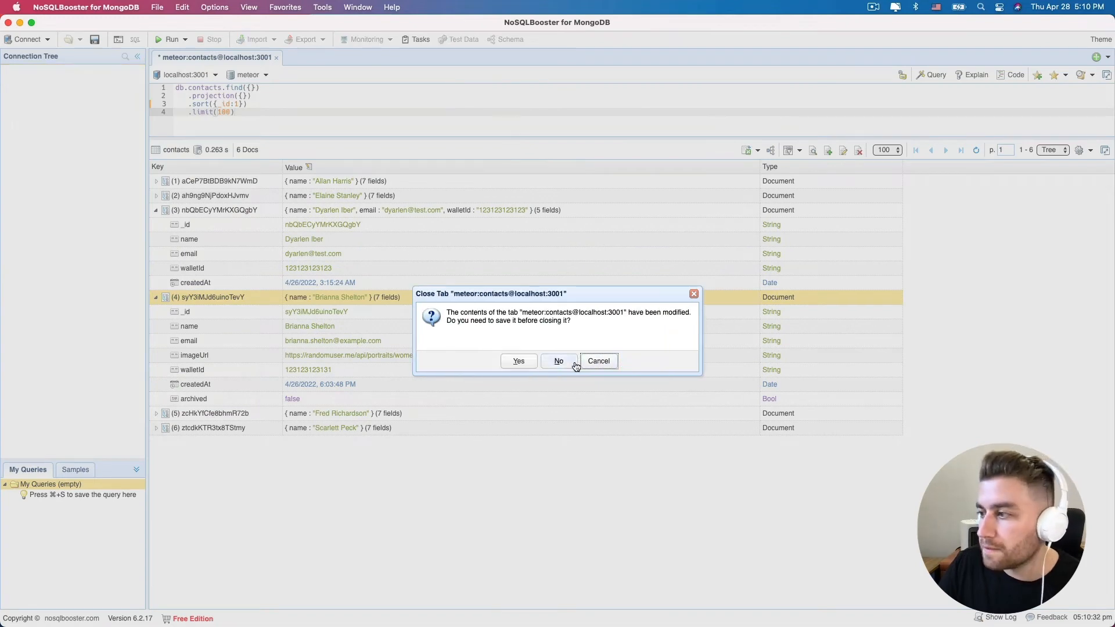
click(559, 360)
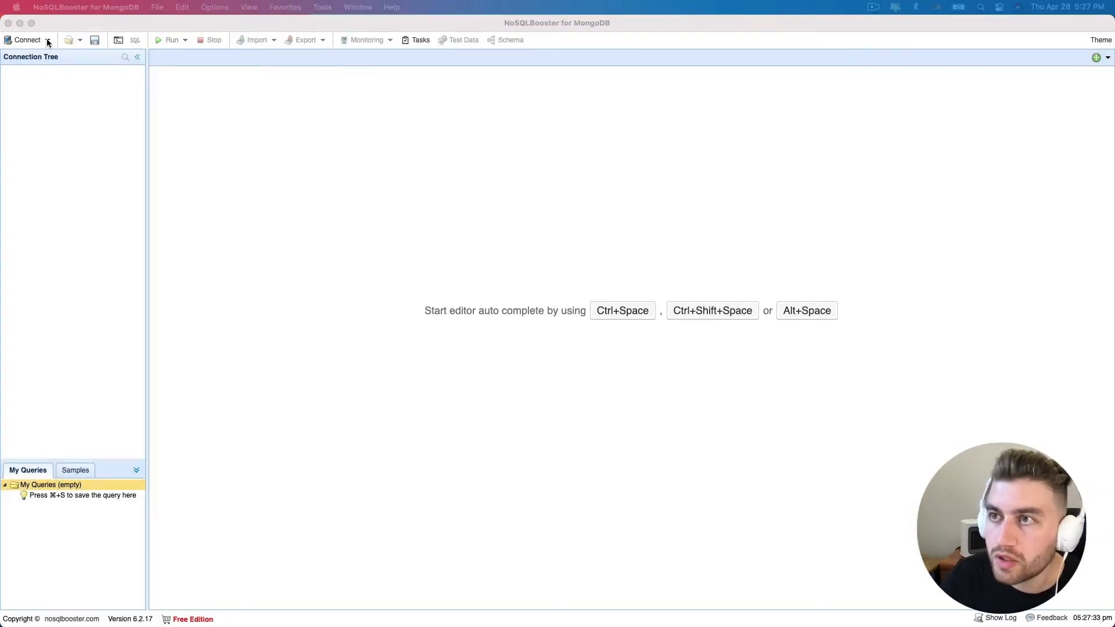
Connect to the saved localhost connection on port 3001 and expand the meteor database.
click(26, 39)
text(3001)
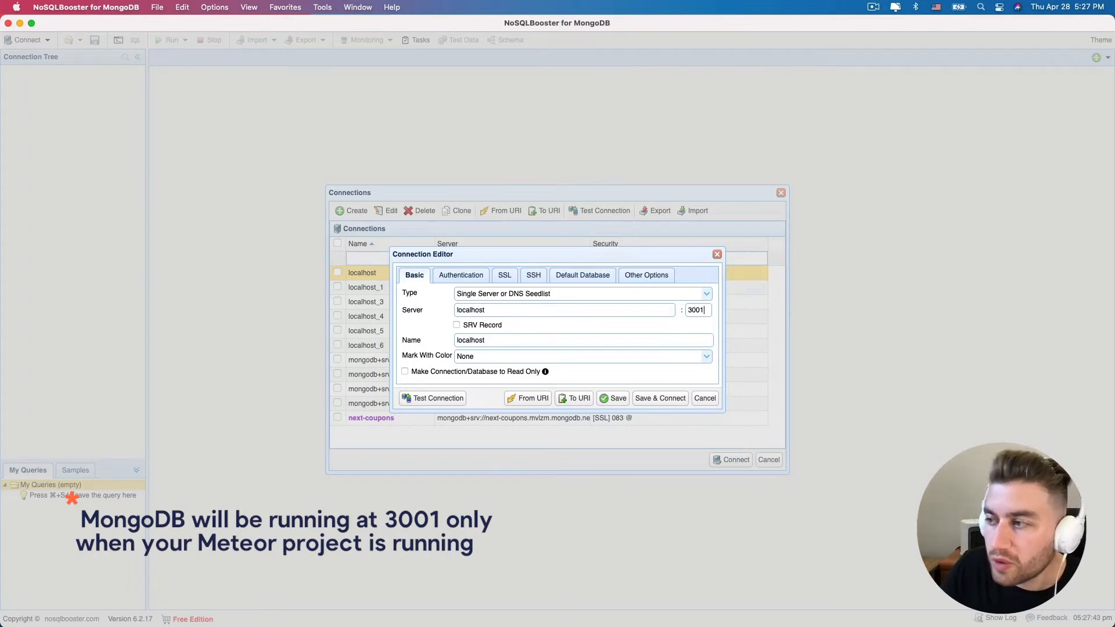
mouse_move(756, 330)
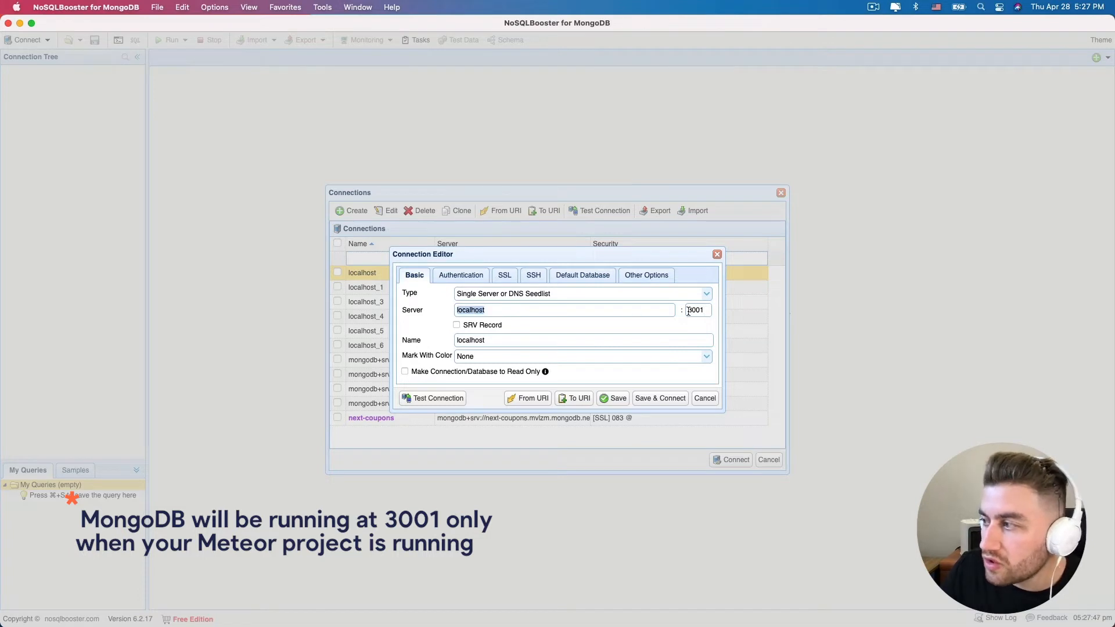
click(660, 398)
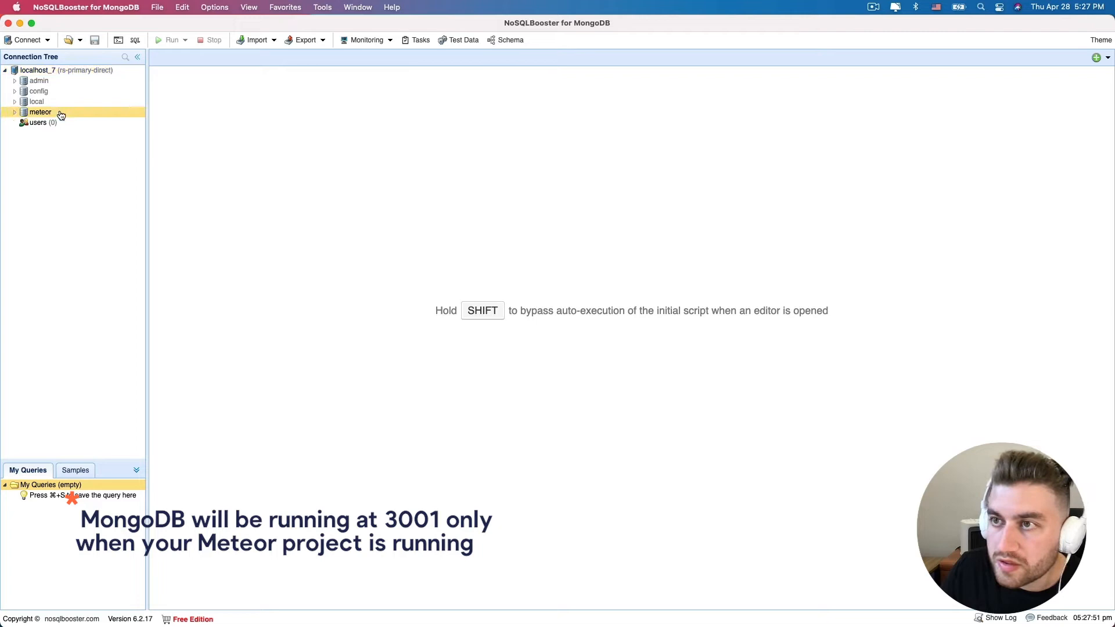
click(15, 111)
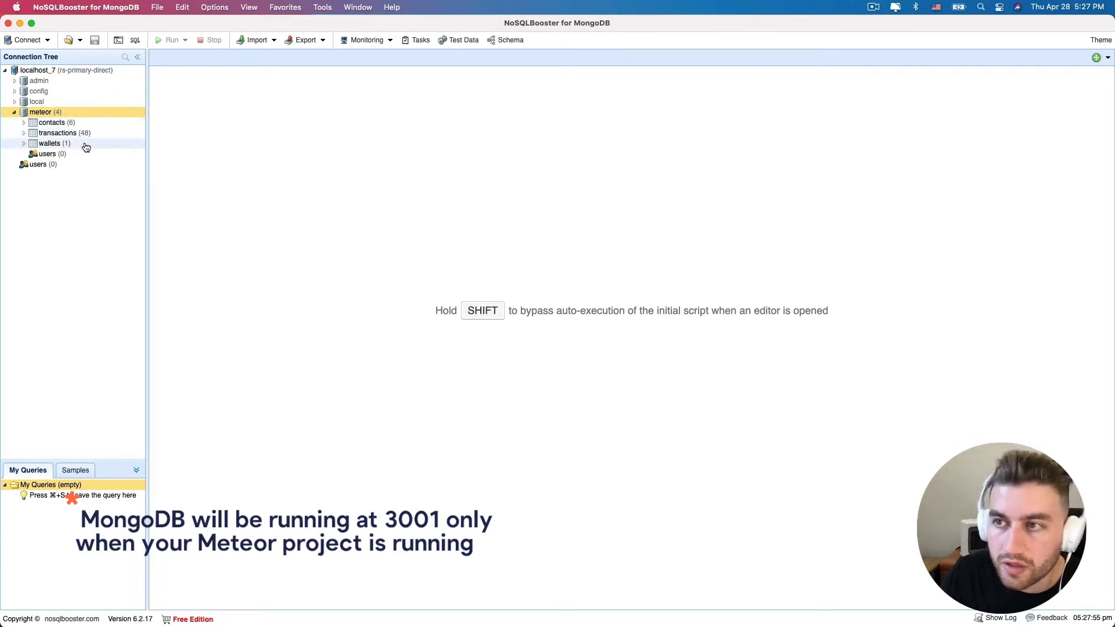
mouse_move(91, 130)
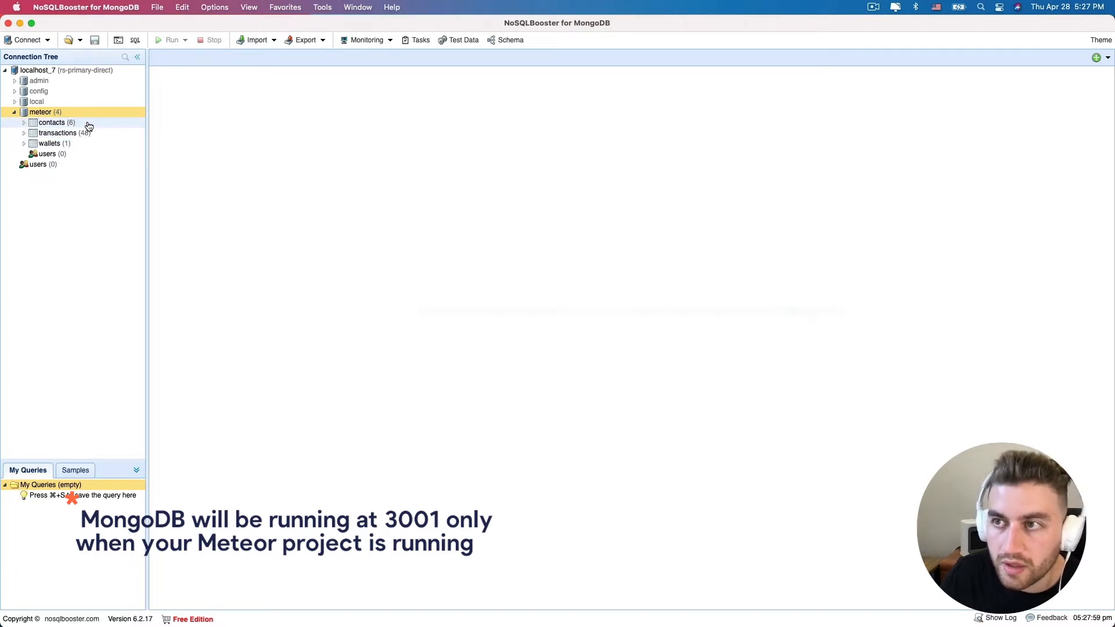
Open the contacts collection's documents, collapsing the first and expanding the fourth.
click(52, 122)
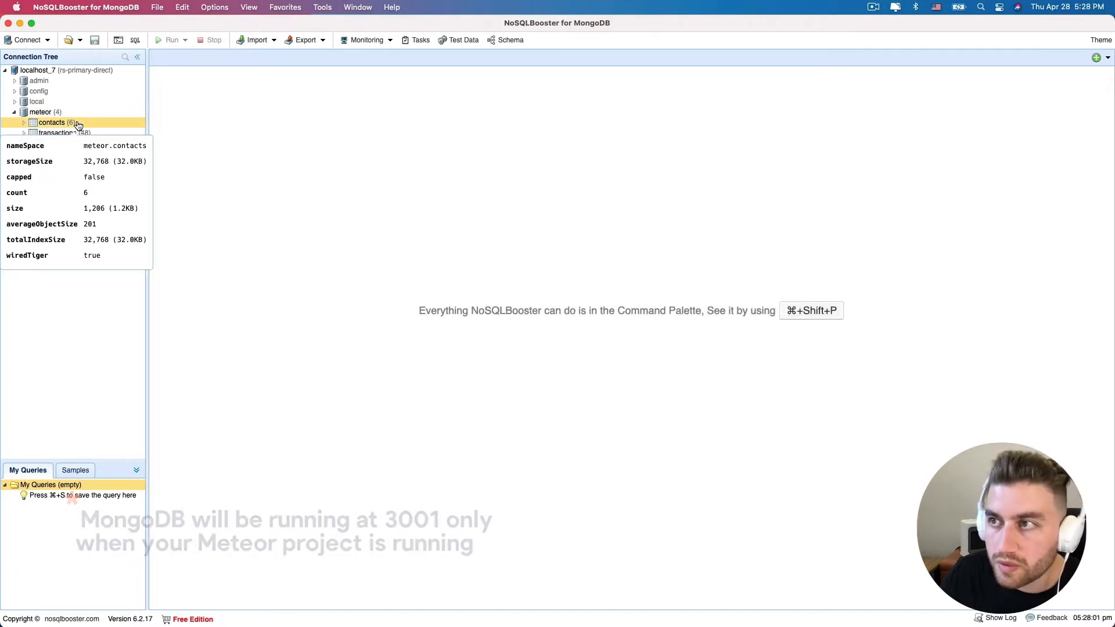
double_click(51, 122)
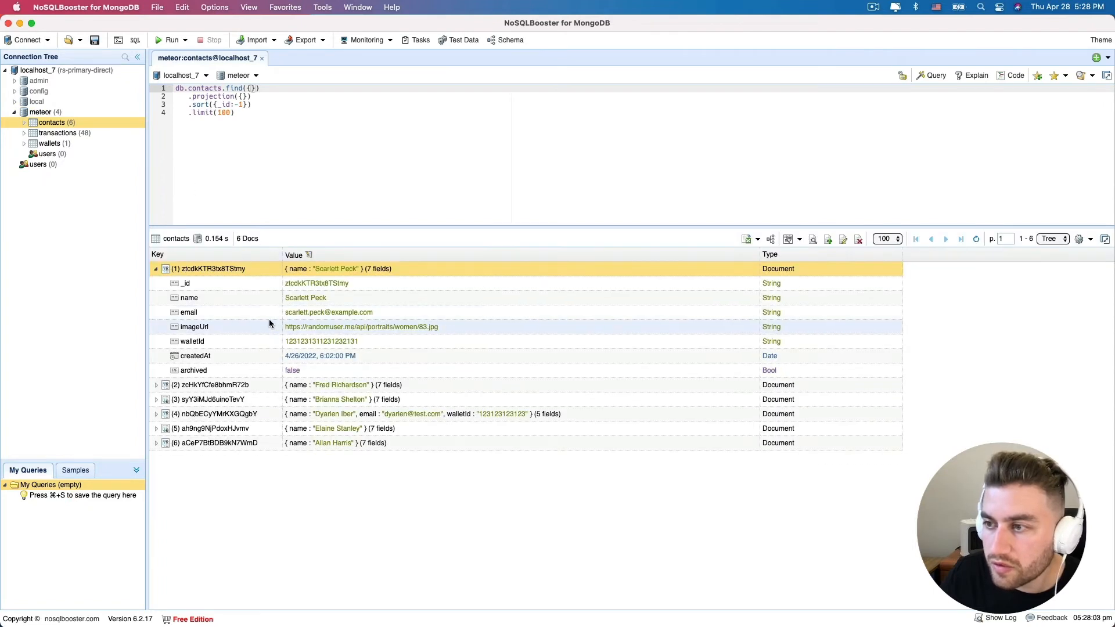
click(156, 269)
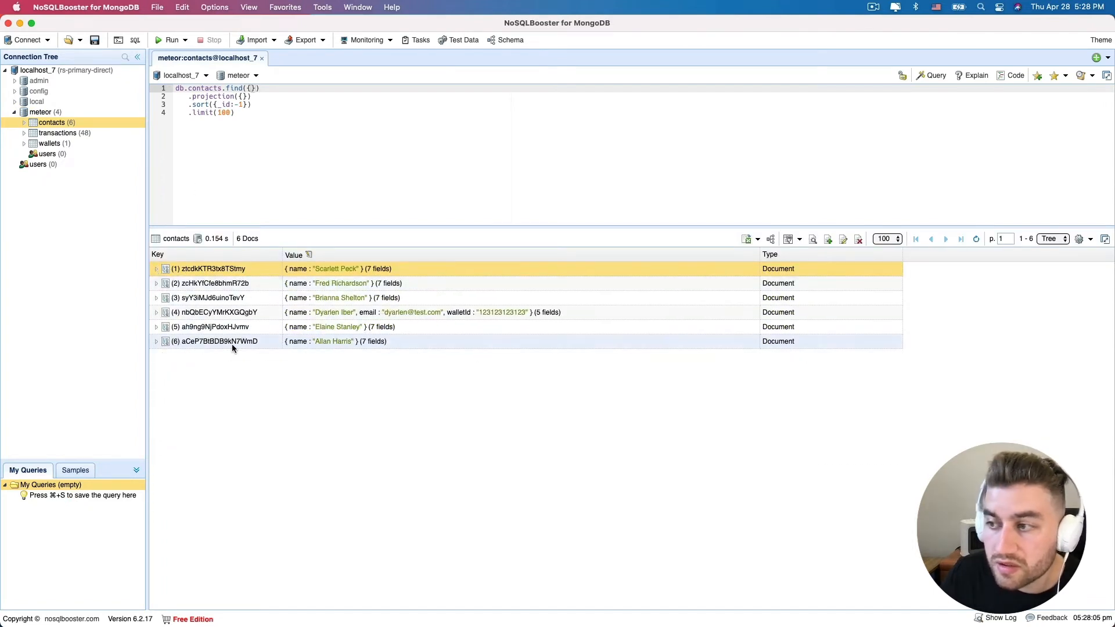
mouse_move(214, 321)
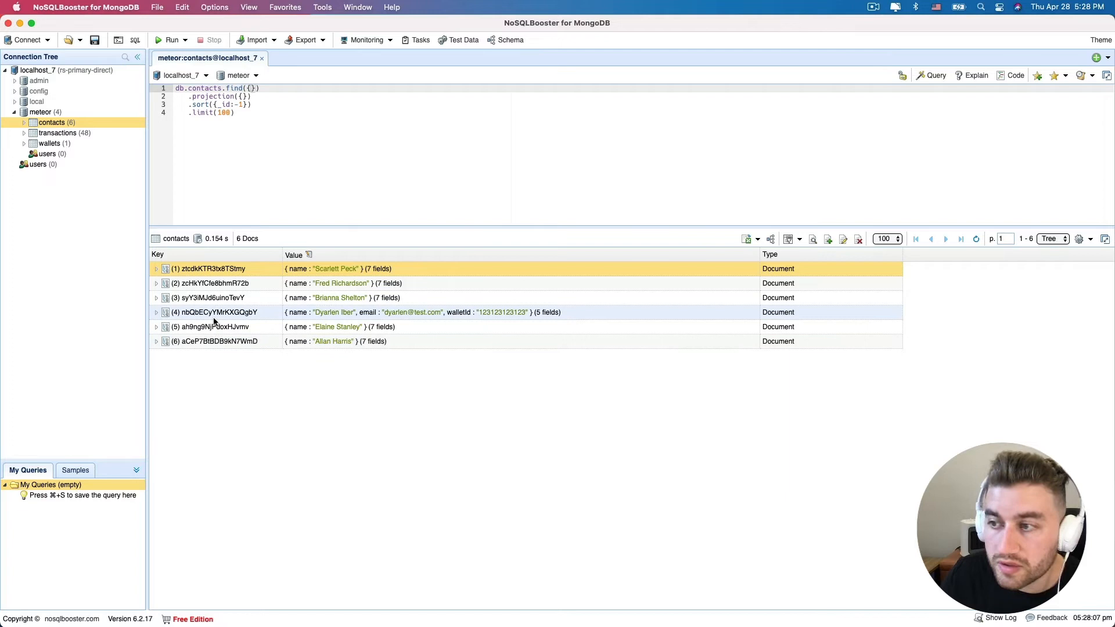
click(156, 312)
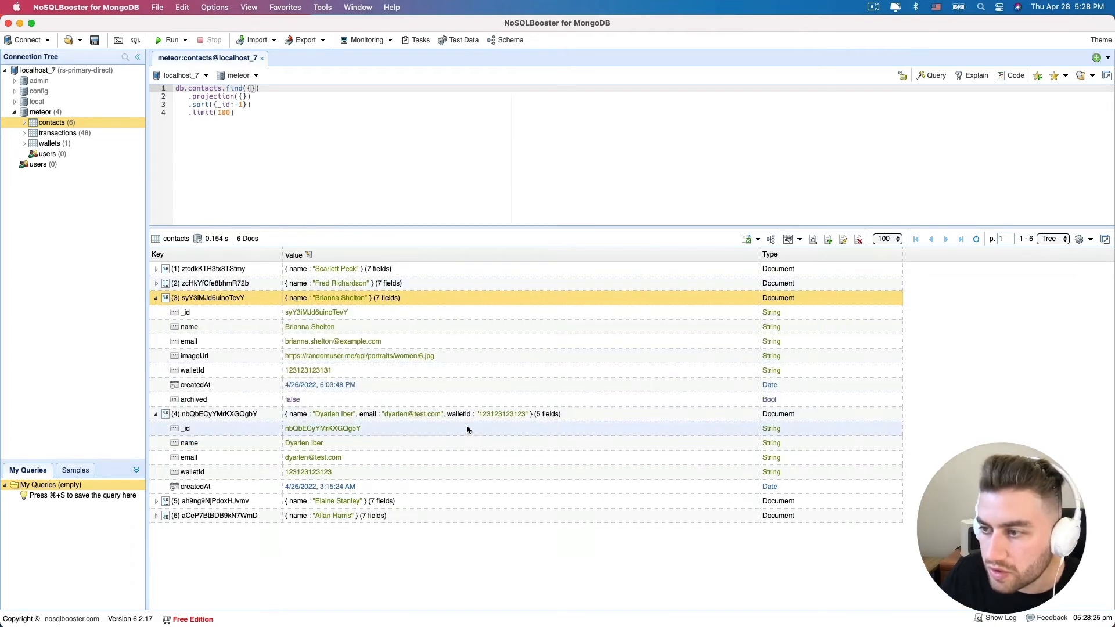
mouse_move(238, 435)
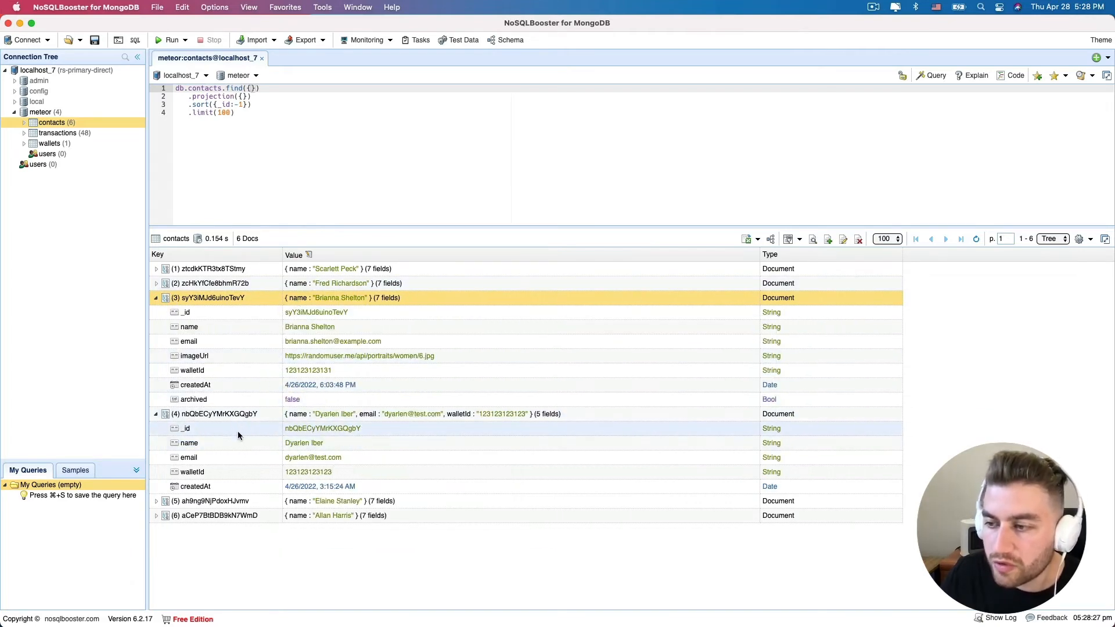
mouse_move(213, 458)
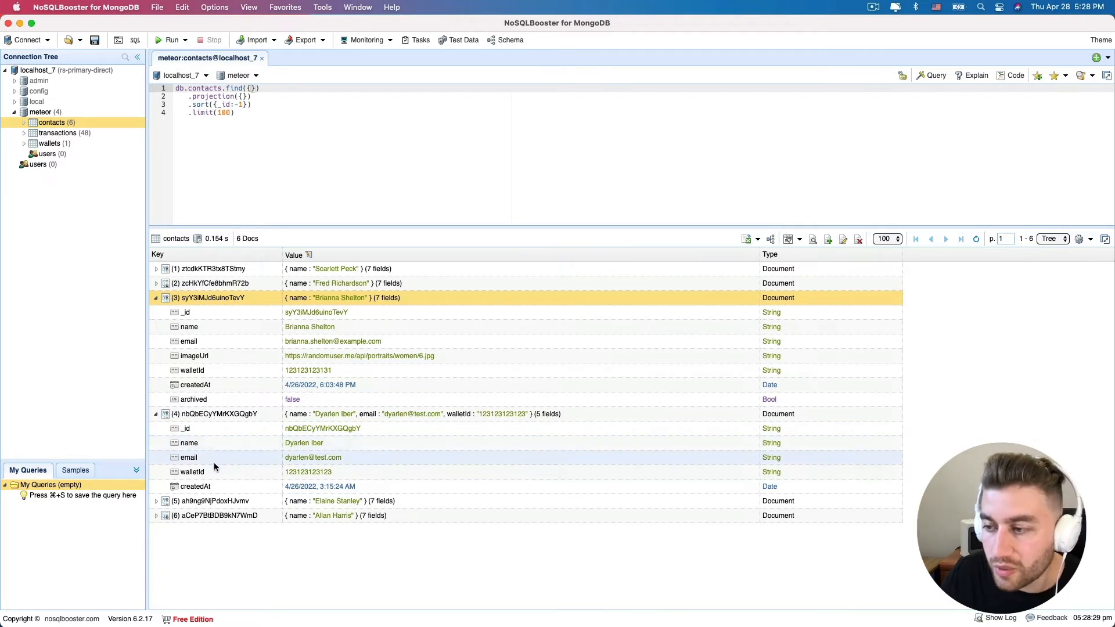
mouse_move(233, 356)
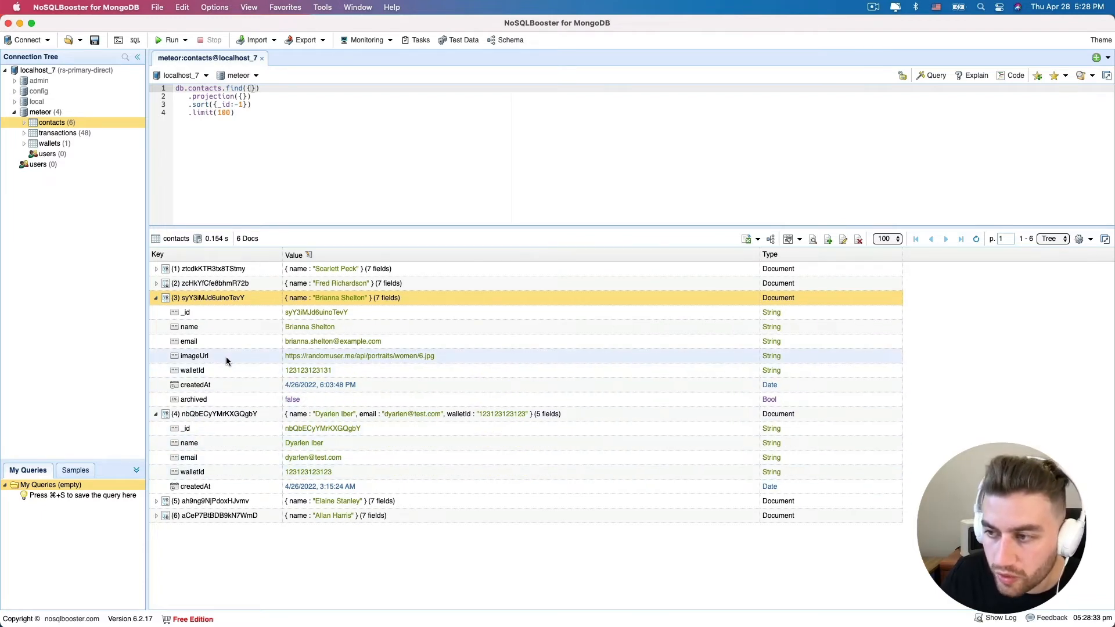
mouse_move(199, 398)
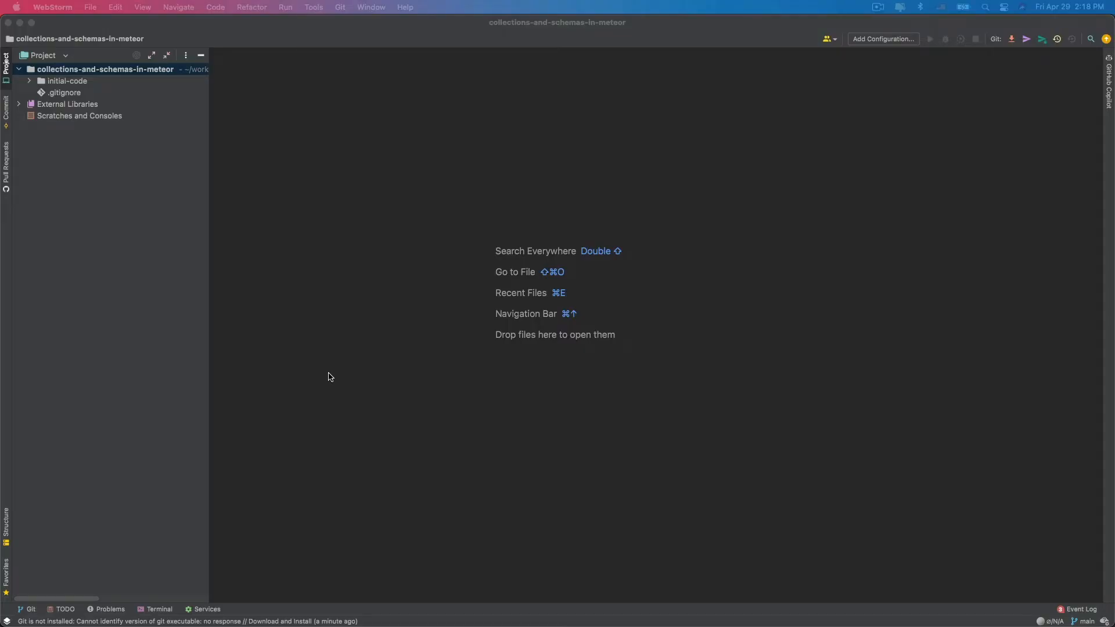
mouse_move(182, 381)
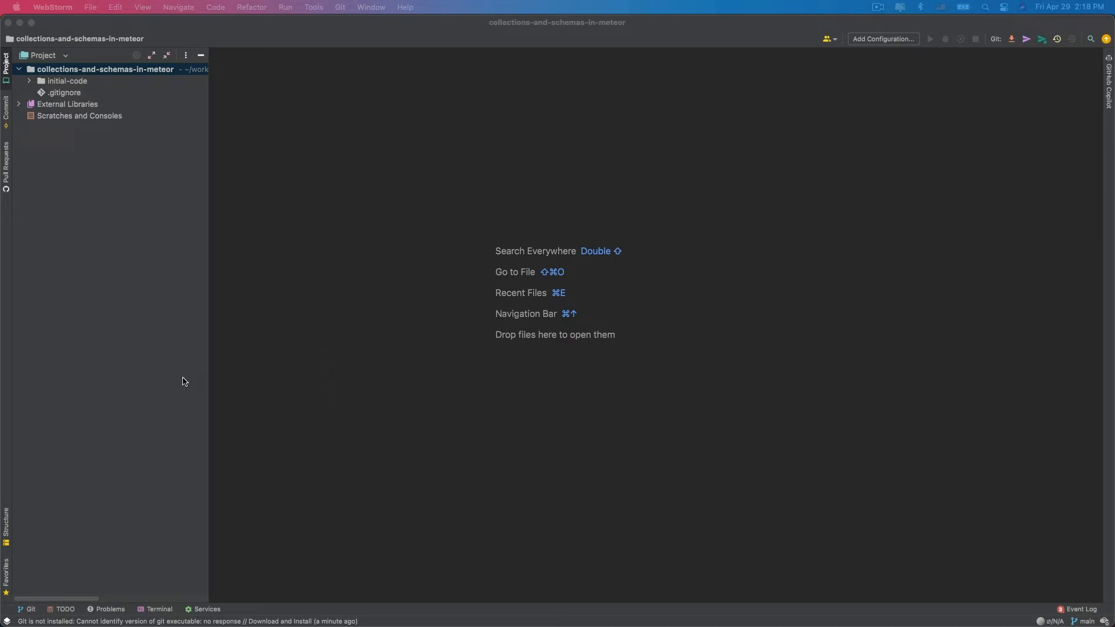
mouse_move(81, 357)
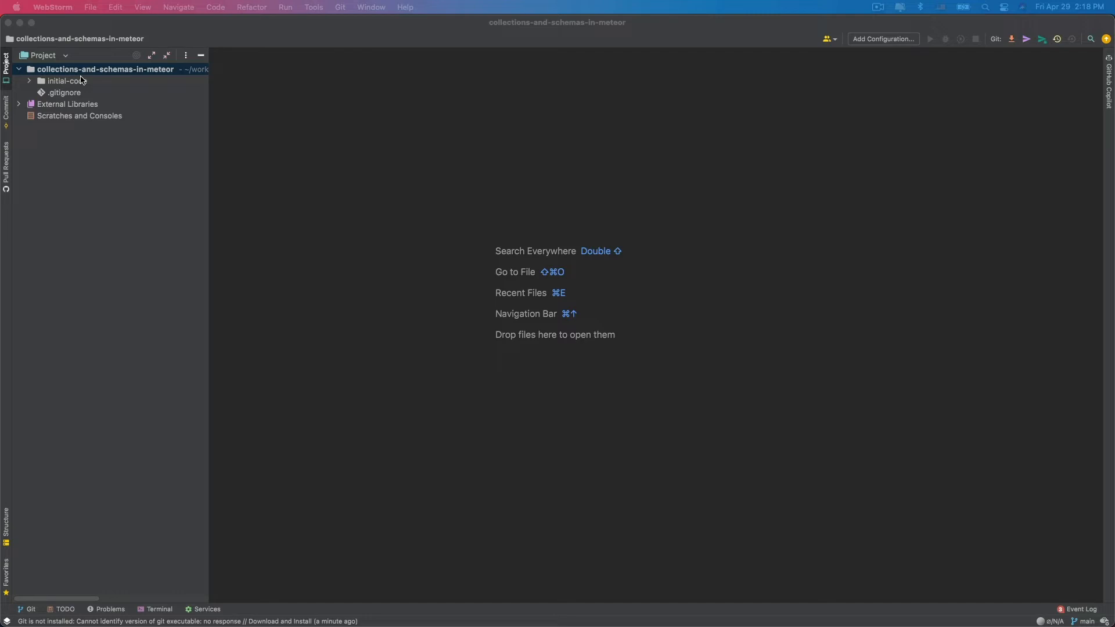
mouse_move(78, 81)
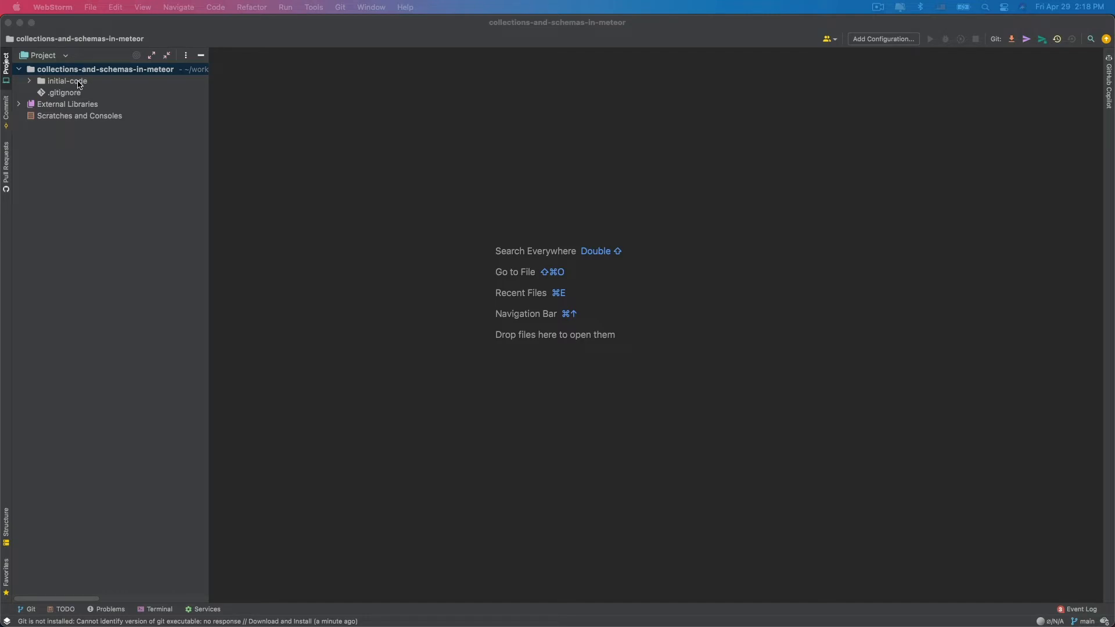
Copy the initial-code folder as 1-collections and start a project terminal.
right_click(67, 80)
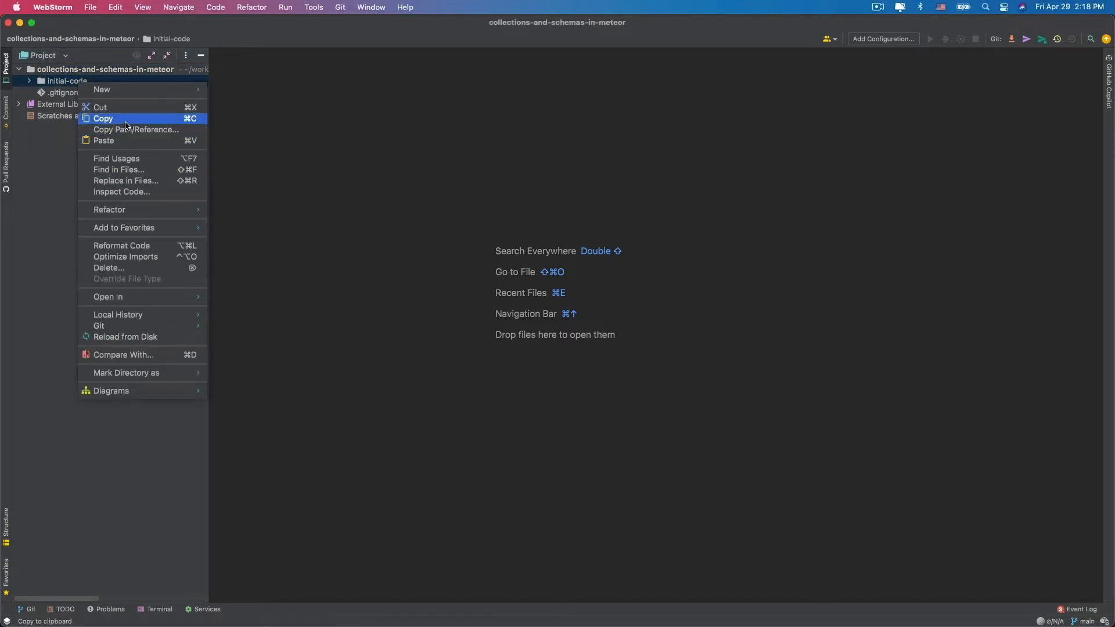
right_click(105, 68)
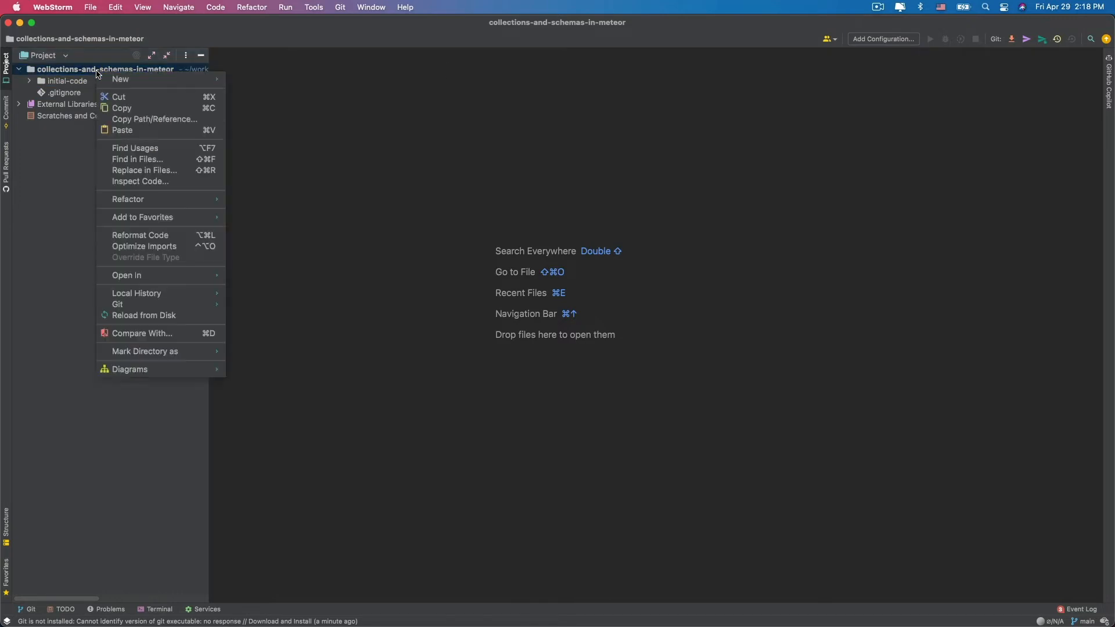
click(121, 107)
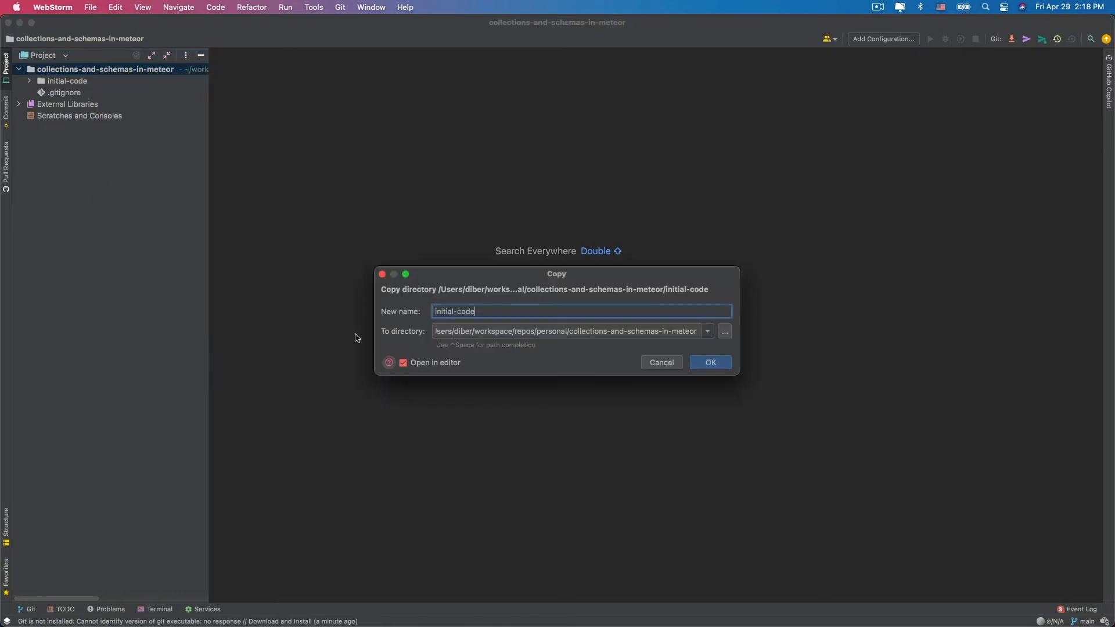
text(1)
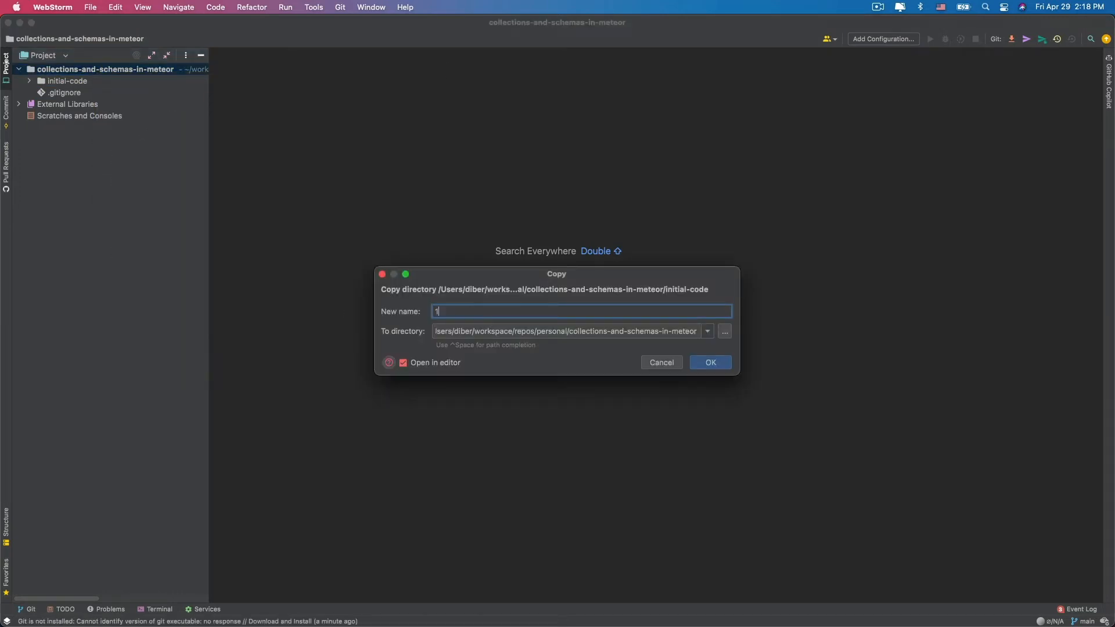
text(-collections)
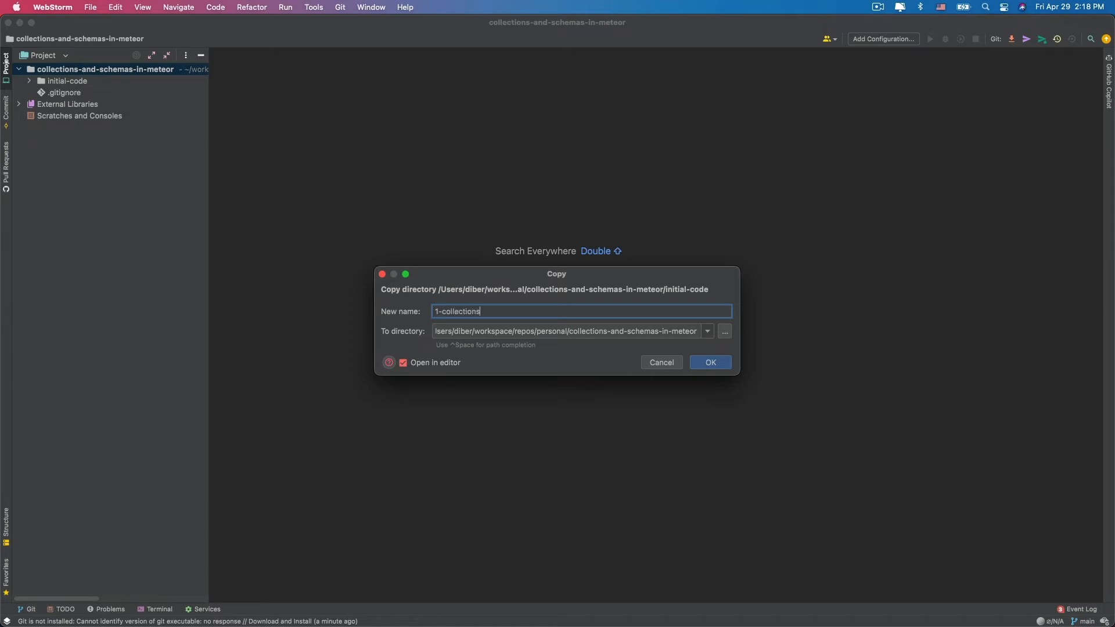
click(708, 362)
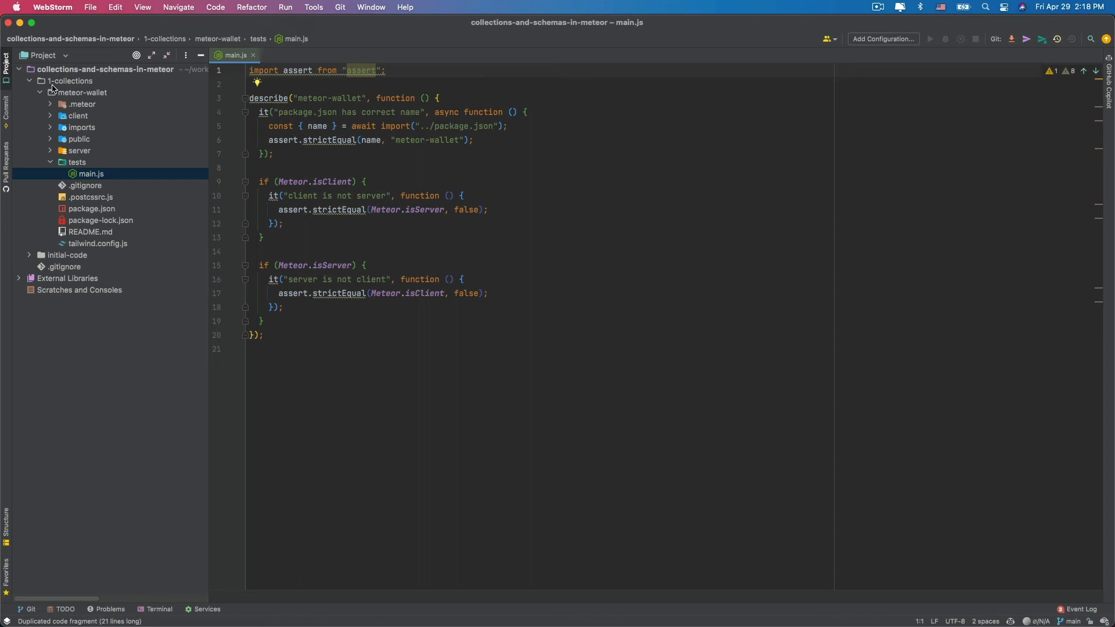
click(158, 610)
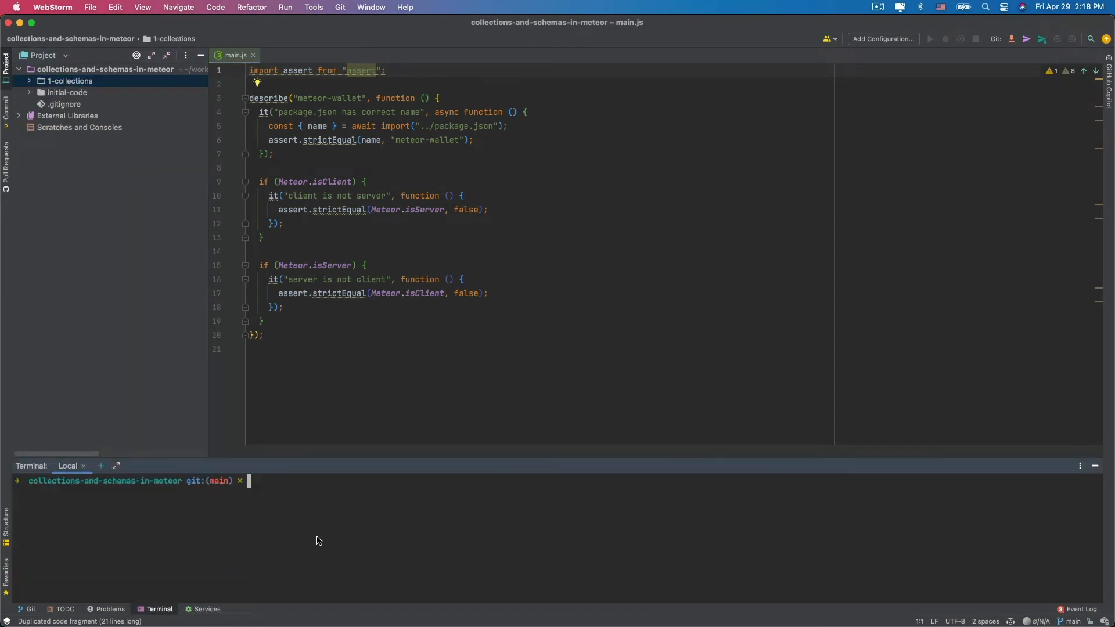
Cd into 1-collections/meteor-wallet, run meteor to start the app, and close main.js.
text(cd 1-collections/meteor-wallet)
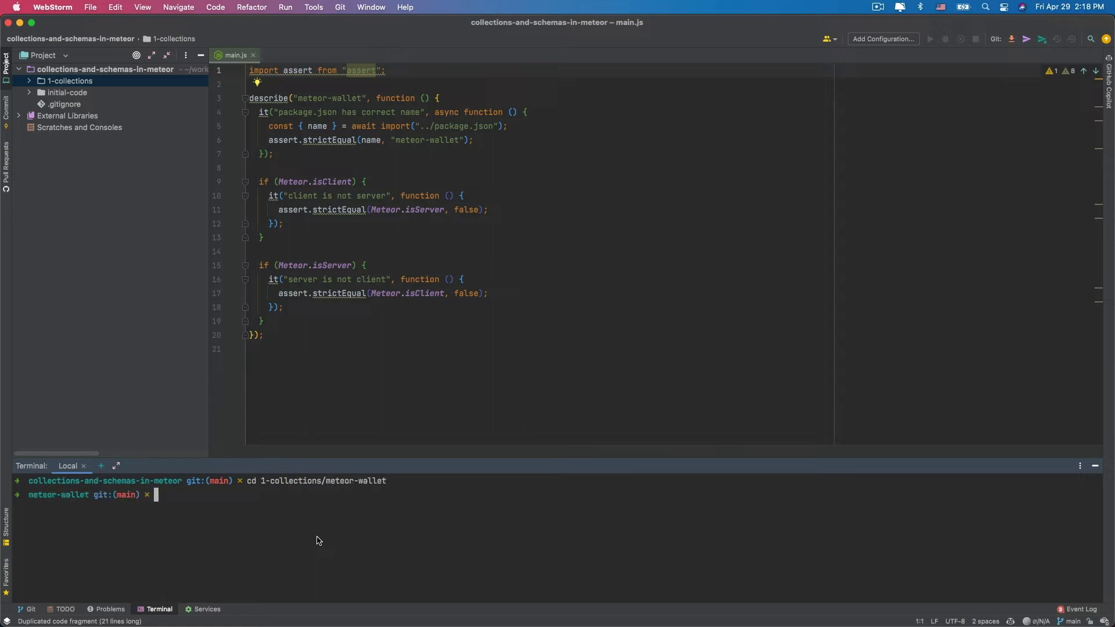
text(meteor npm install)
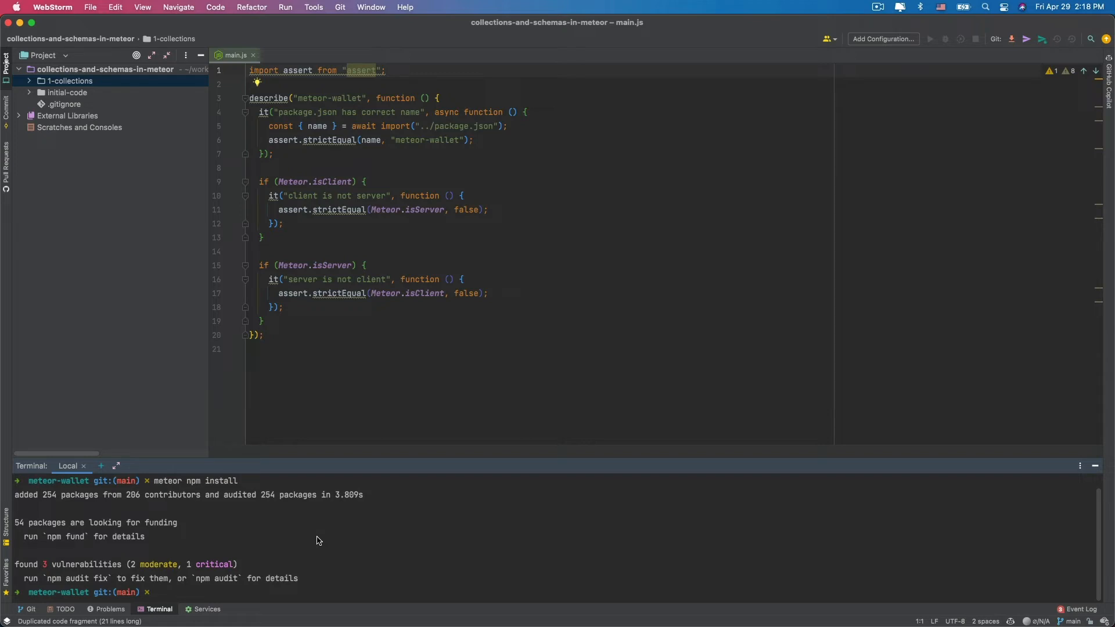
text(meteor)
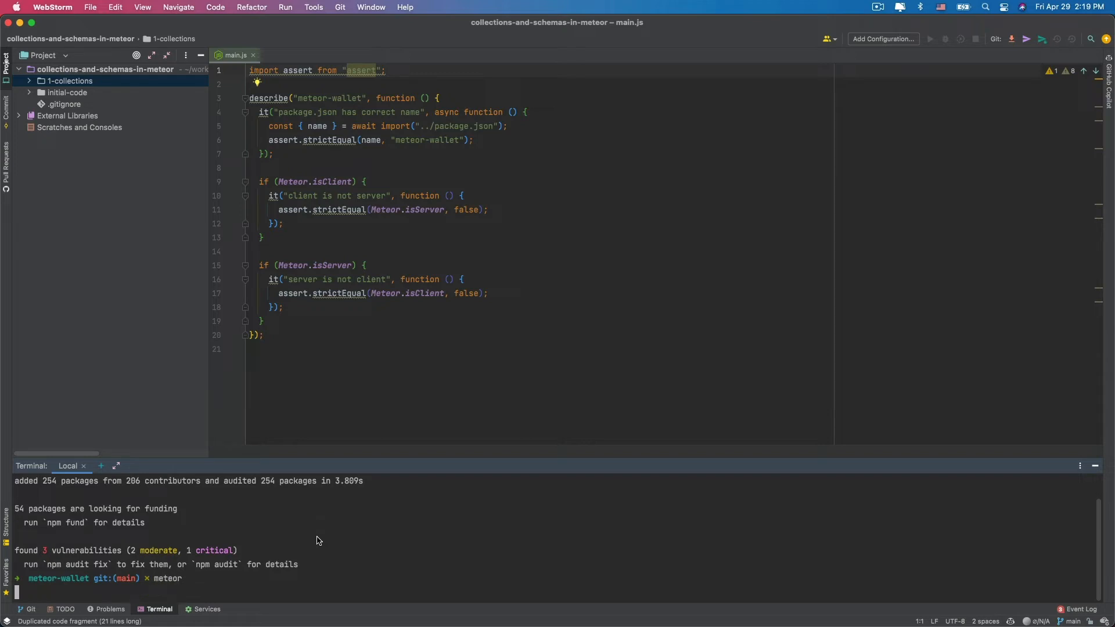
key(Return)
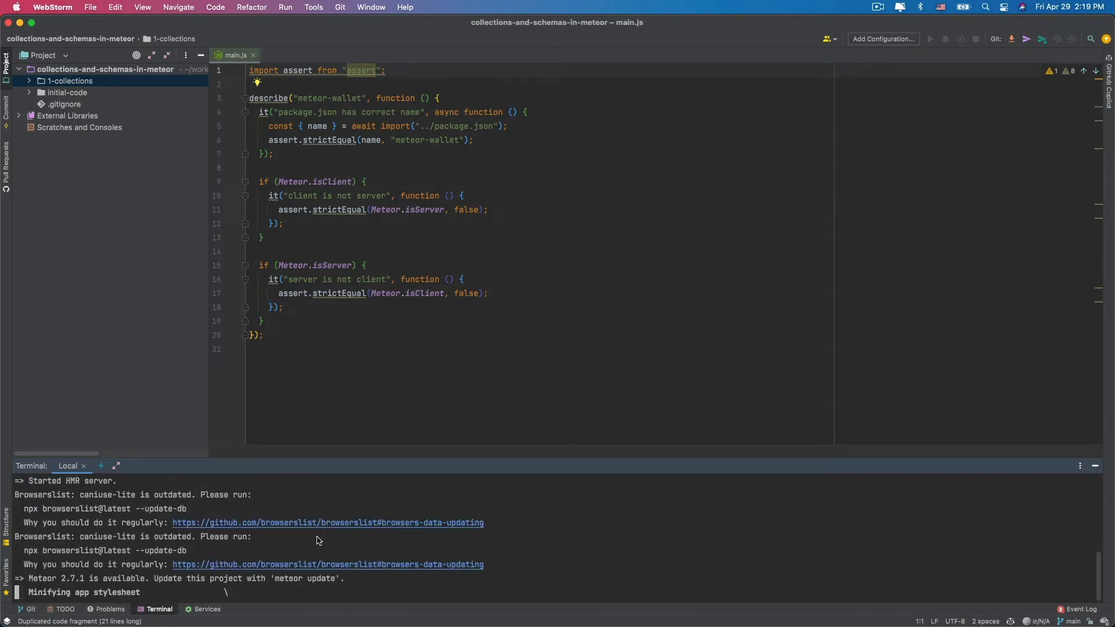
click(253, 55)
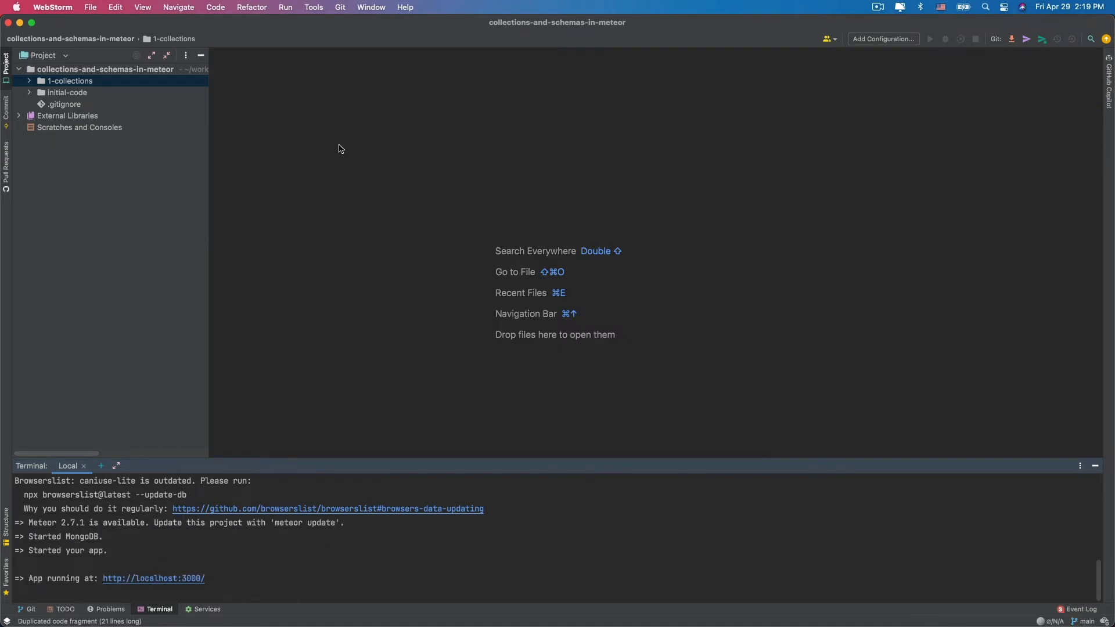
mouse_move(261, 576)
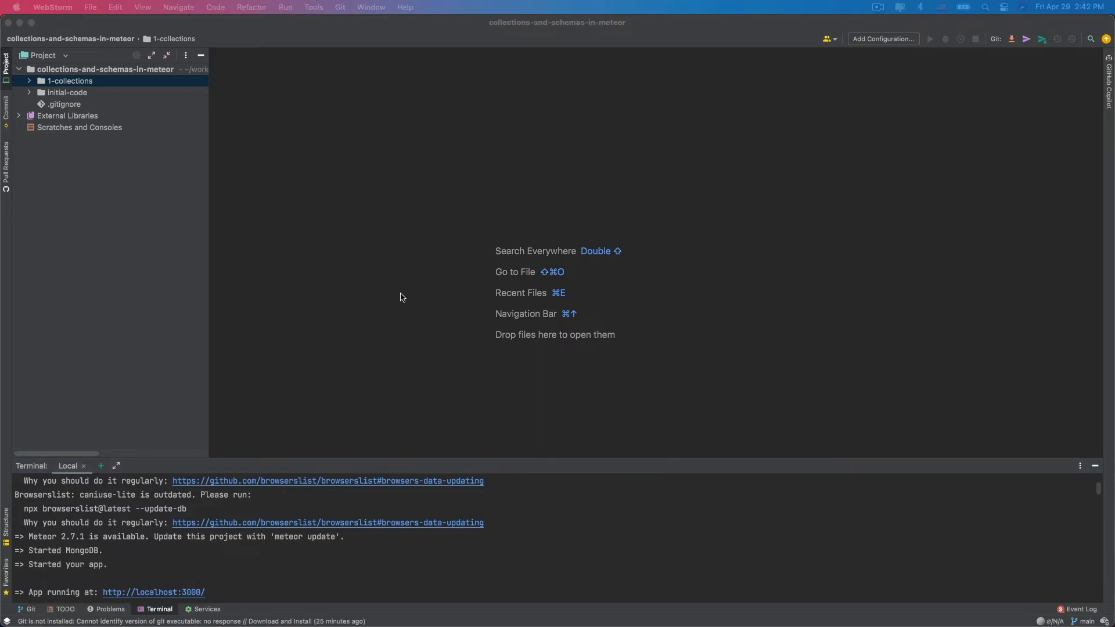
Bring up the running Meteor Wallet app at localhost:3000 in Chrome.
click(159, 610)
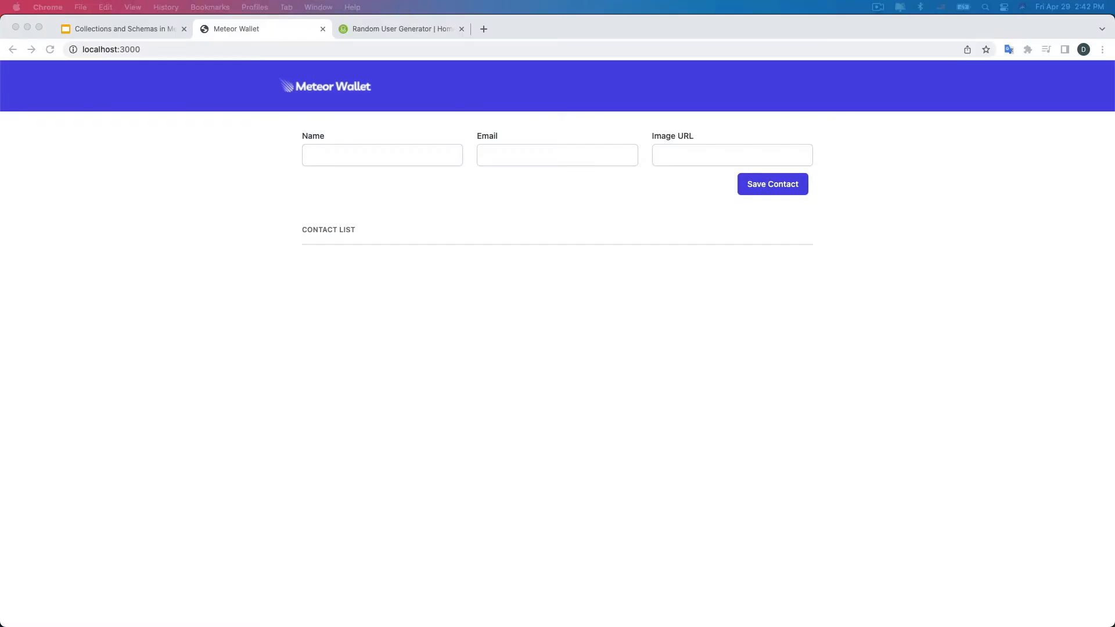
mouse_move(386, 438)
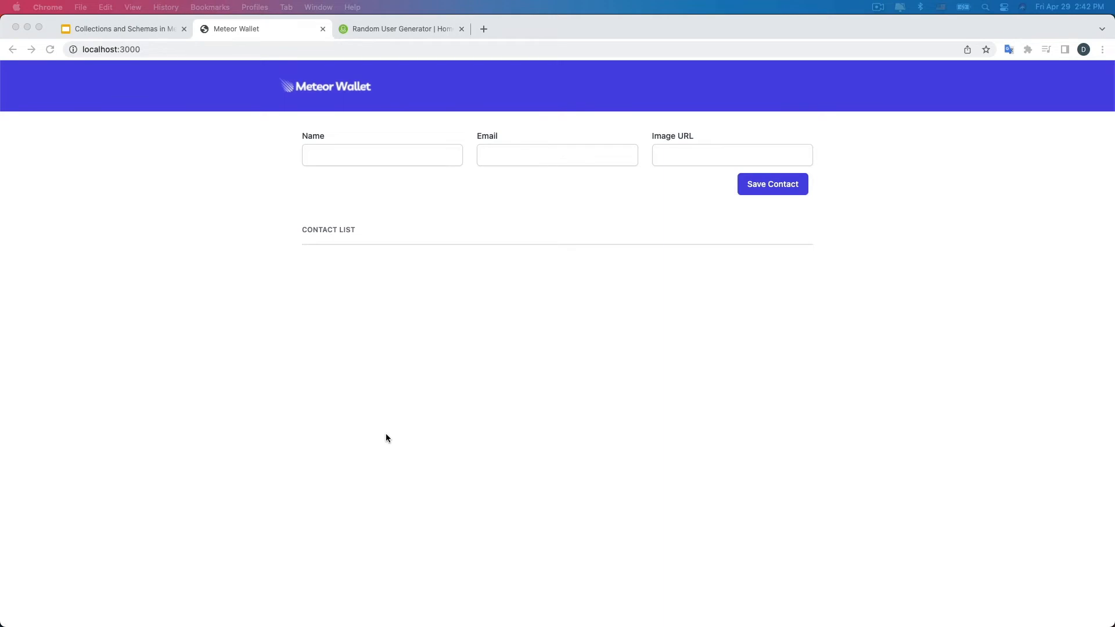
mouse_move(416, 142)
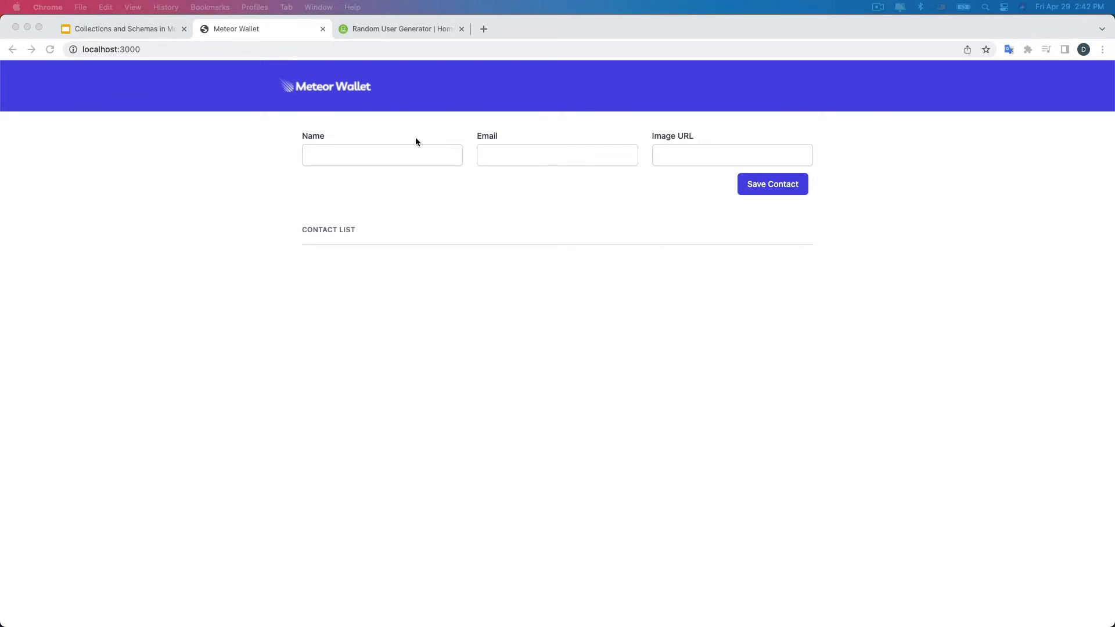
mouse_move(357, 377)
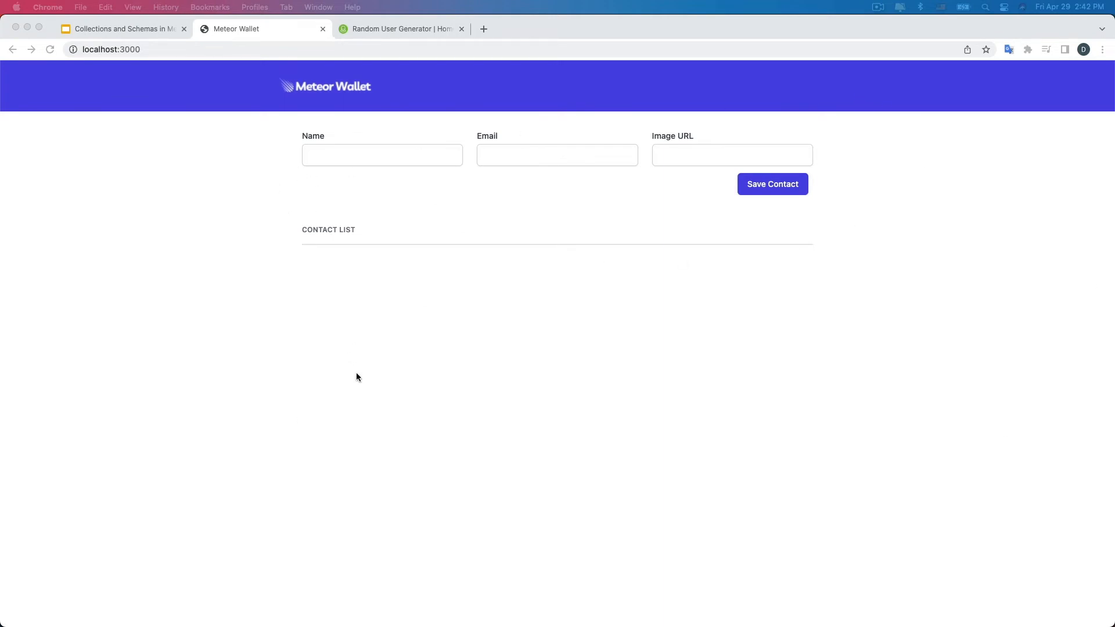
Copy Beatrice Steward's name and email from randomuser.me into the contact form.
click(399, 27)
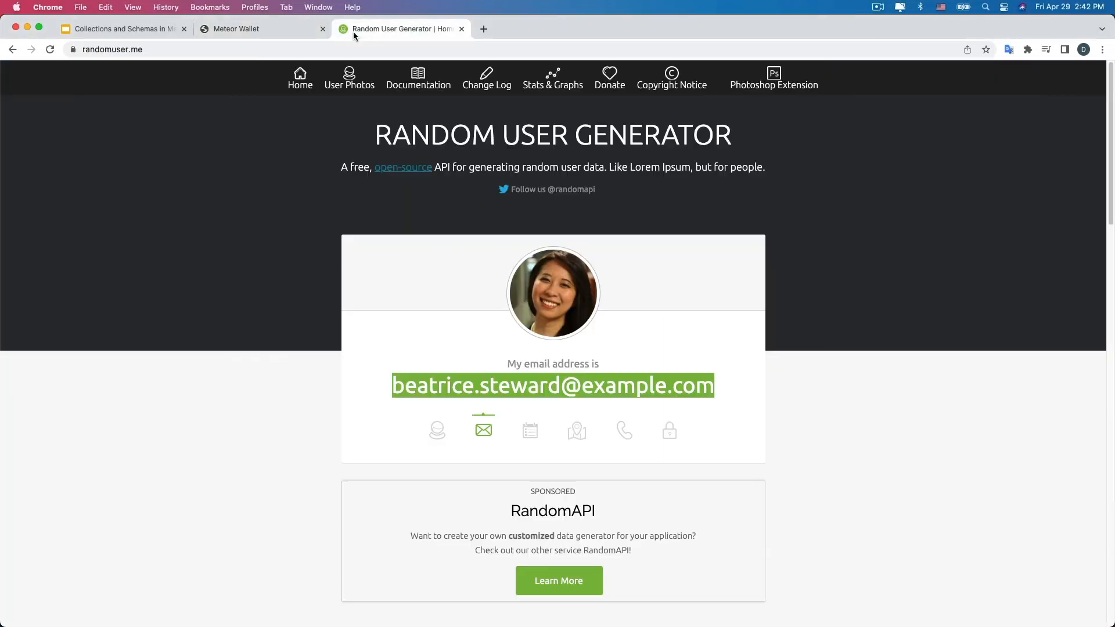
click(438, 430)
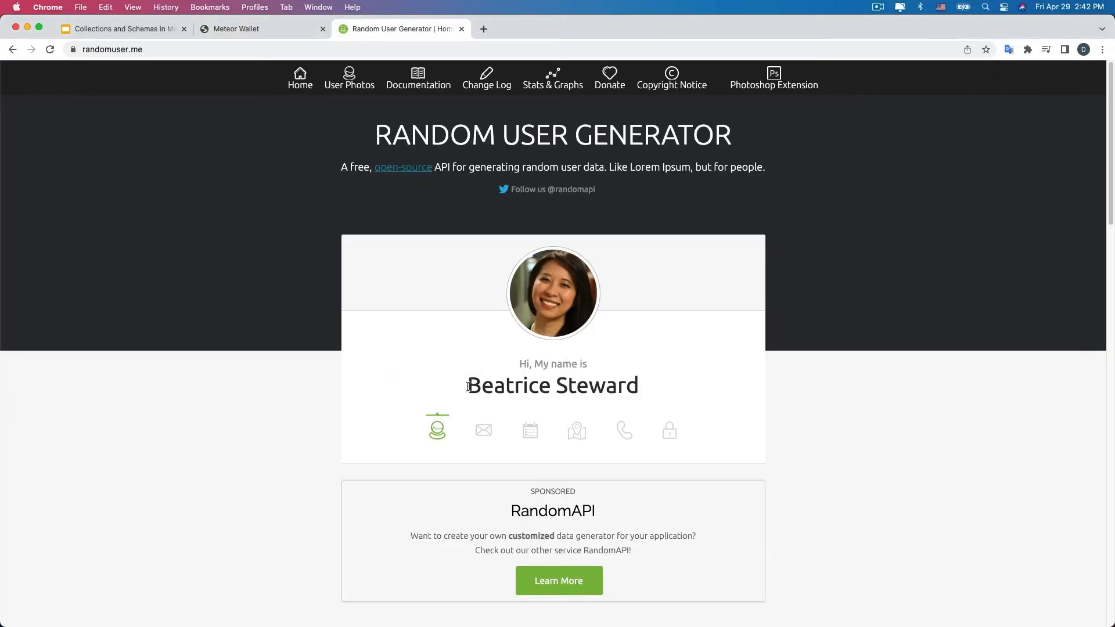
double_click(553, 386)
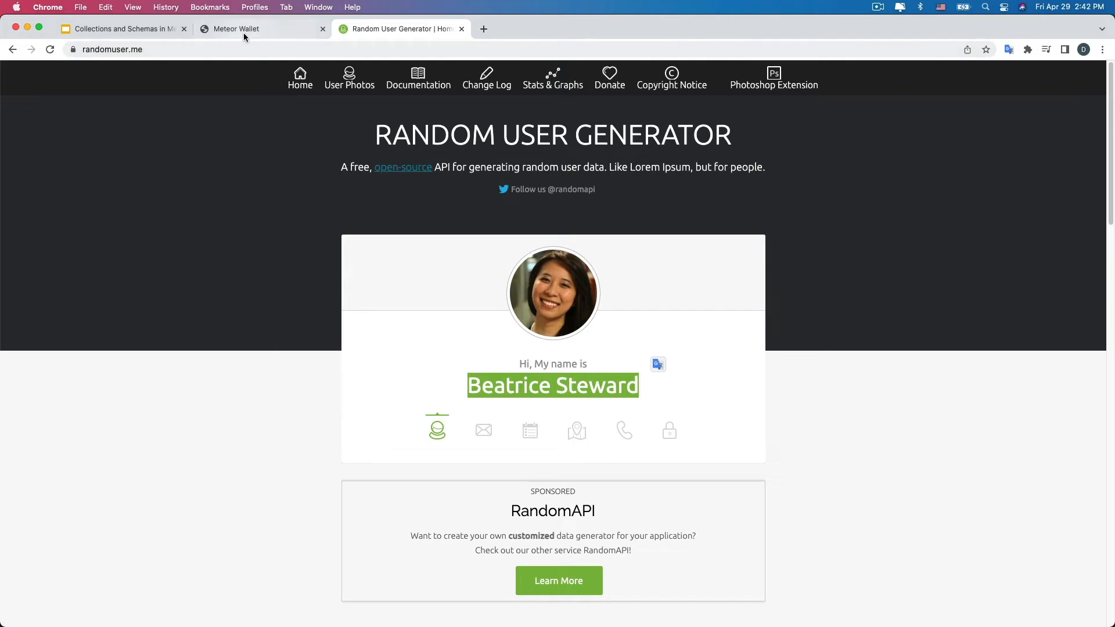
click(484, 429)
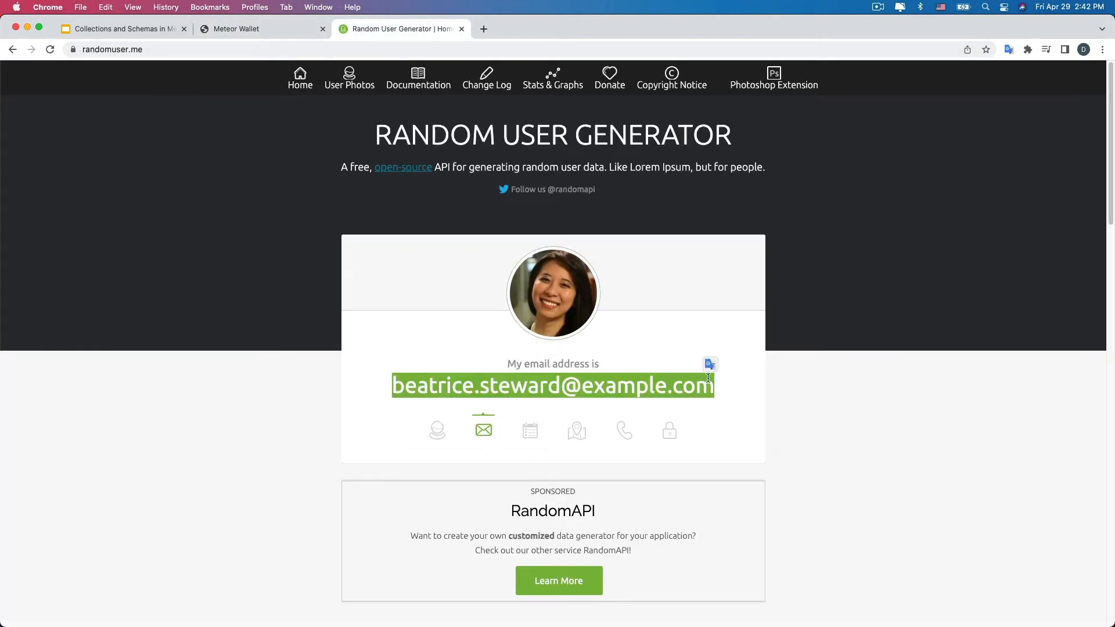
click(237, 28)
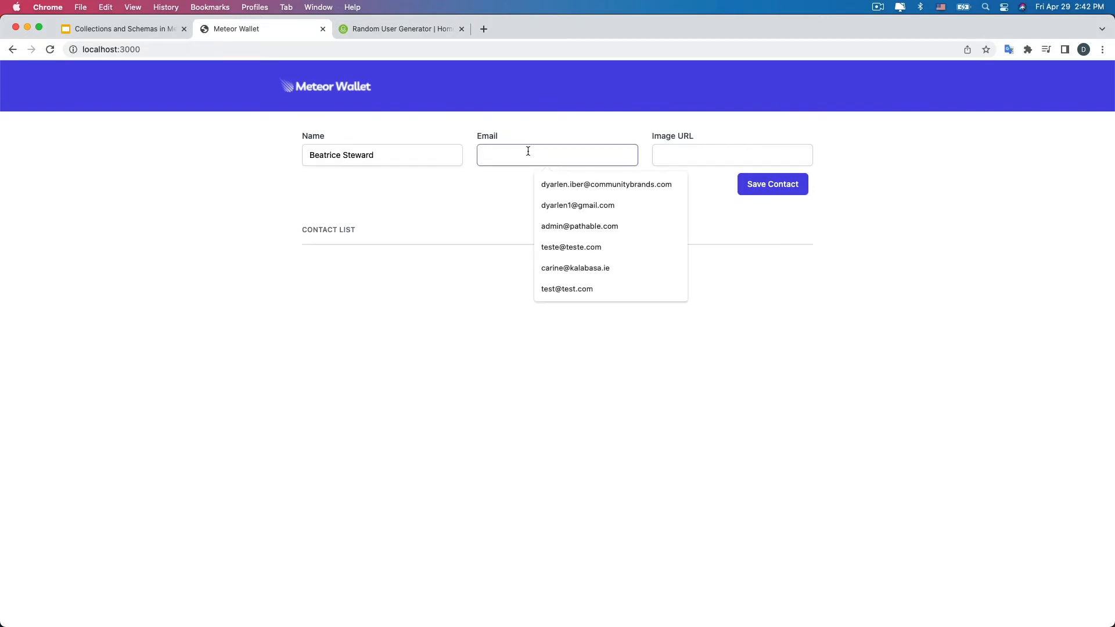
Copy the generated photo's image address into Image URL and save the contact.
click(401, 28)
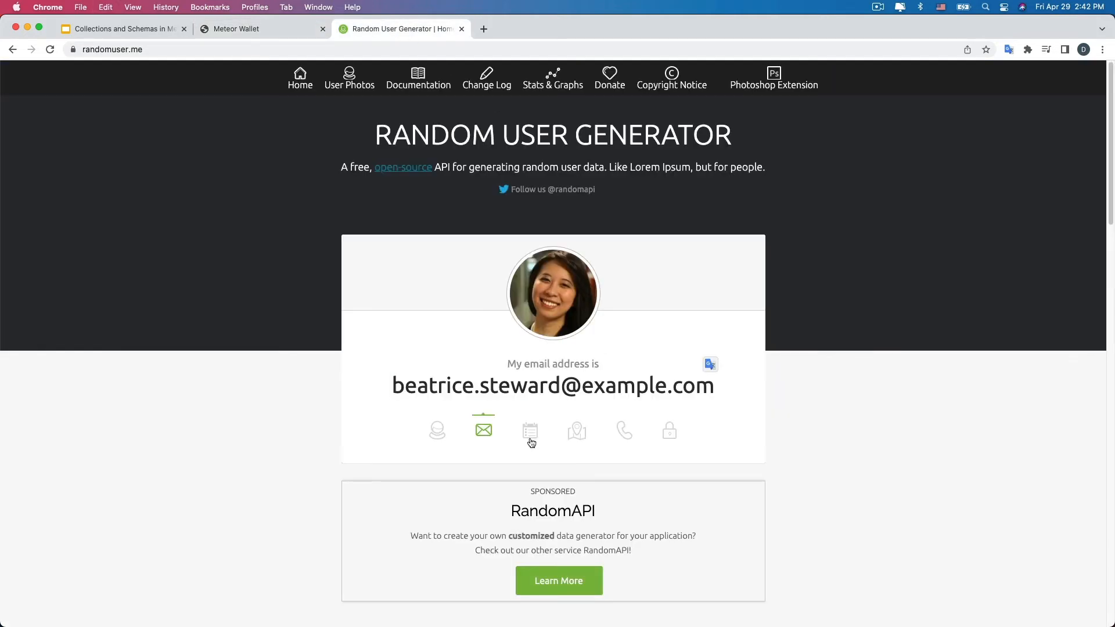
right_click(553, 292)
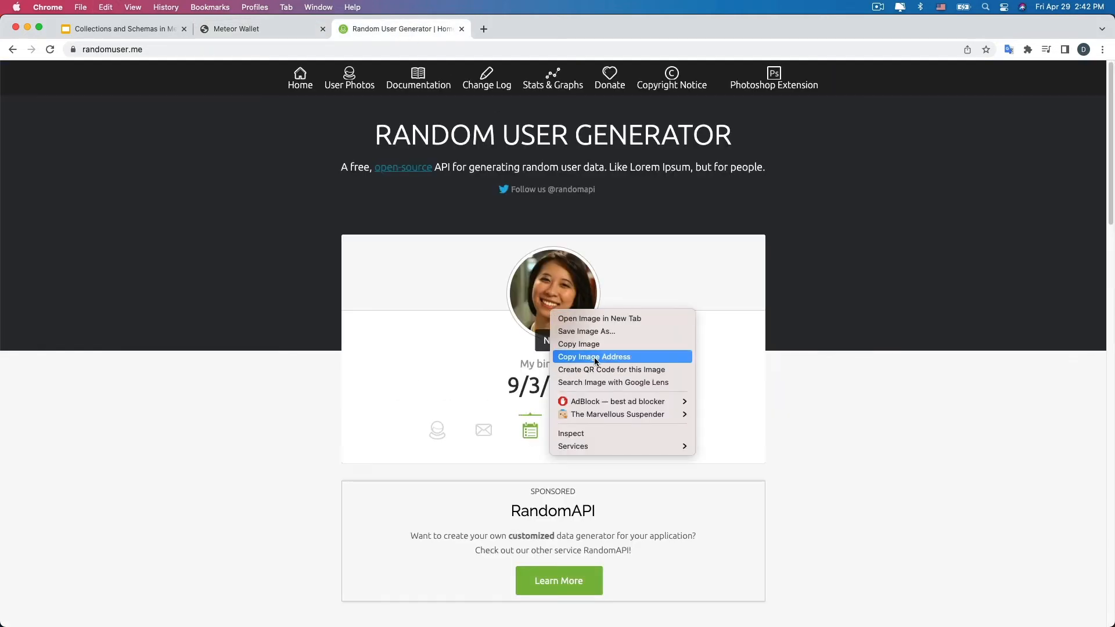
click(256, 28)
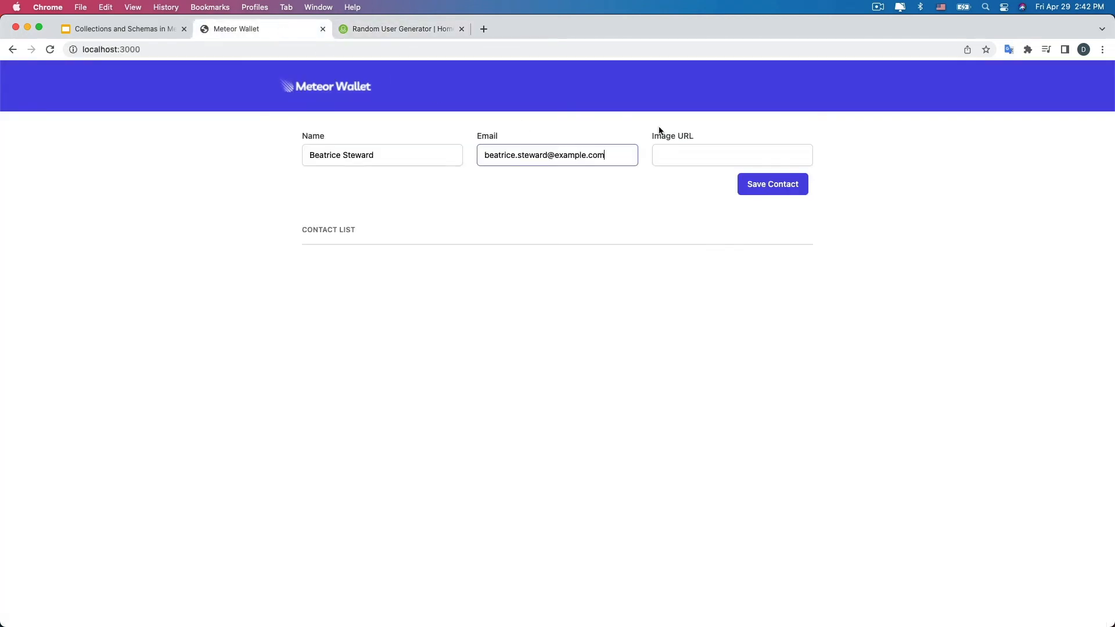
click(772, 183)
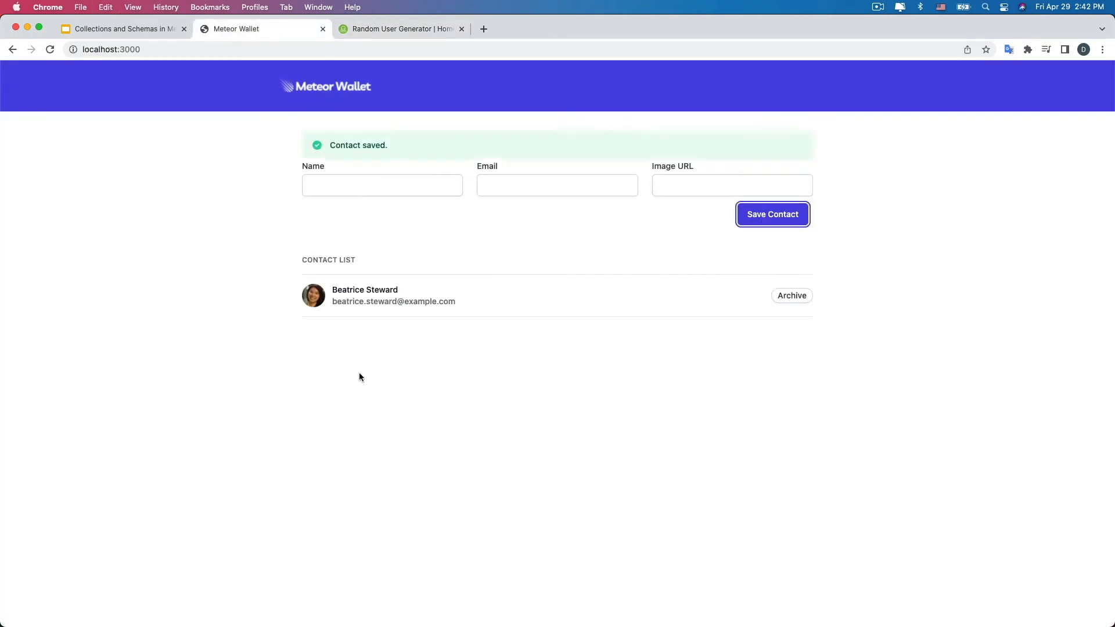
mouse_move(394, 369)
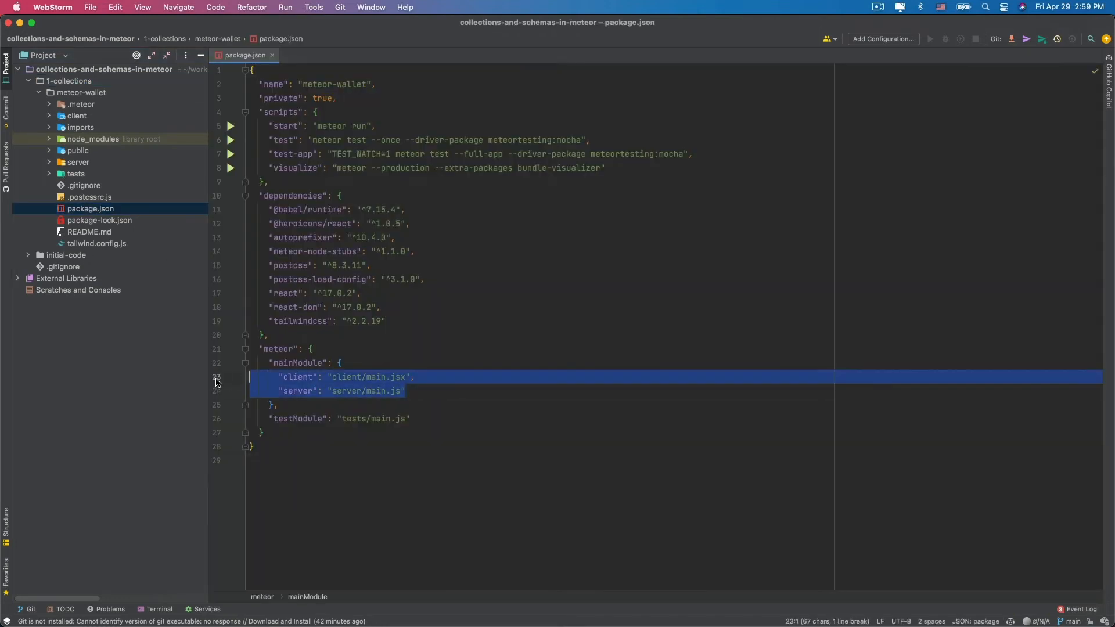
Open client/main.jsx from package.json and expand the imports and ui folders.
click(305, 376)
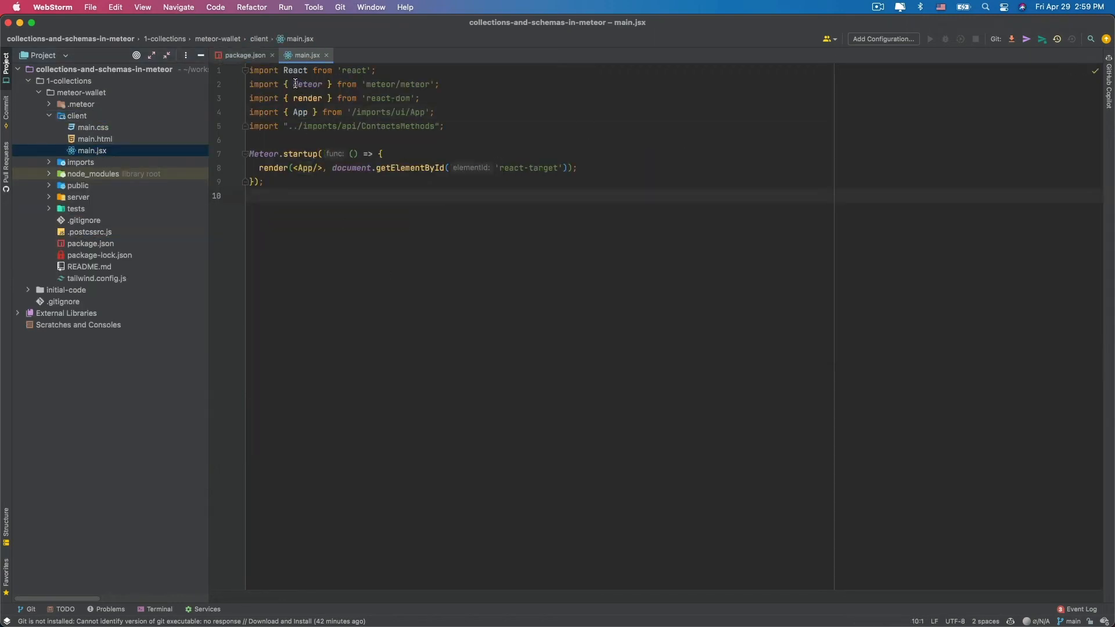
click(305, 167)
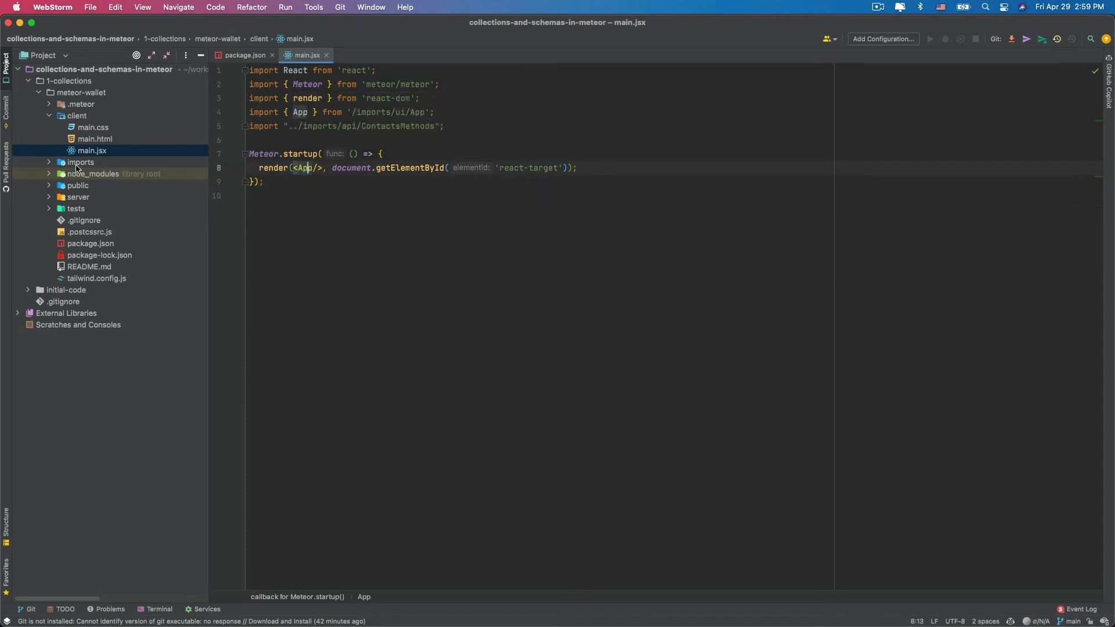
click(80, 162)
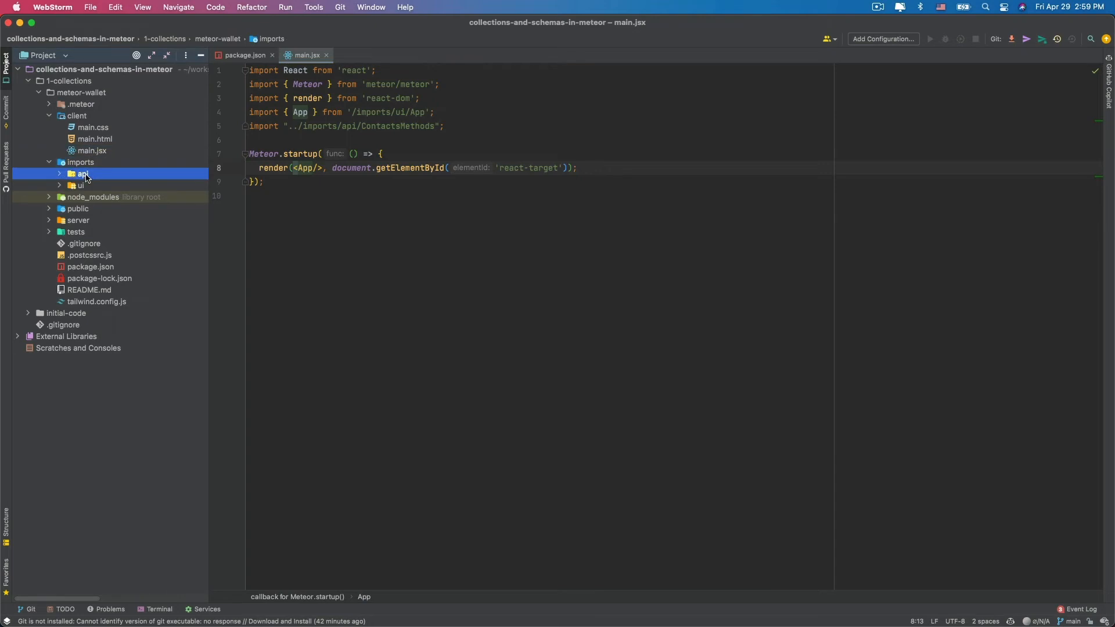
click(79, 185)
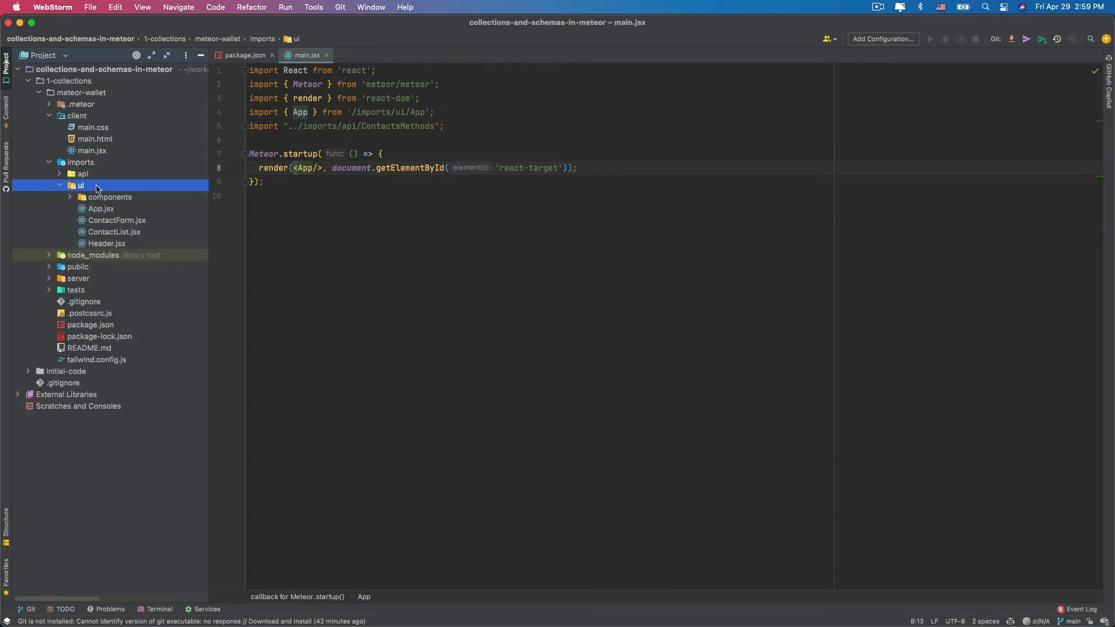
mouse_move(106, 213)
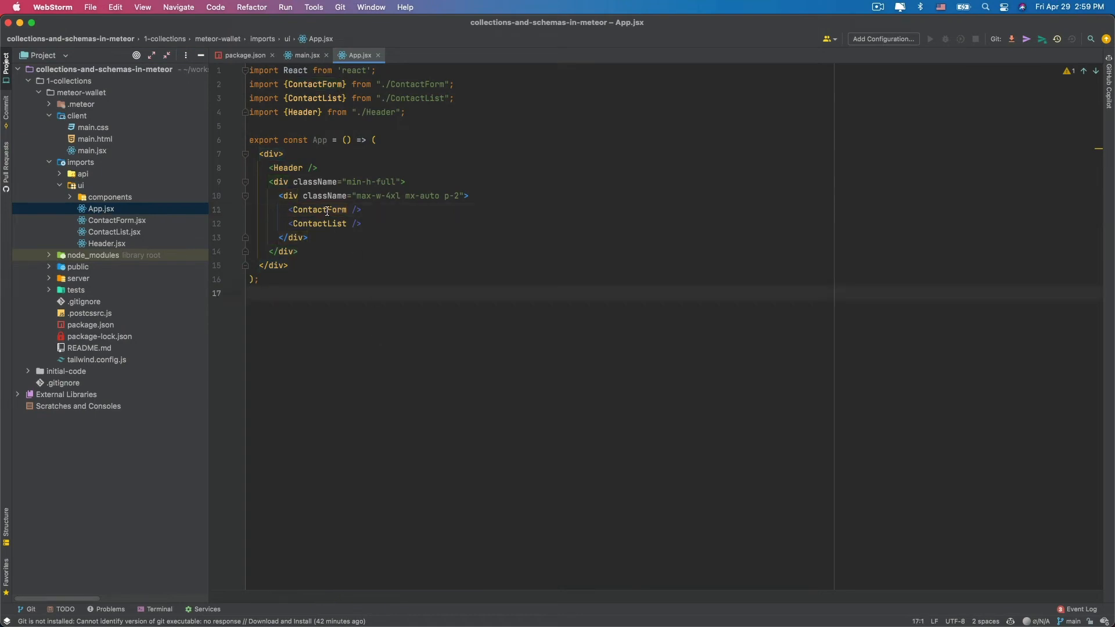
Open ContactForm.jsx and ContactList.jsx from App.jsx and review ContactForm's contacts.insert call, ending on ContactList.
click(320, 209)
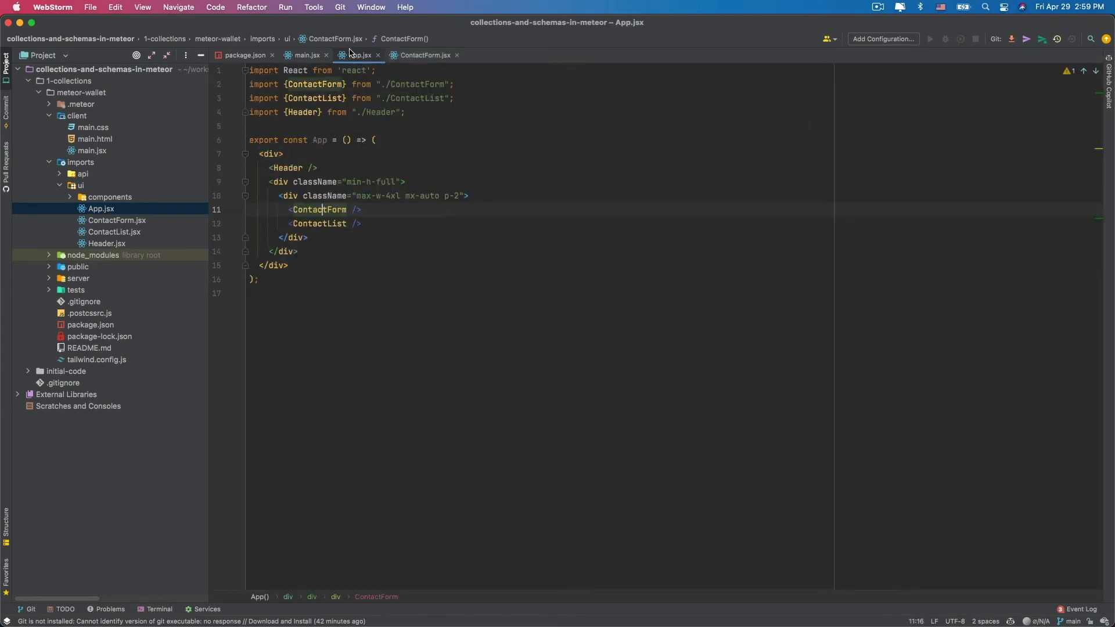
click(421, 54)
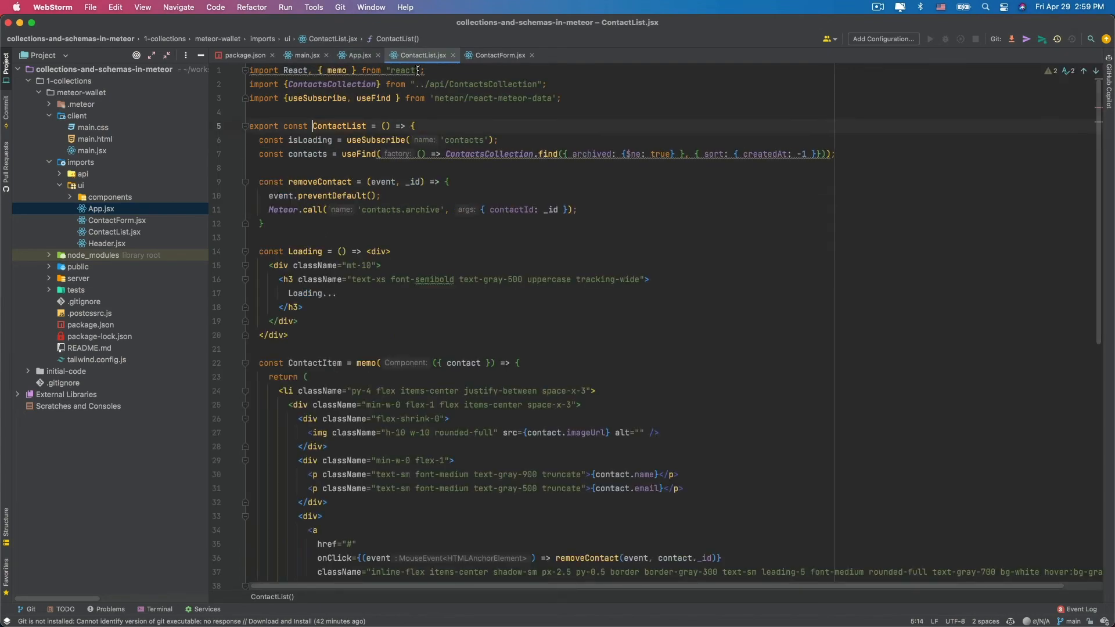
click(499, 54)
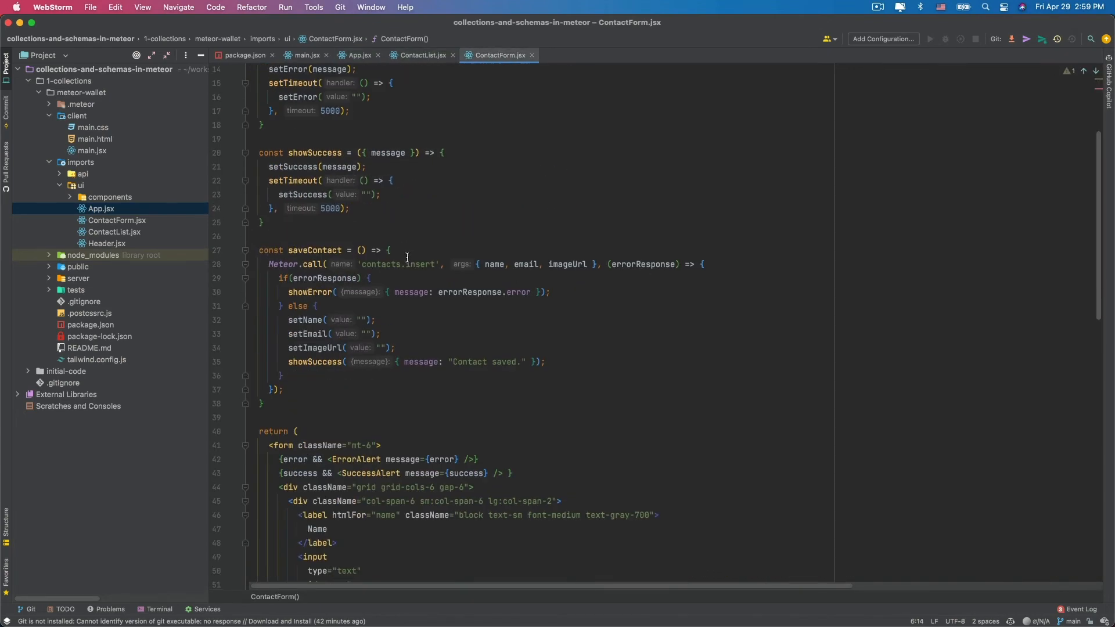
scroll(down, 3)
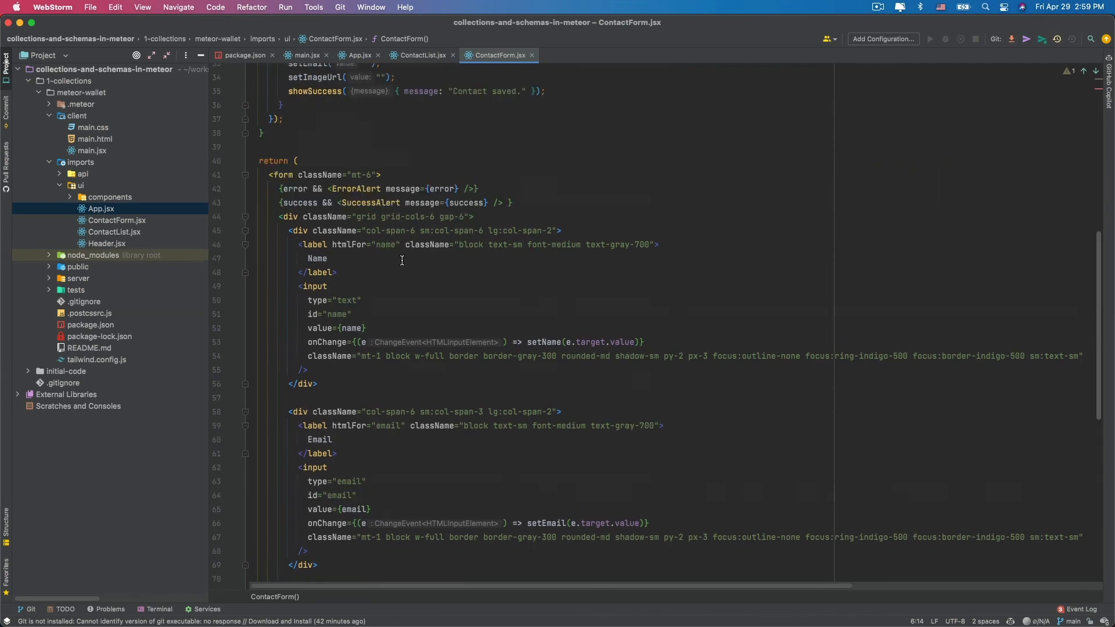
scroll(up, 3)
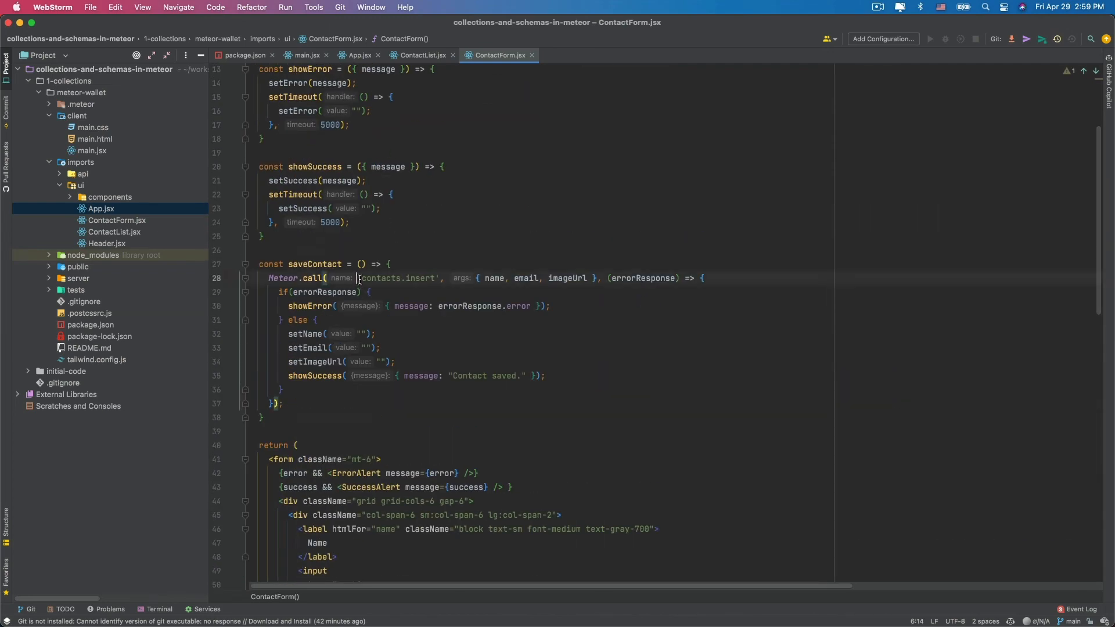
double_click(396, 277)
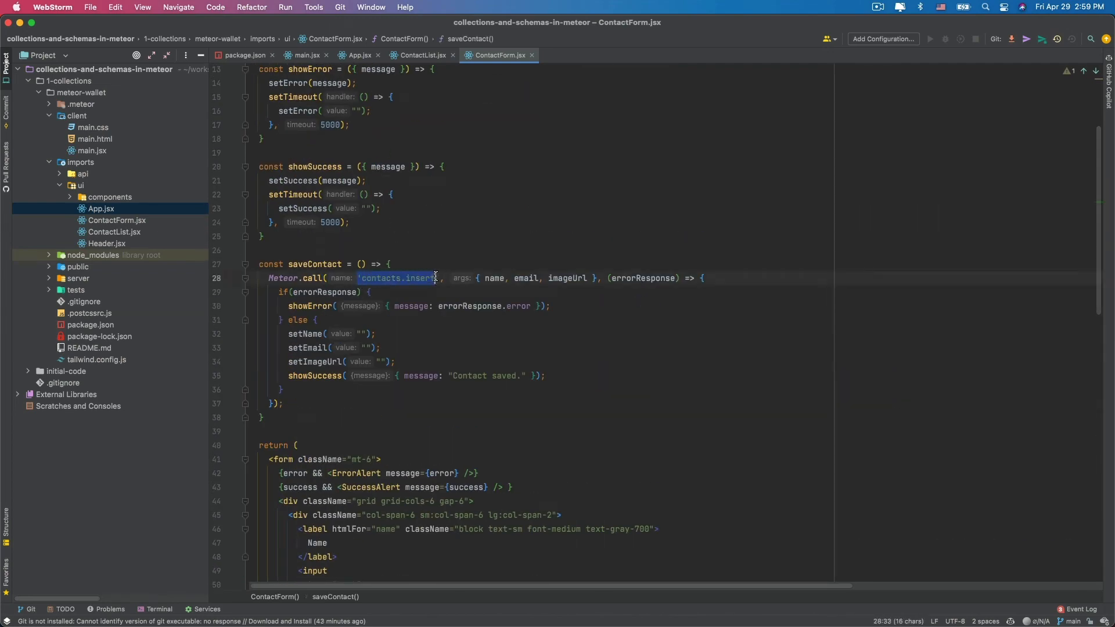
mouse_move(419, 278)
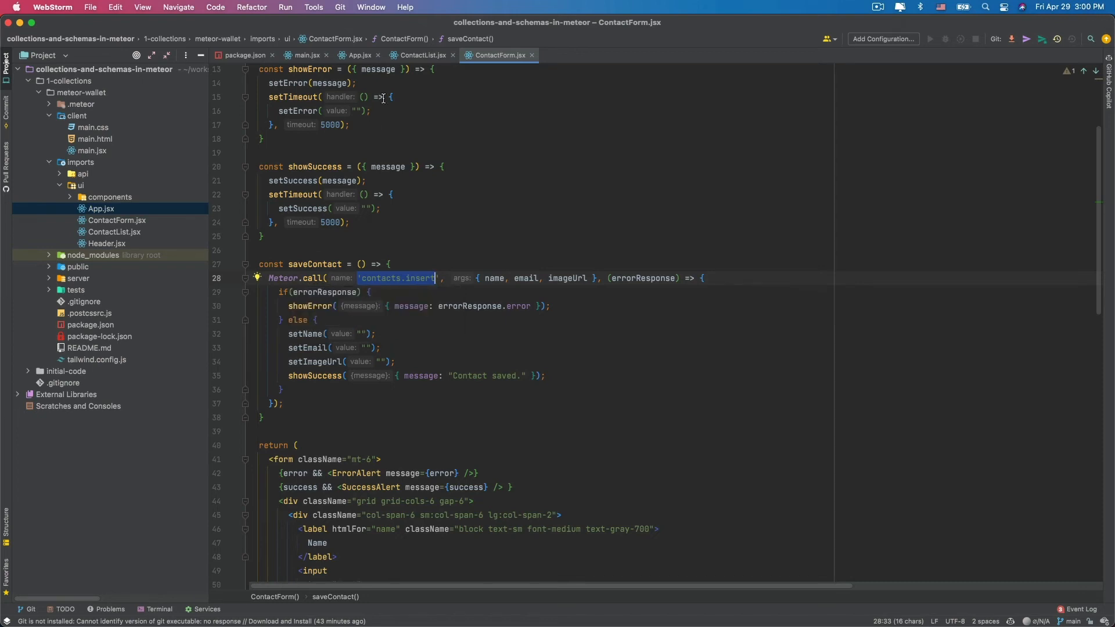
click(420, 55)
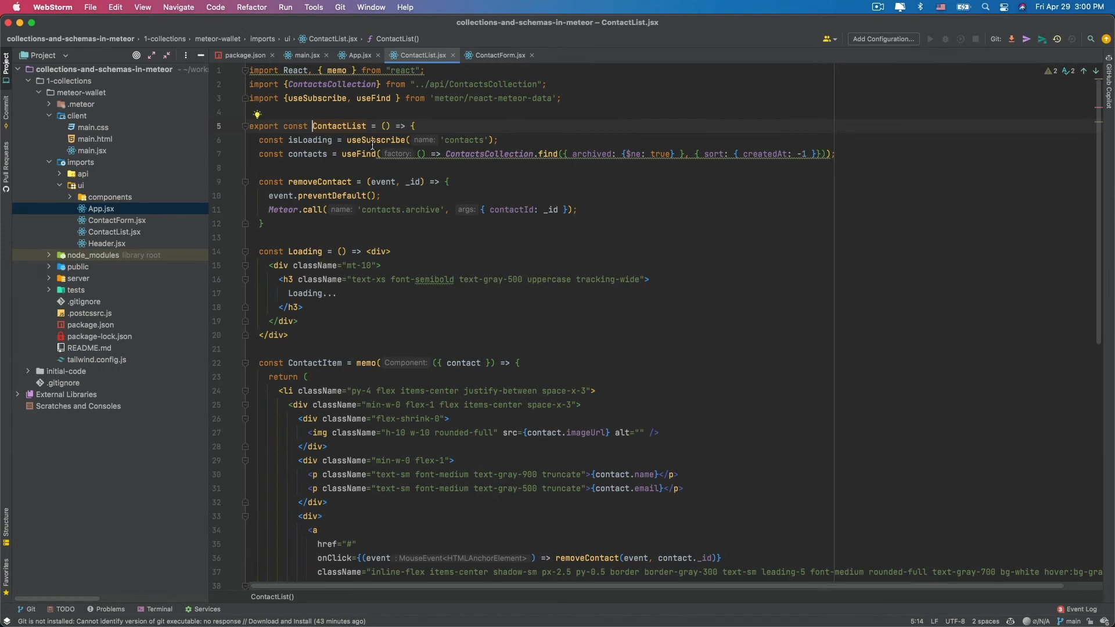
double_click(463, 139)
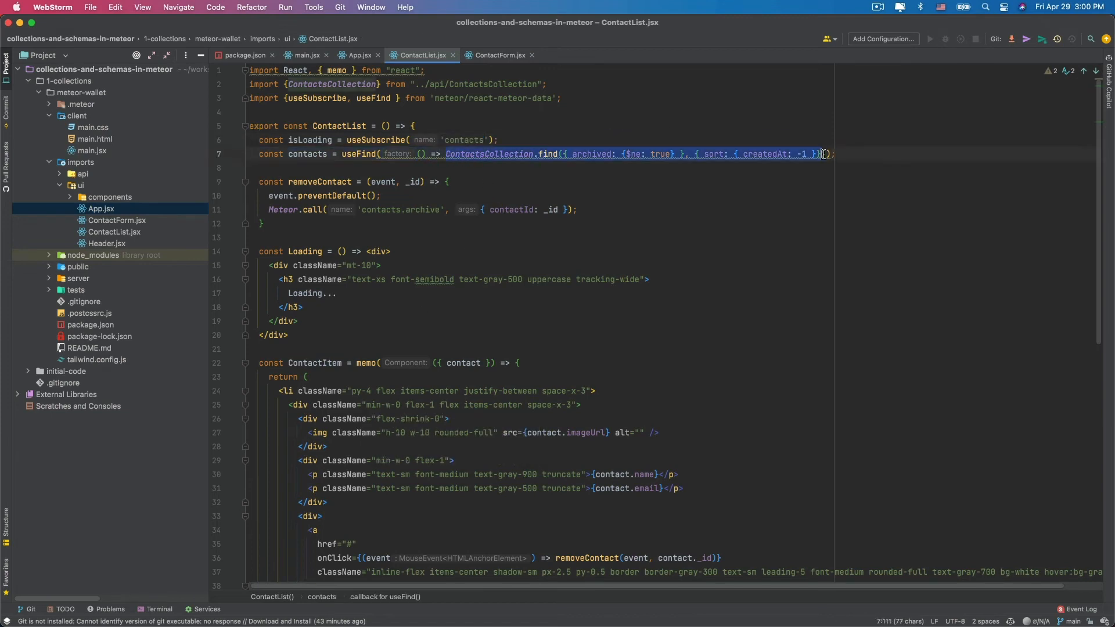
scroll(down, 3)
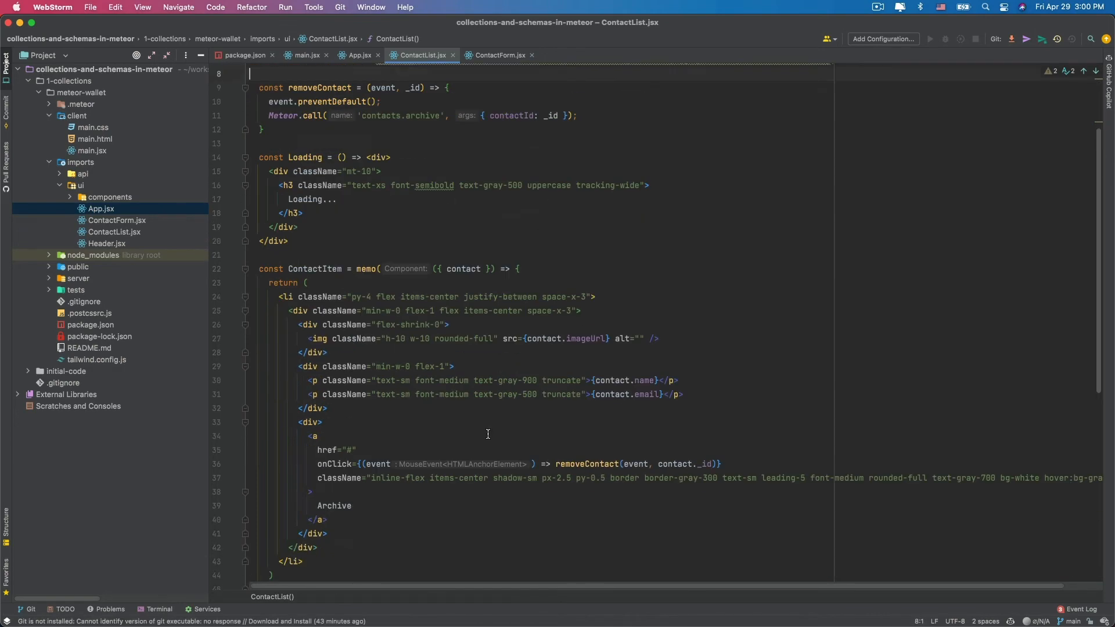
scroll(down, 3)
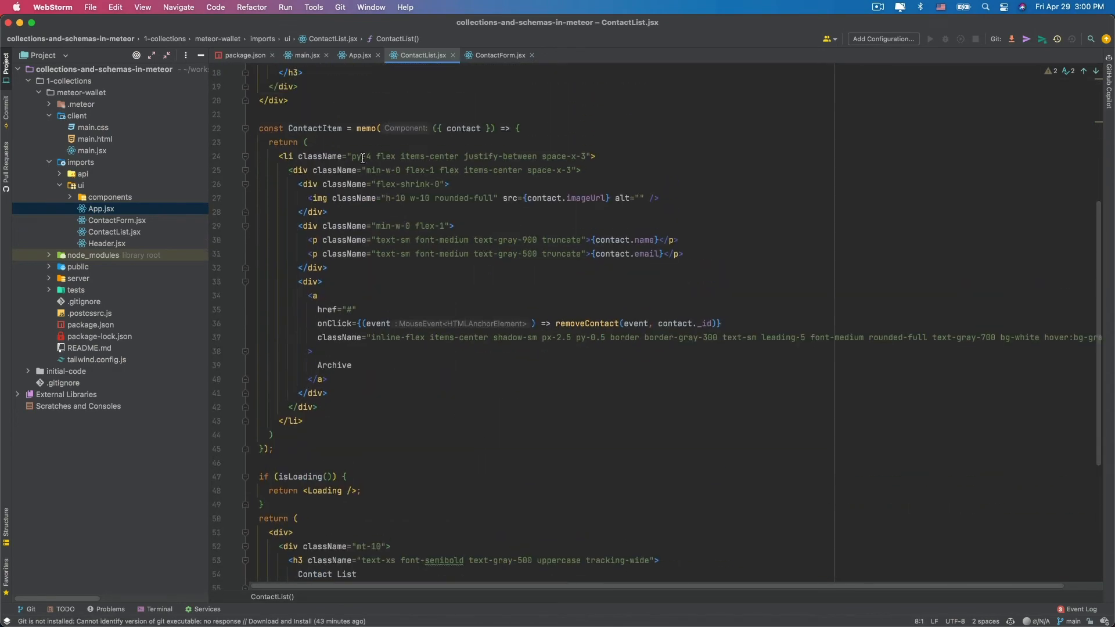
mouse_move(489, 148)
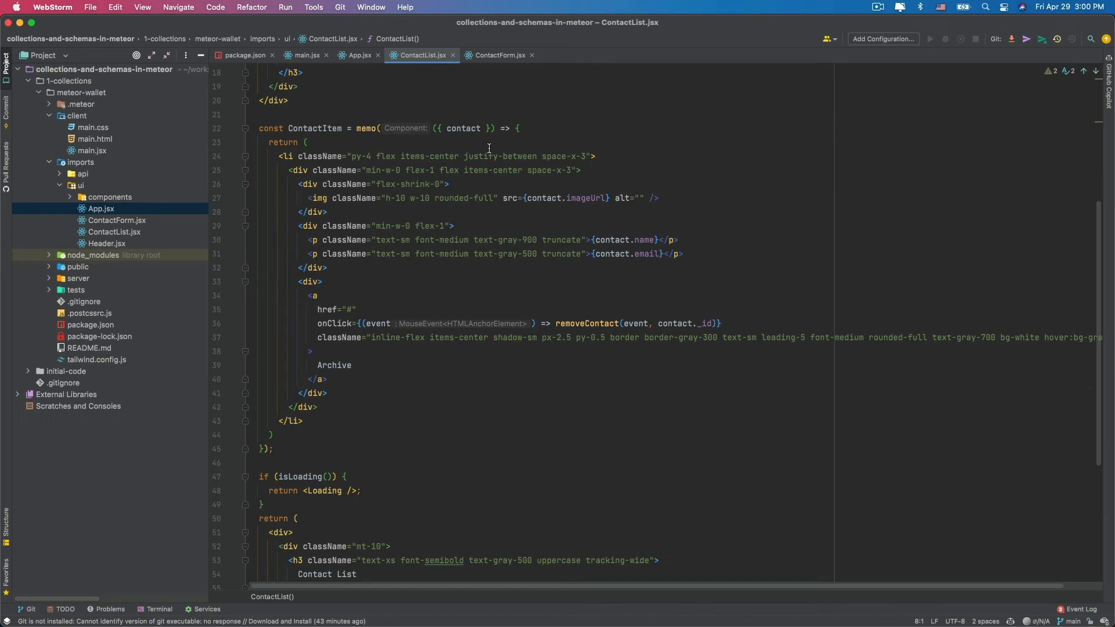
scroll(up, 3)
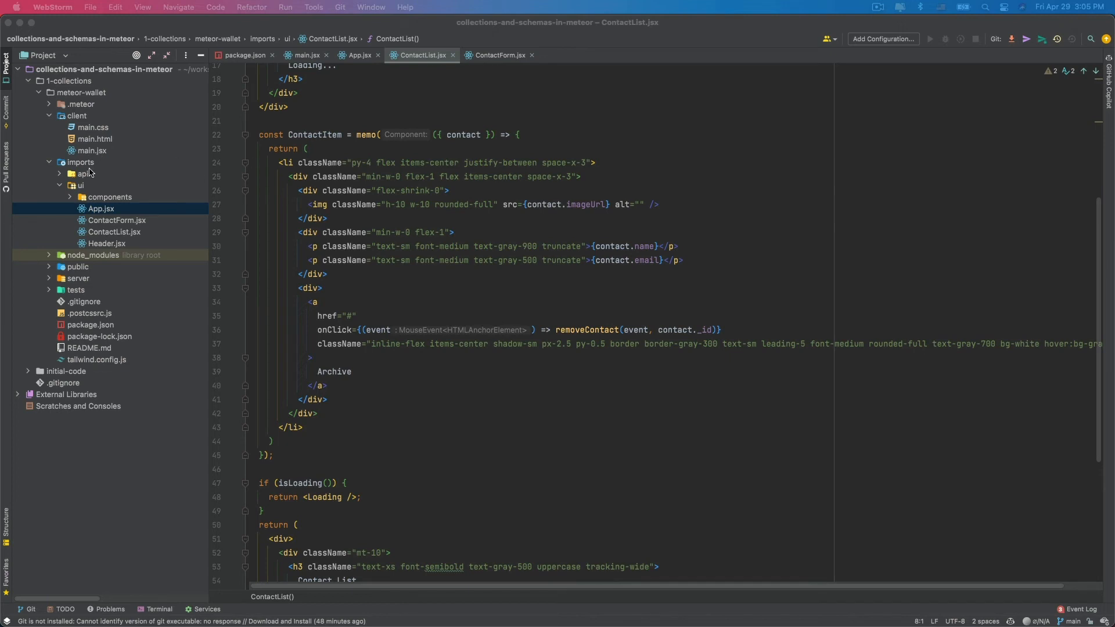
Expand imports/api and open ContactsPublications.js, ContactsMethods.js and ContactsCollection.js, then select the server folder.
click(83, 173)
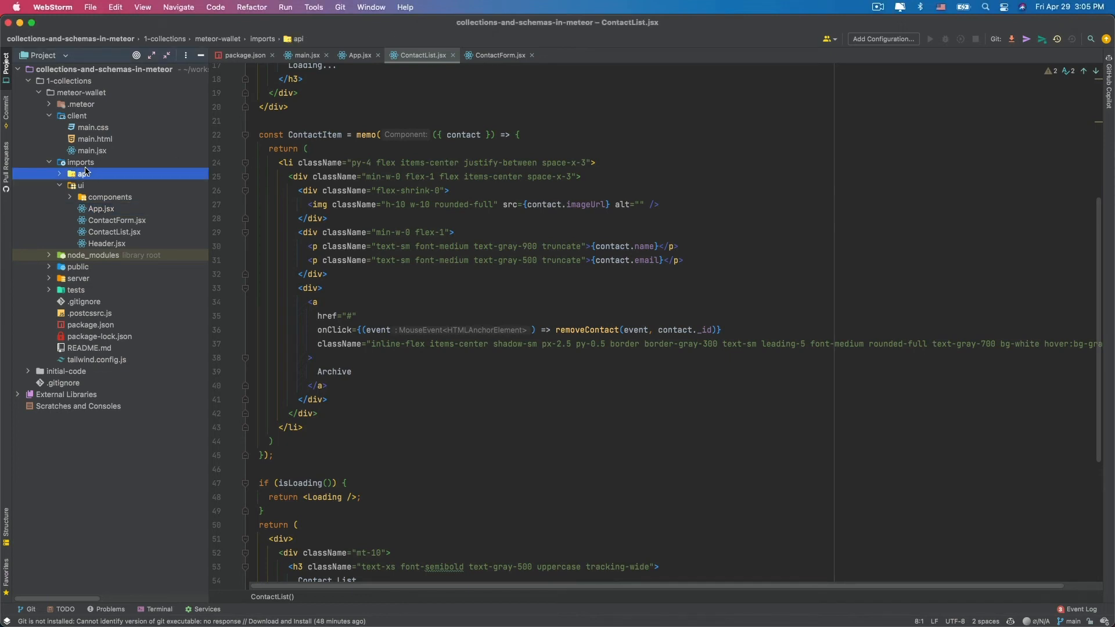
click(83, 173)
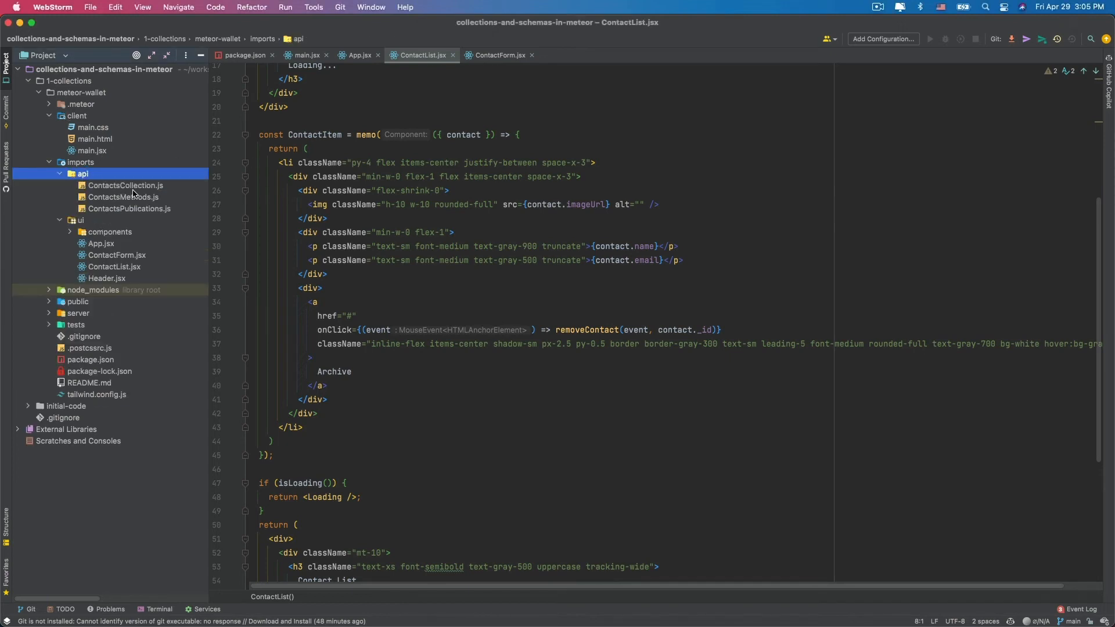
click(124, 198)
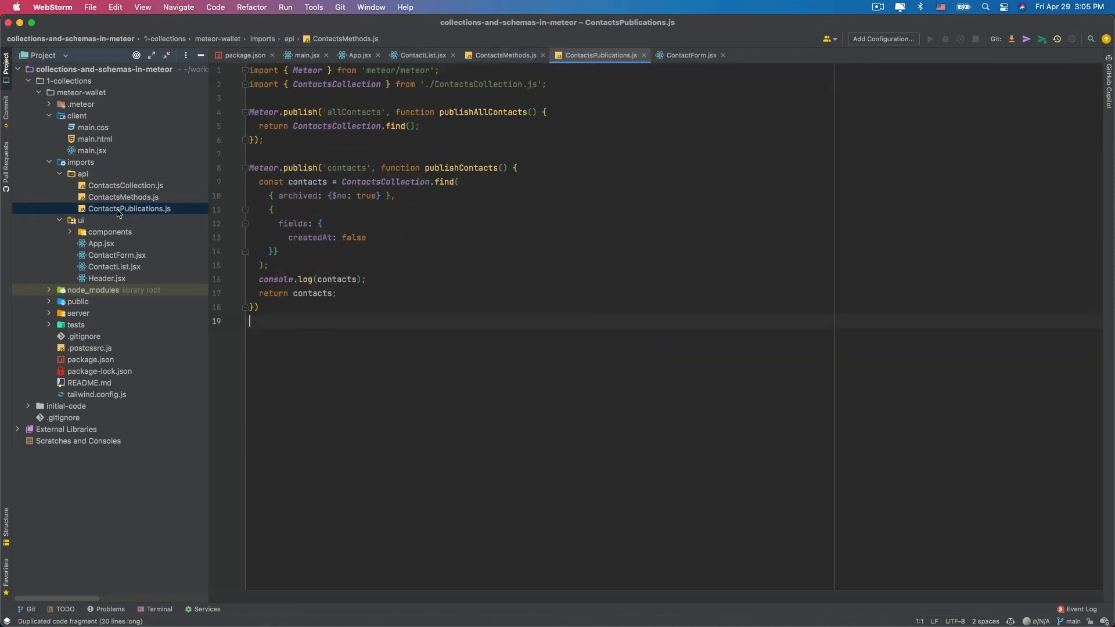
click(503, 55)
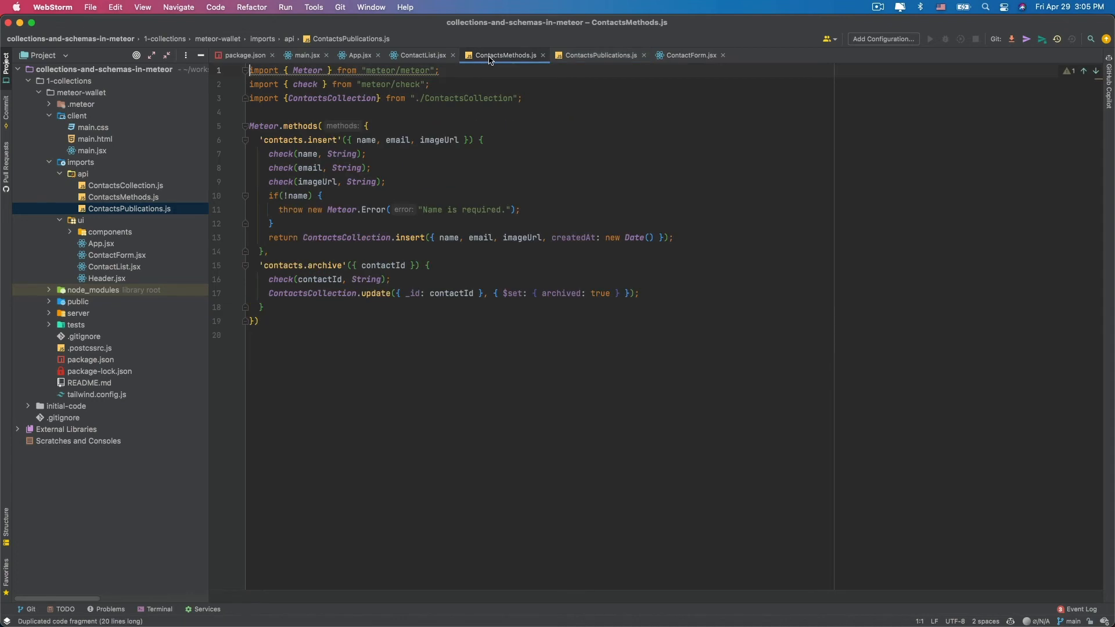
click(125, 185)
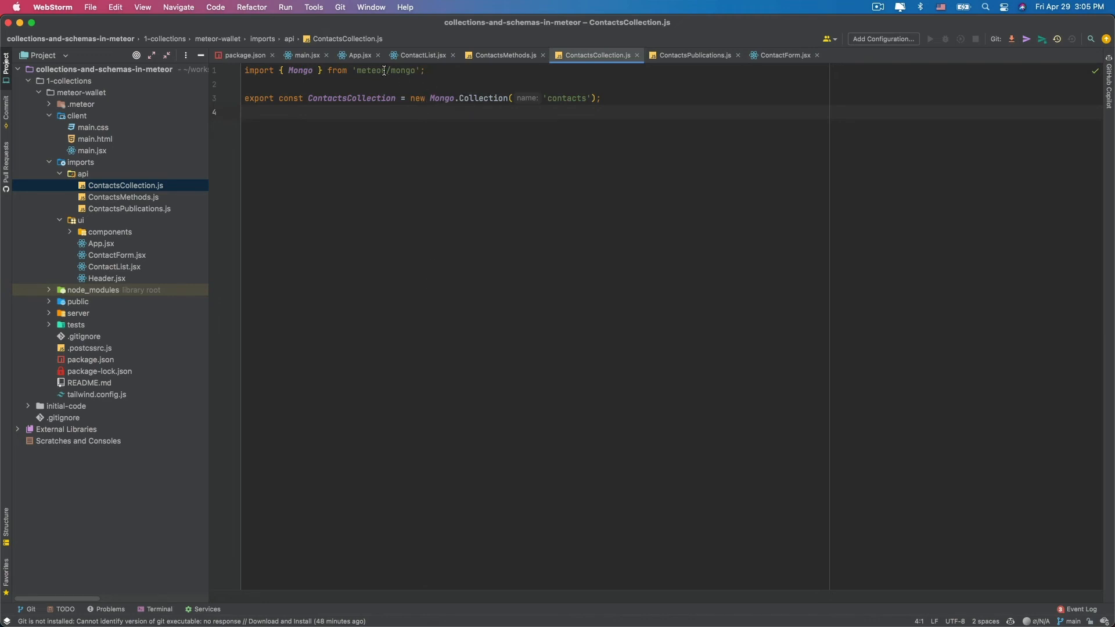
mouse_move(88, 306)
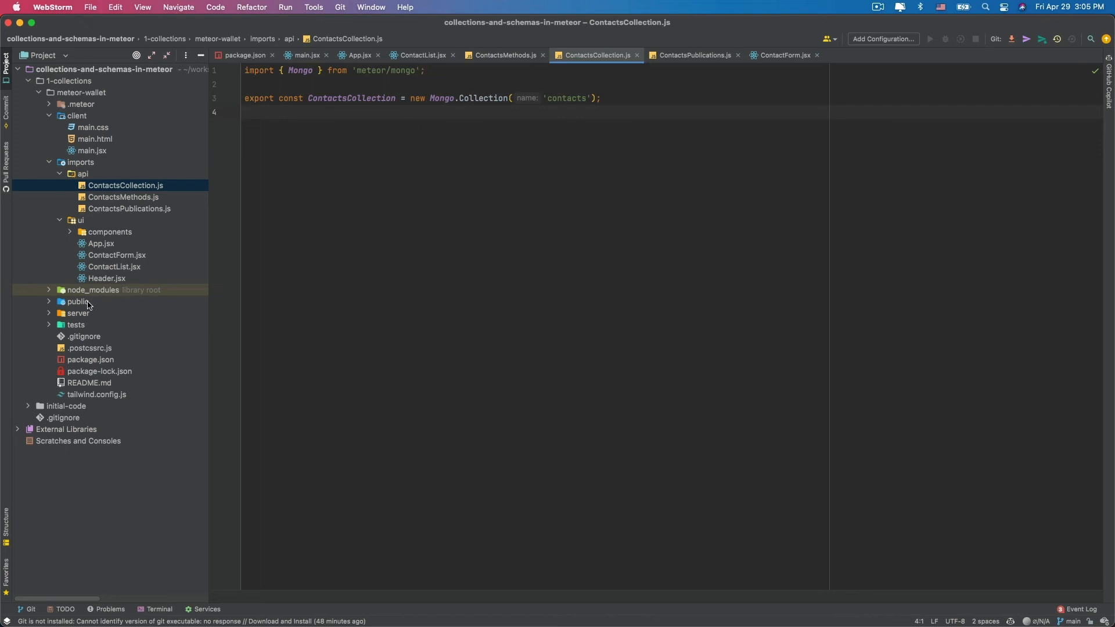
mouse_move(83, 324)
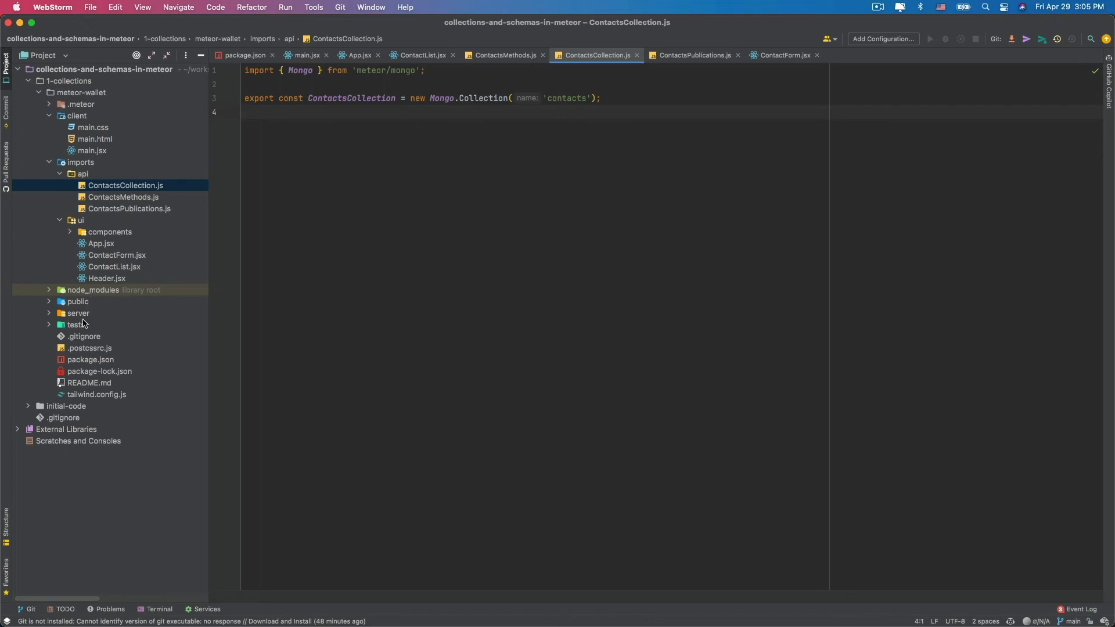
click(78, 313)
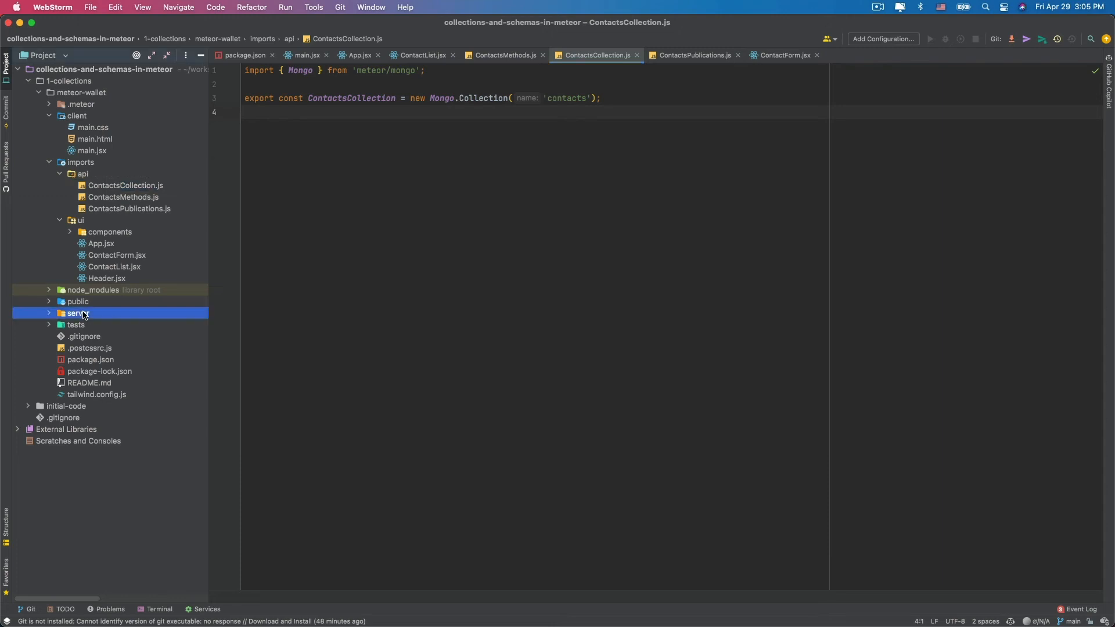
Open server/main.js, then start copying ContactsCollection.js as WalletsCollection.js.
click(78, 313)
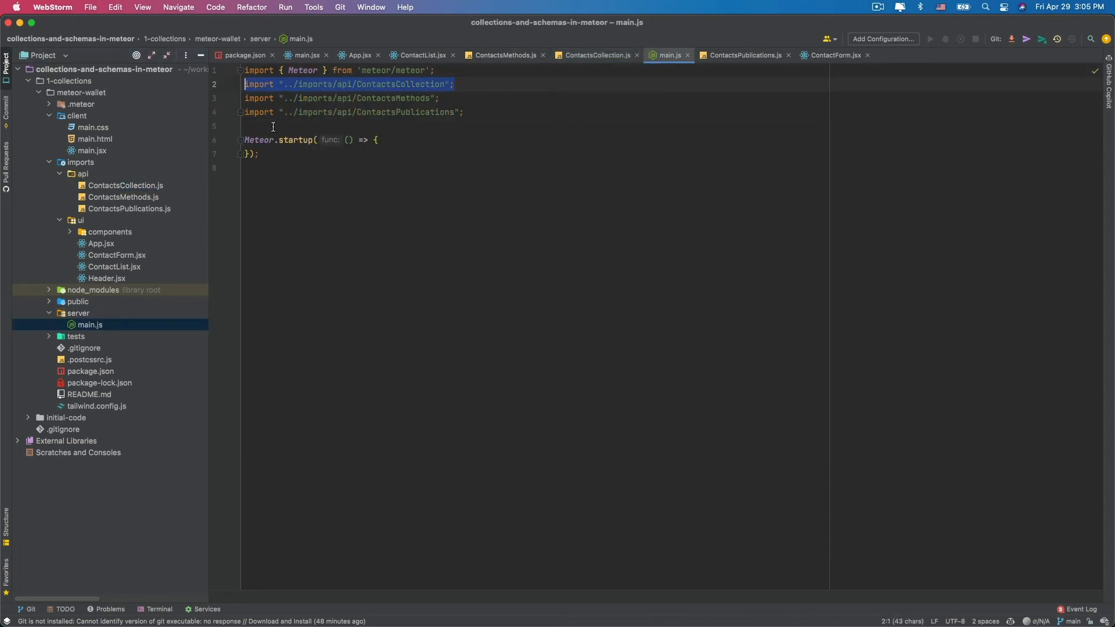
mouse_move(366, 239)
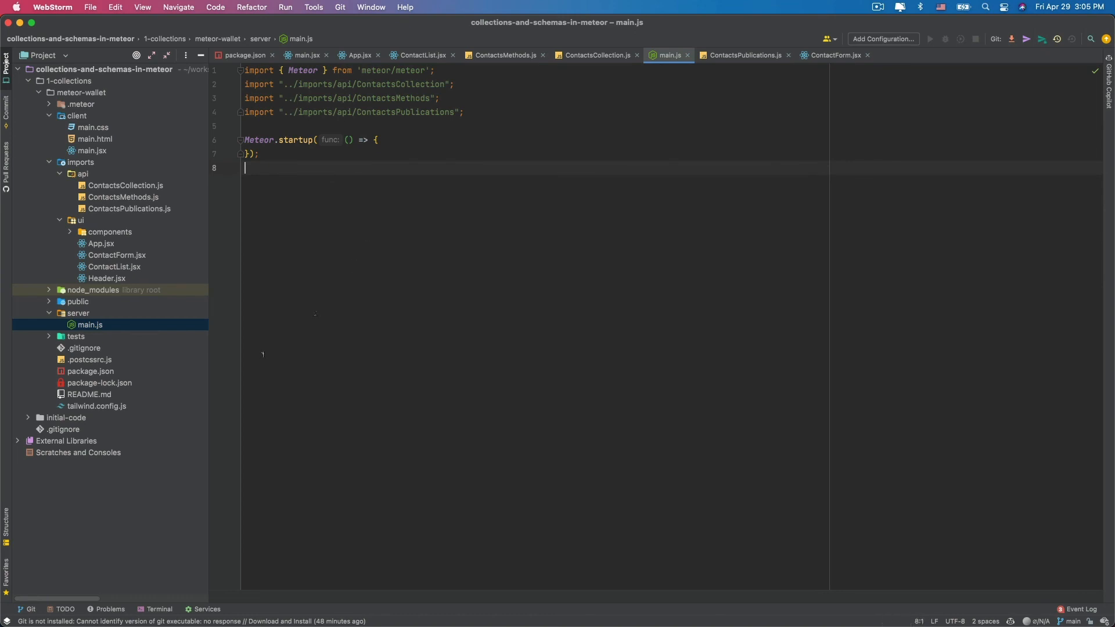
mouse_move(233, 370)
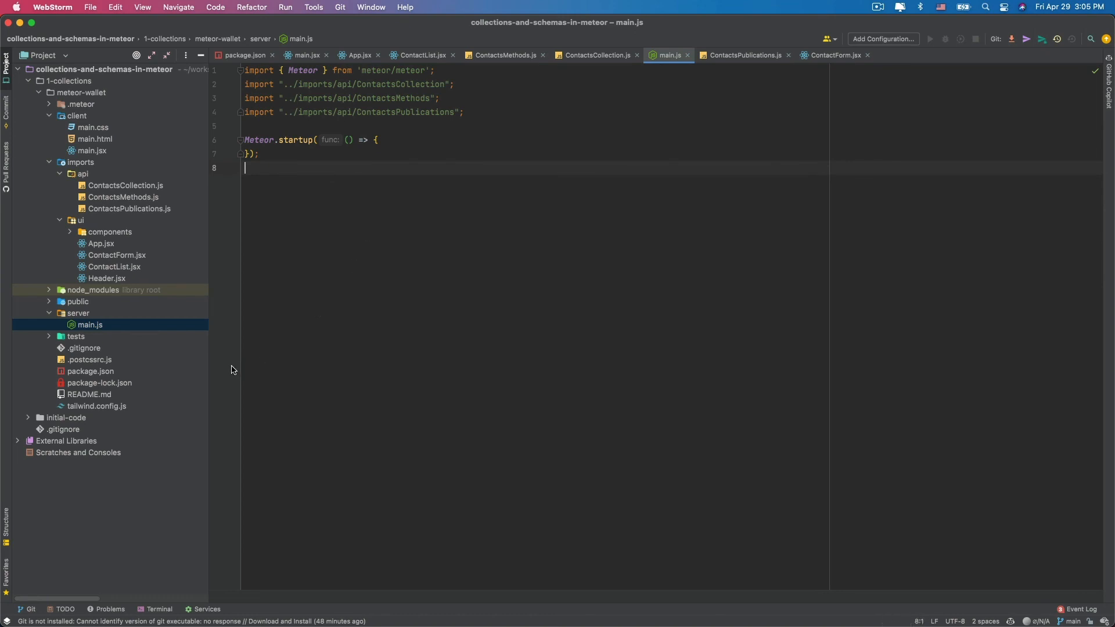
mouse_move(381, 286)
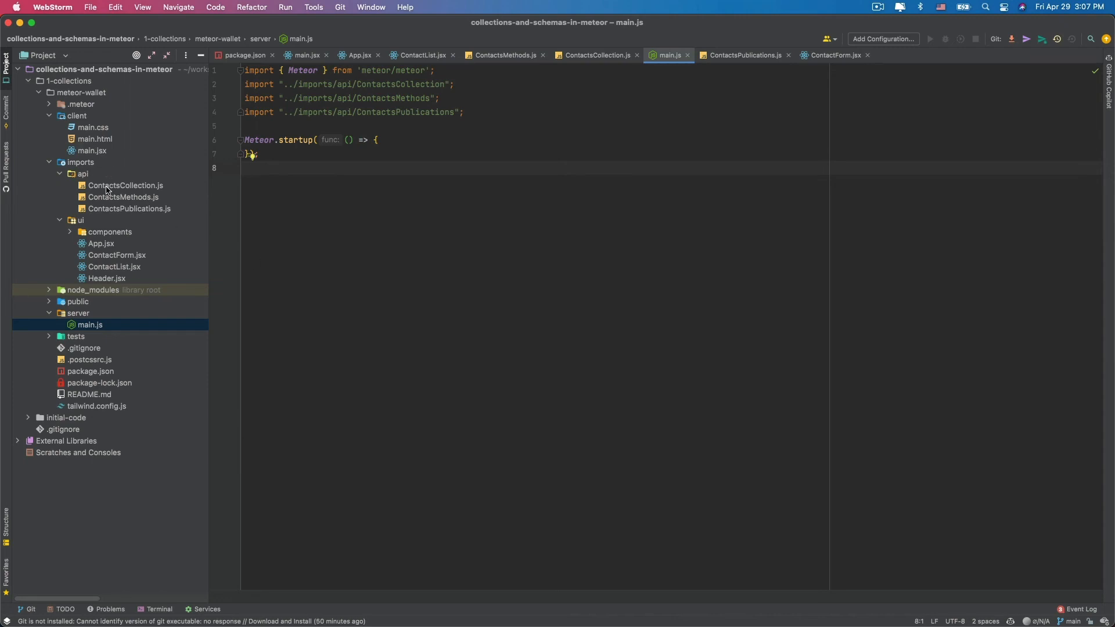
click(83, 174)
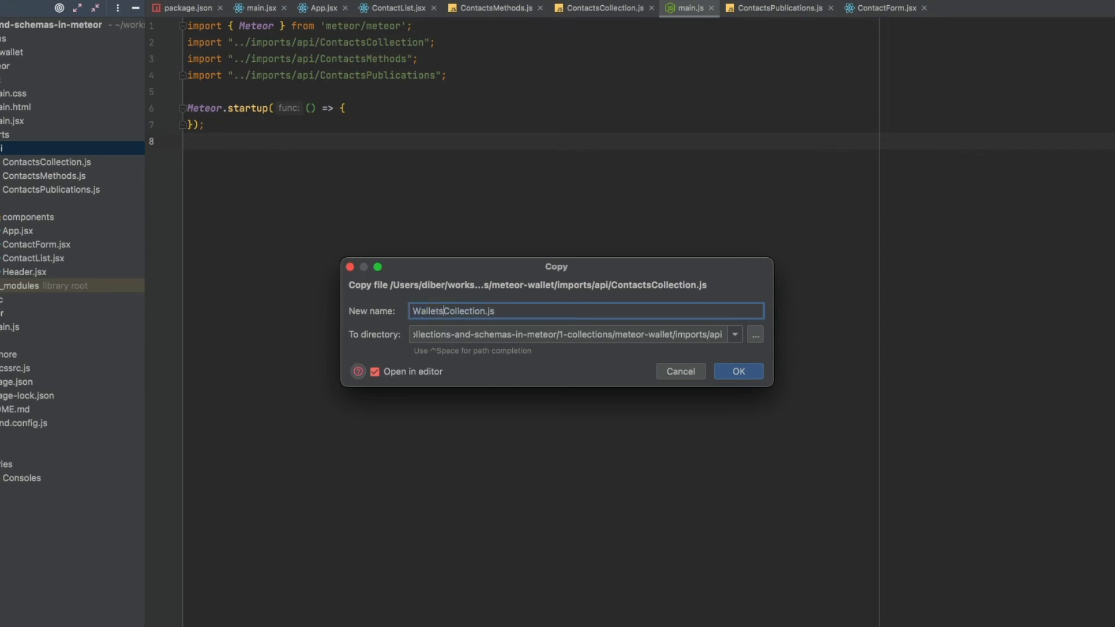
Create WalletsCollection.js exporting WalletsCollection for the 'wallets' collection, then start duplicating it.
click(738, 371)
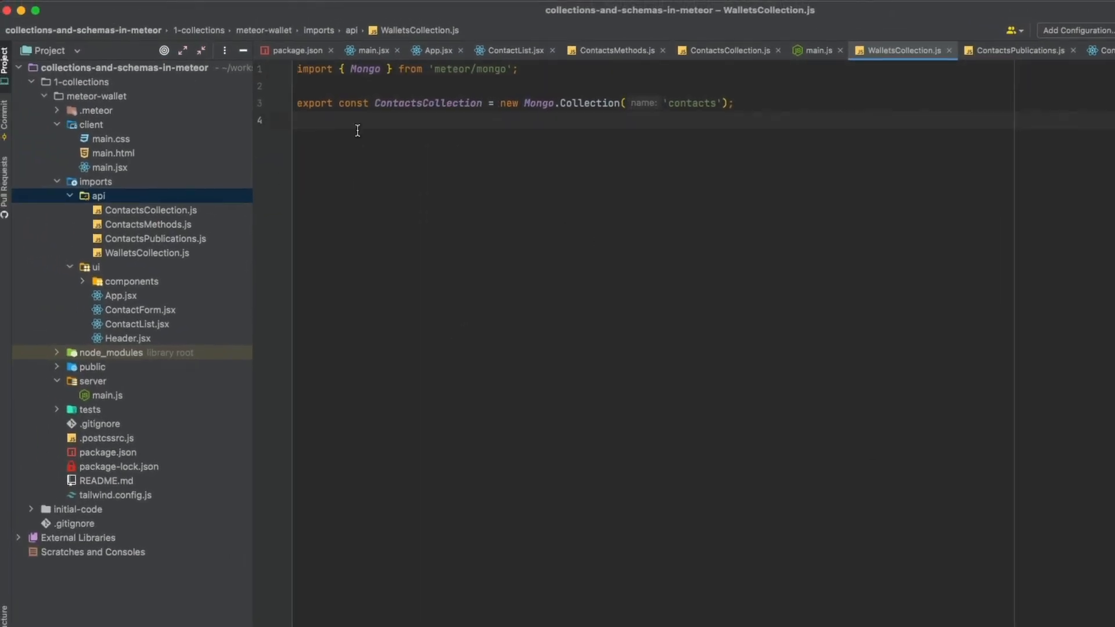
text(wal)
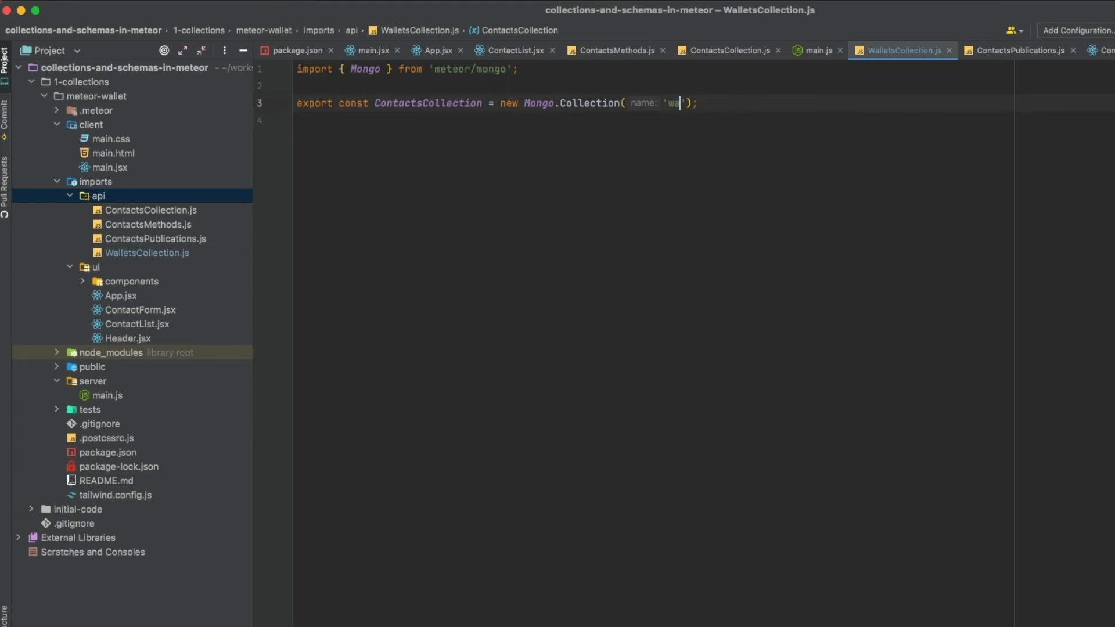
text(llets)
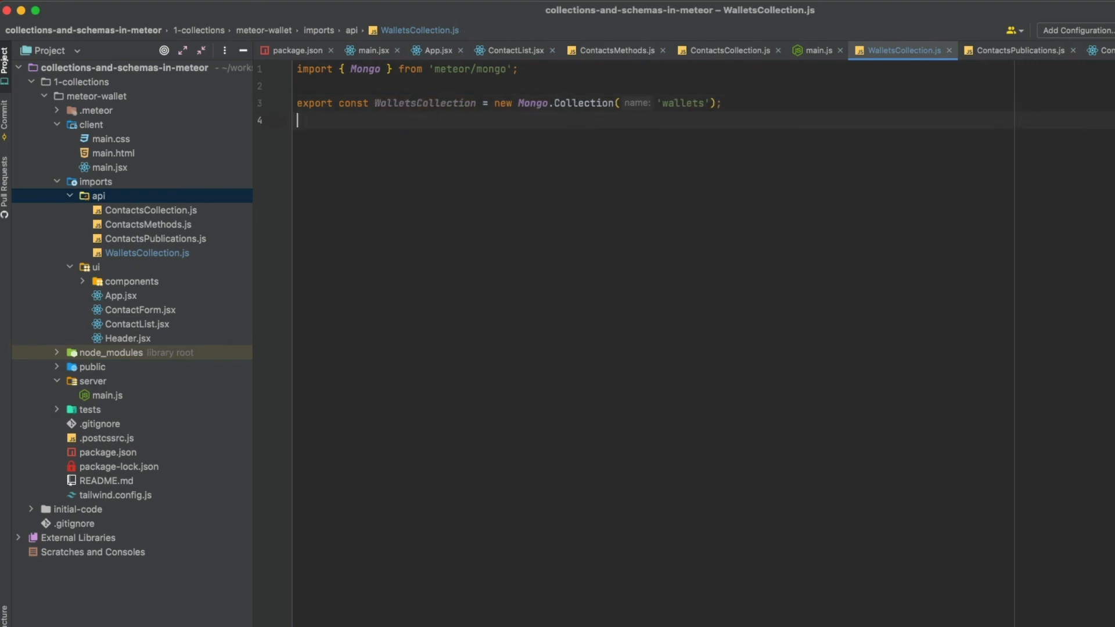
click(148, 252)
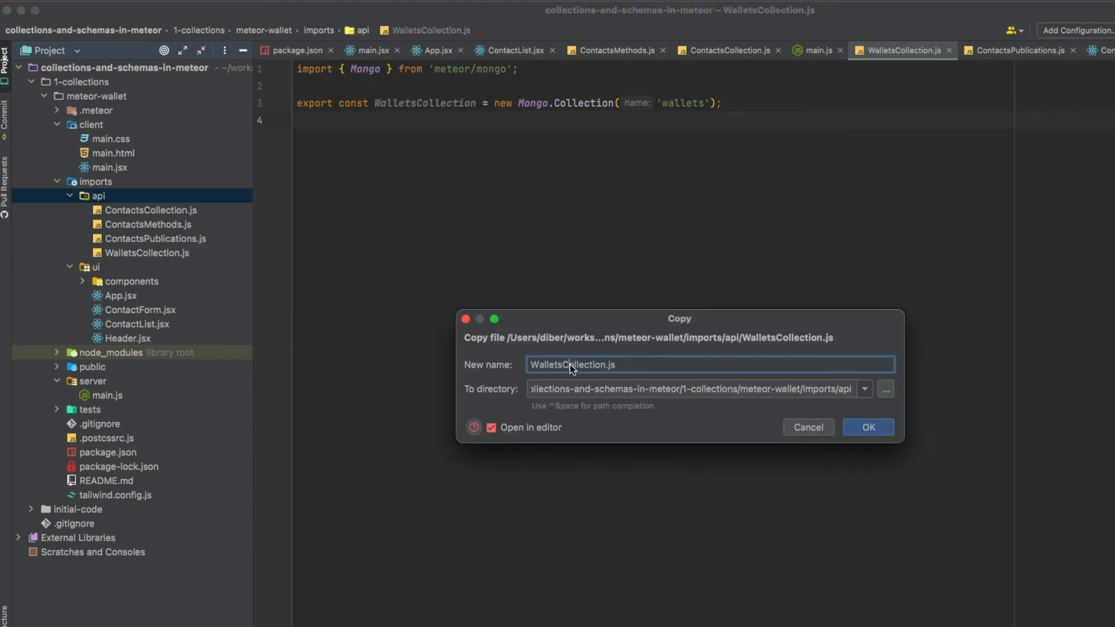
Name the copy TransactionsCollection.js and make it export TransactionsCollection for the 'transactions' collection, returning to server/main.js.
text(Tra)
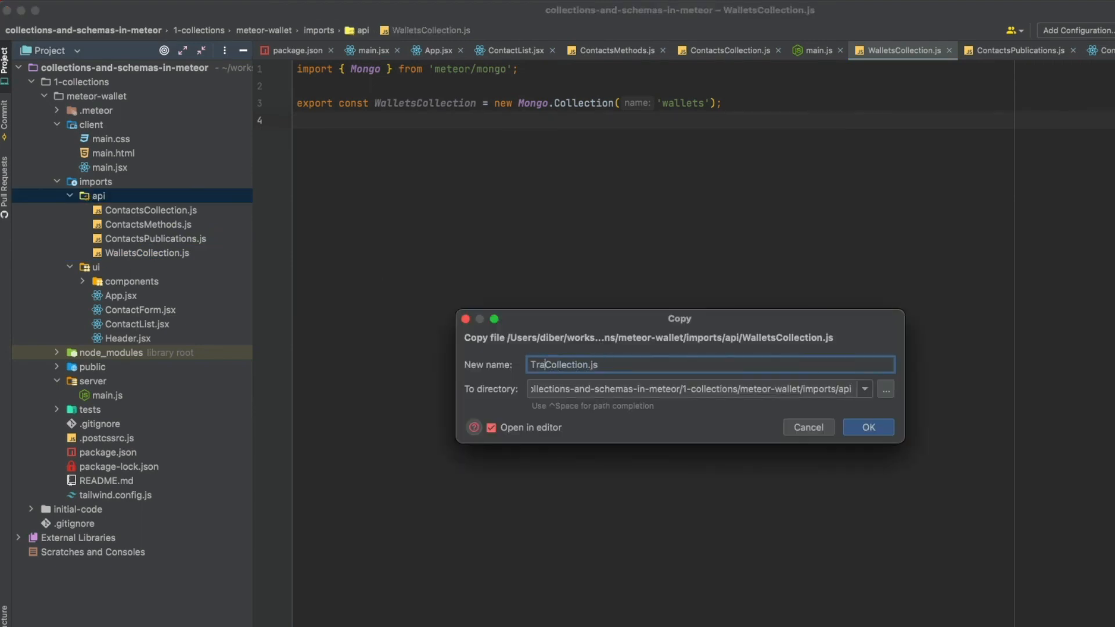
text(nsactions)
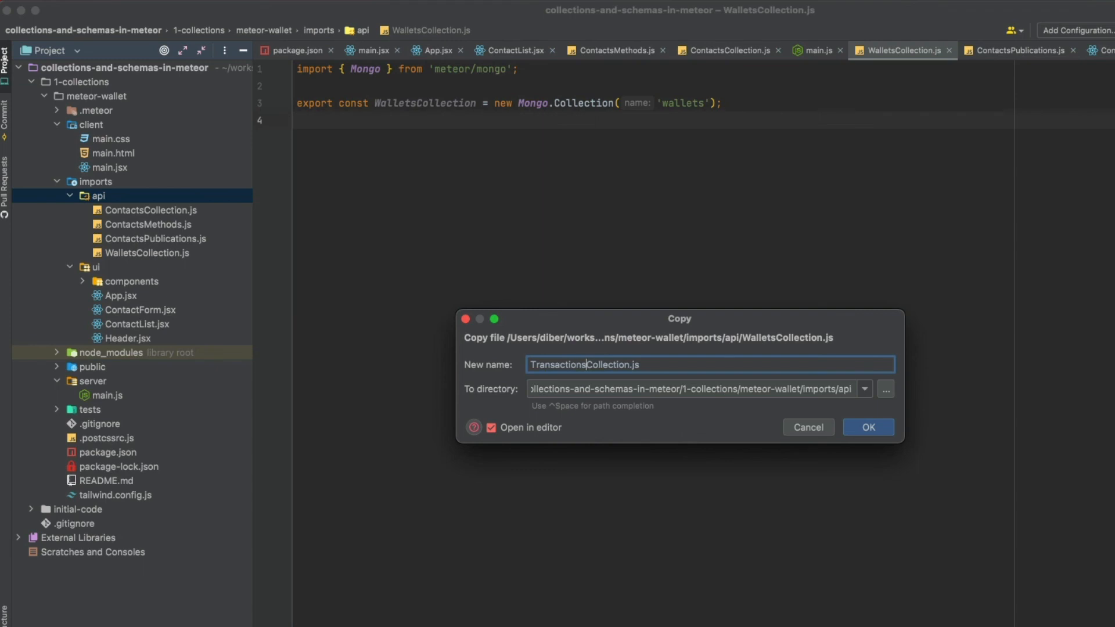
click(867, 426)
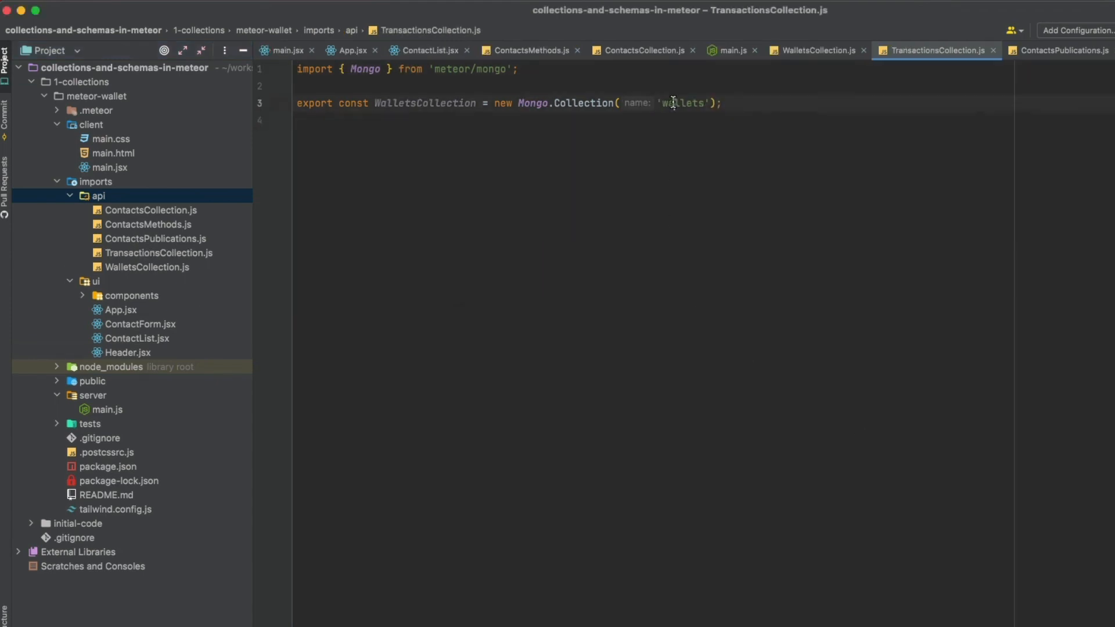
text(transaction)
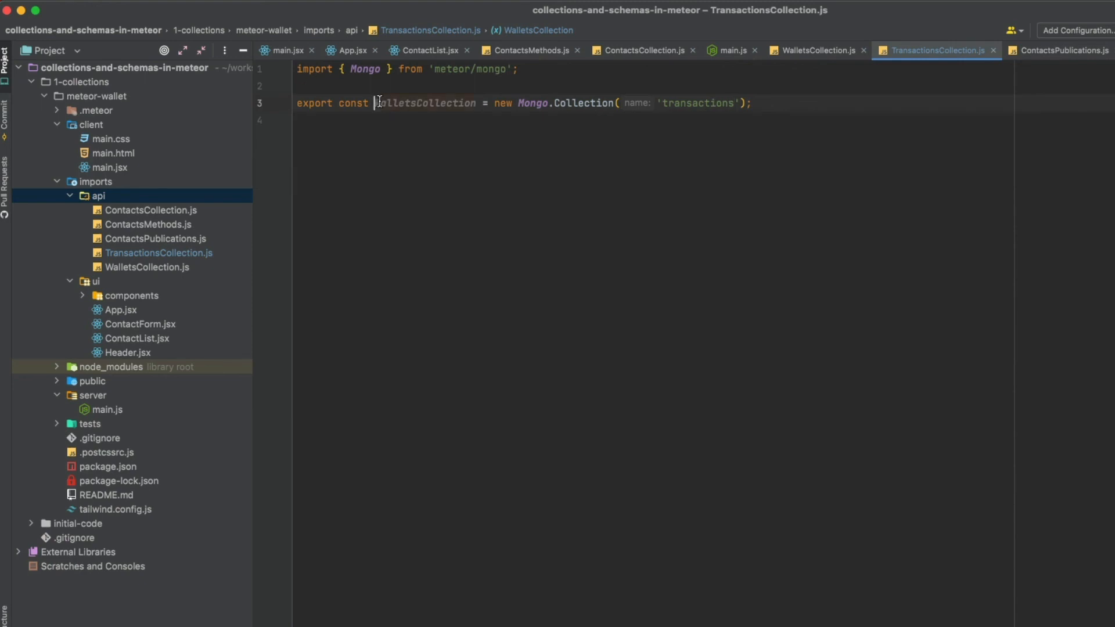
text(Transaction)
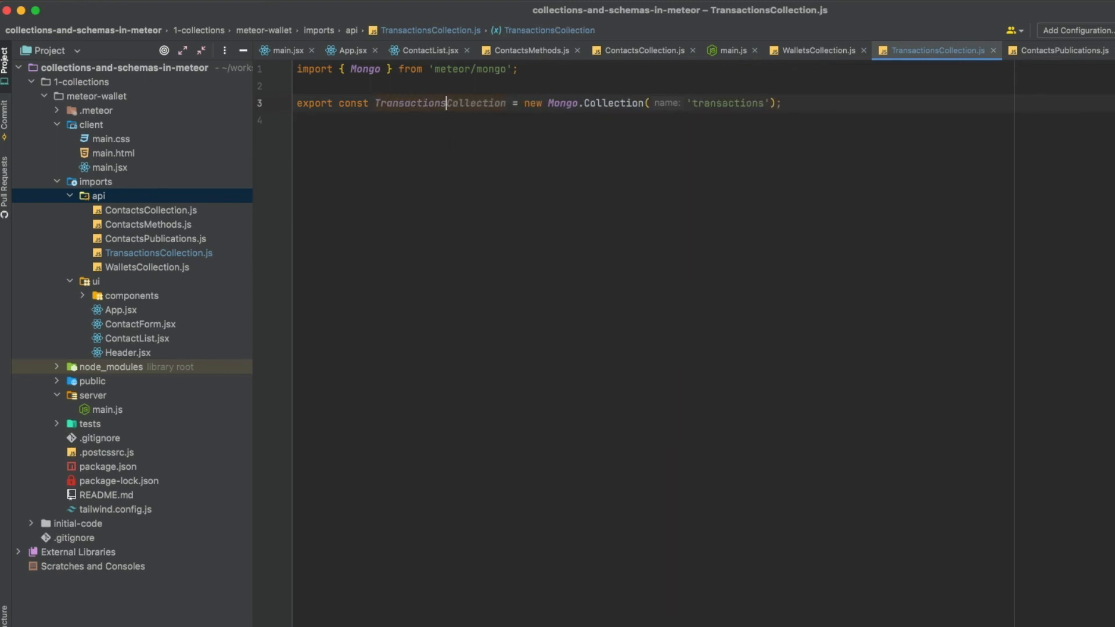
mouse_move(432, 202)
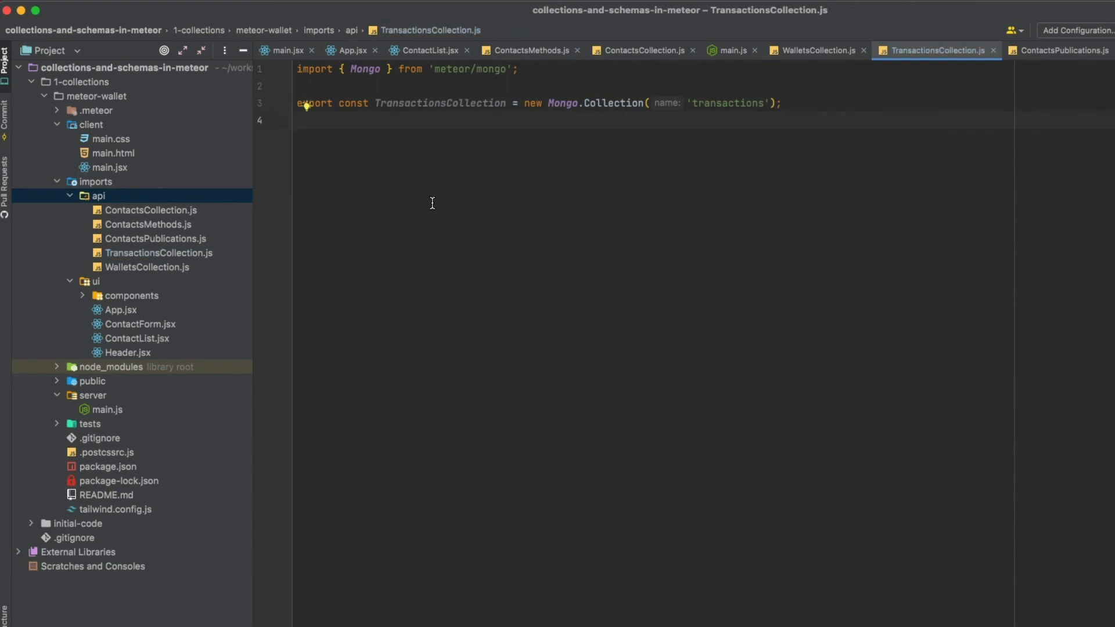
click(729, 50)
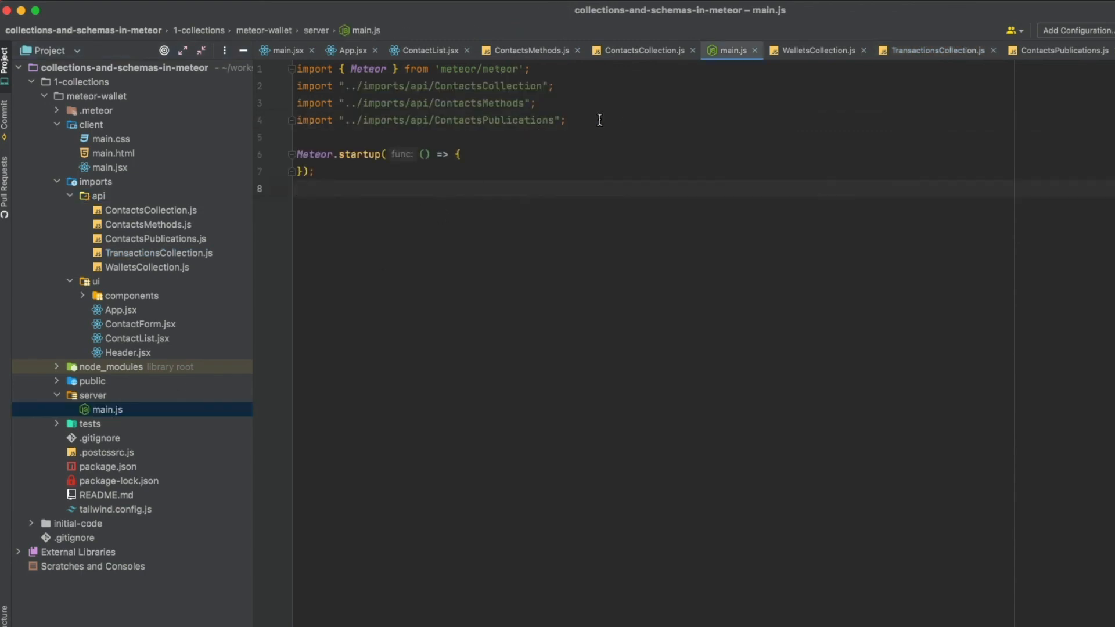
mouse_move(616, 88)
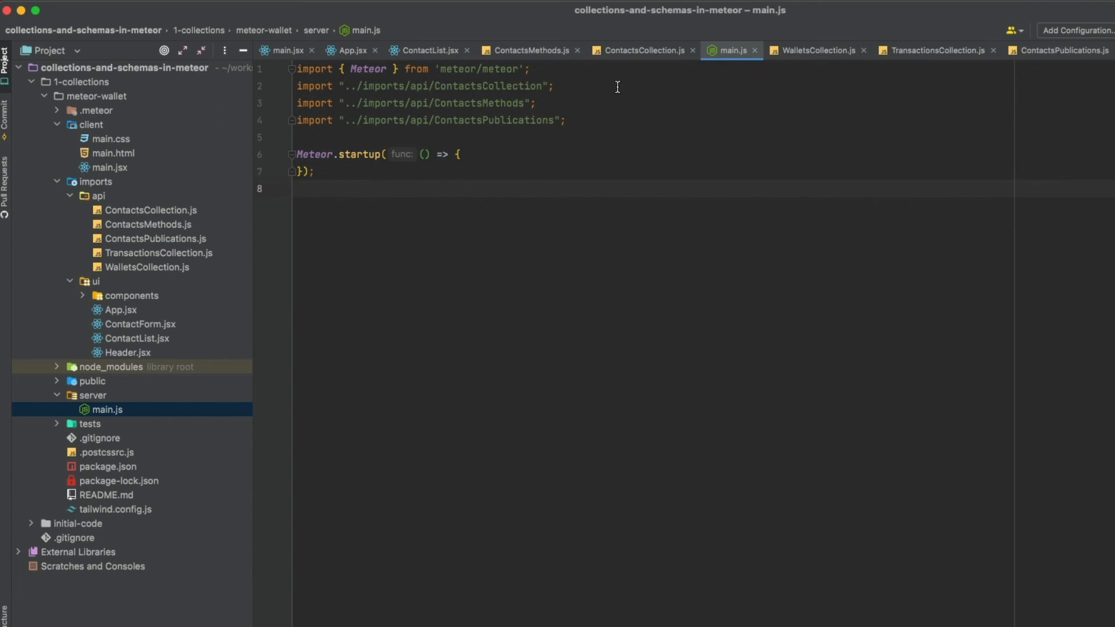
Add import "../imports/api/TransactionsCollection"; and the WalletsCollection import to server/main.js.
text(import "../imports/api/TransactionsCollection";)
text(import "../imports/api/WalletsCollection";)
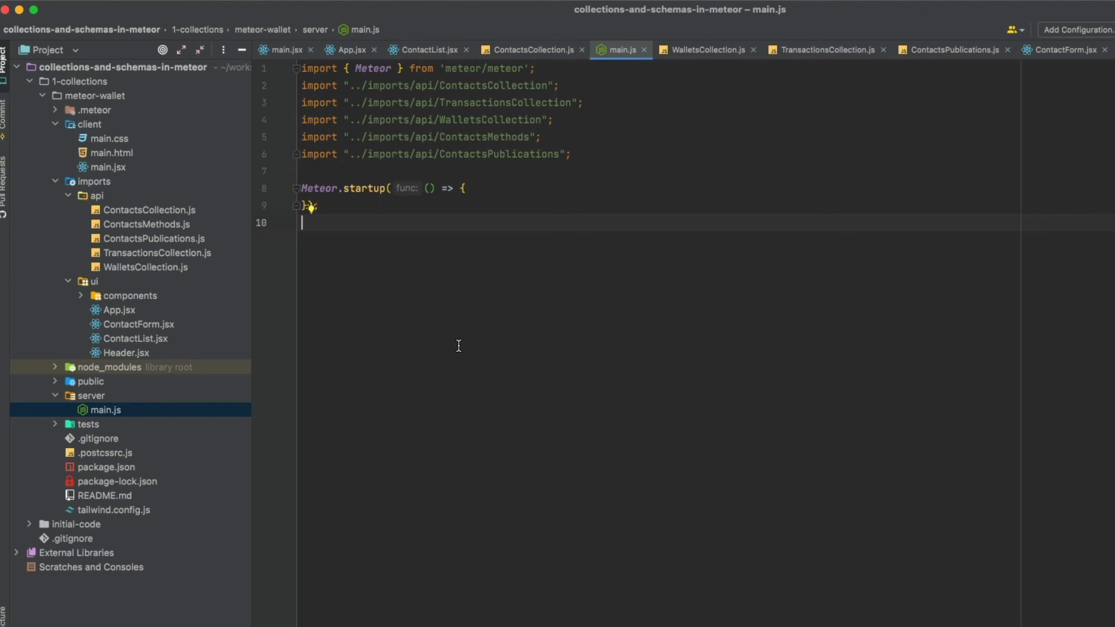
mouse_move(176, 211)
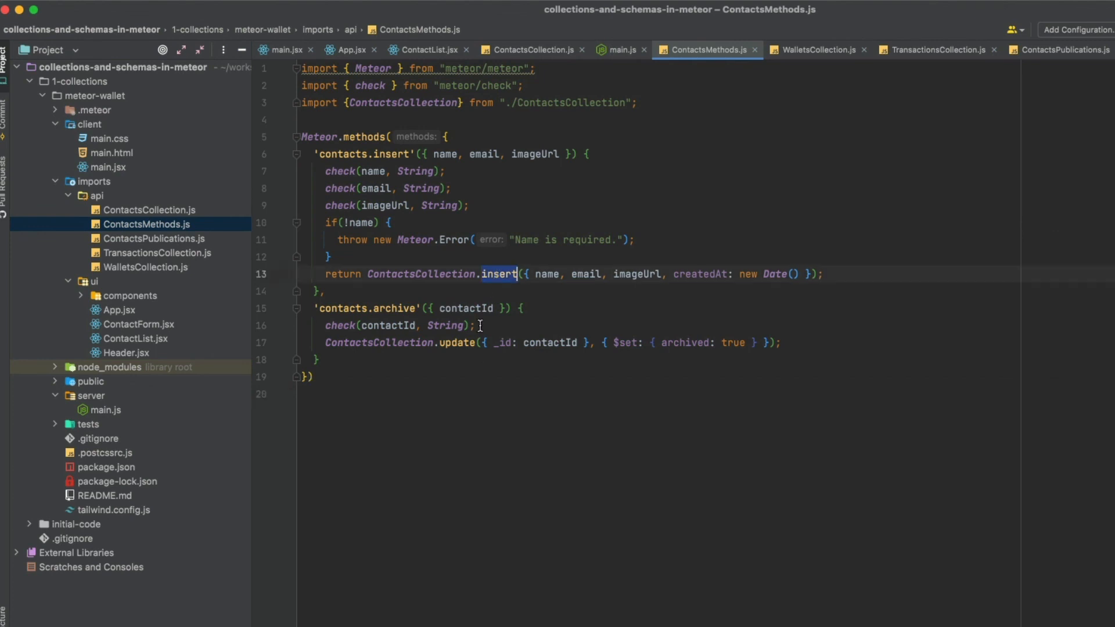
Review ContactsMethods.js, inspecting the update call inside contacts.archive.
click(462, 342)
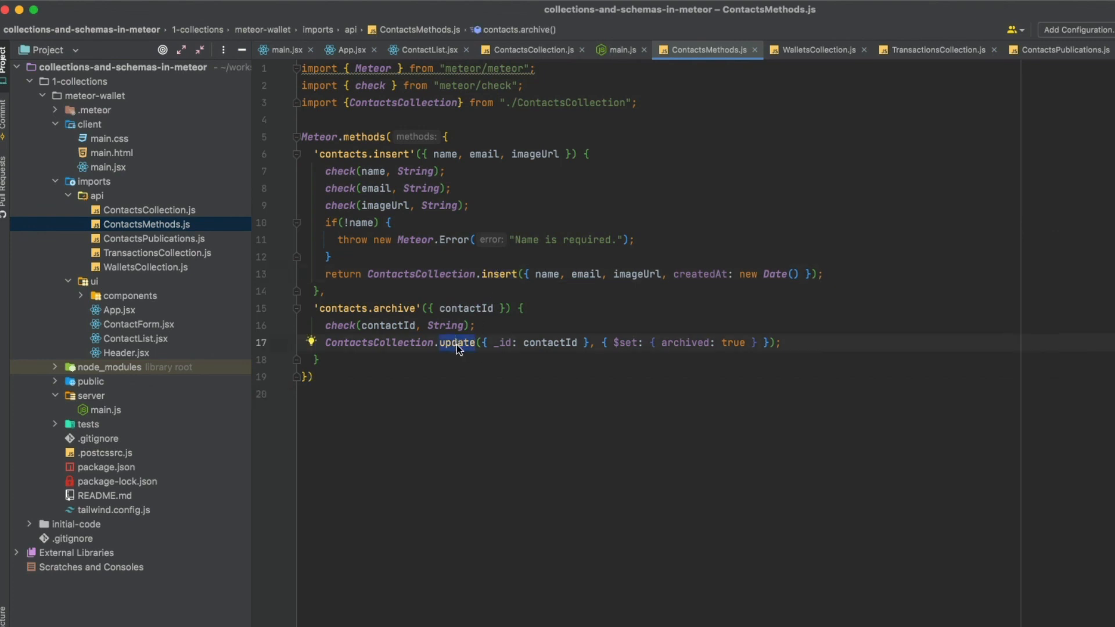